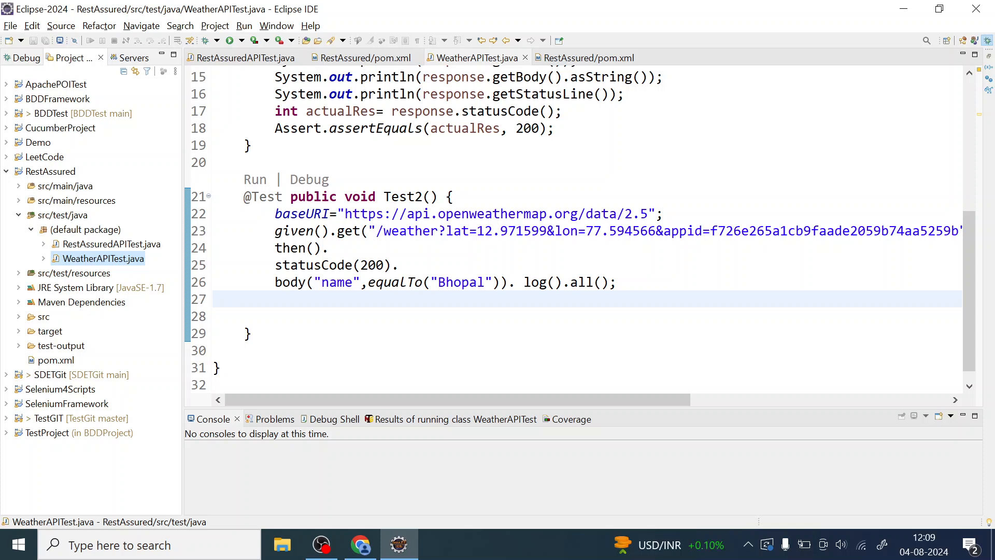
mouse_move(158, 62)
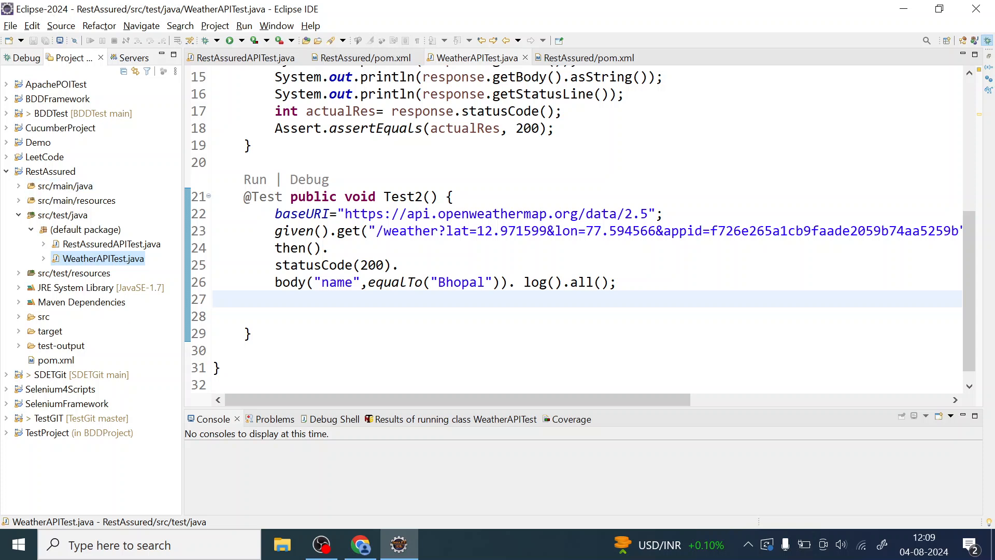
- Open RestAssuredAPITest.java from Package Explorer to view its TestNG and RestAssured imports
left_click(213, 299)
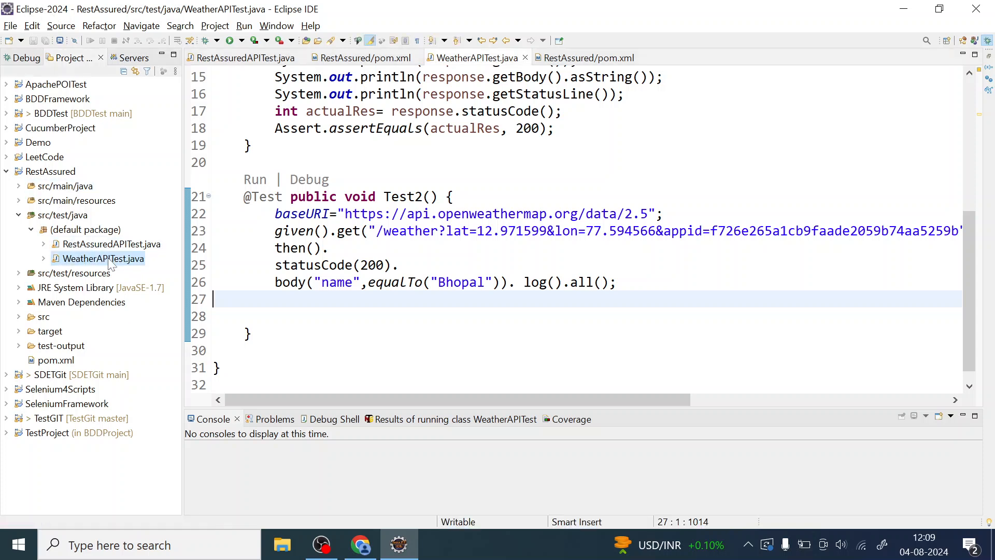
left_click(111, 244)
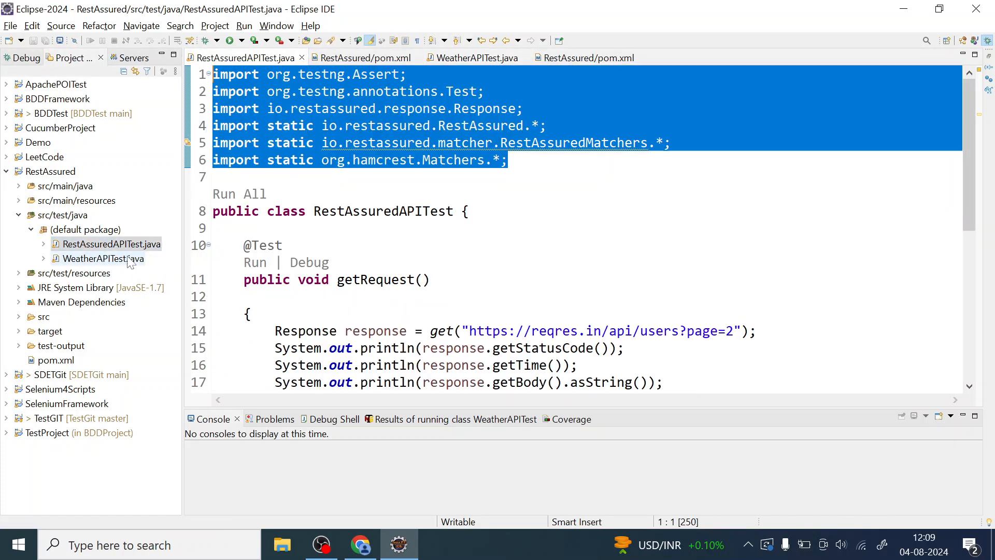
- Review reqres.in's POST /api/users example: name and job body returning 201
left_click(360, 545)
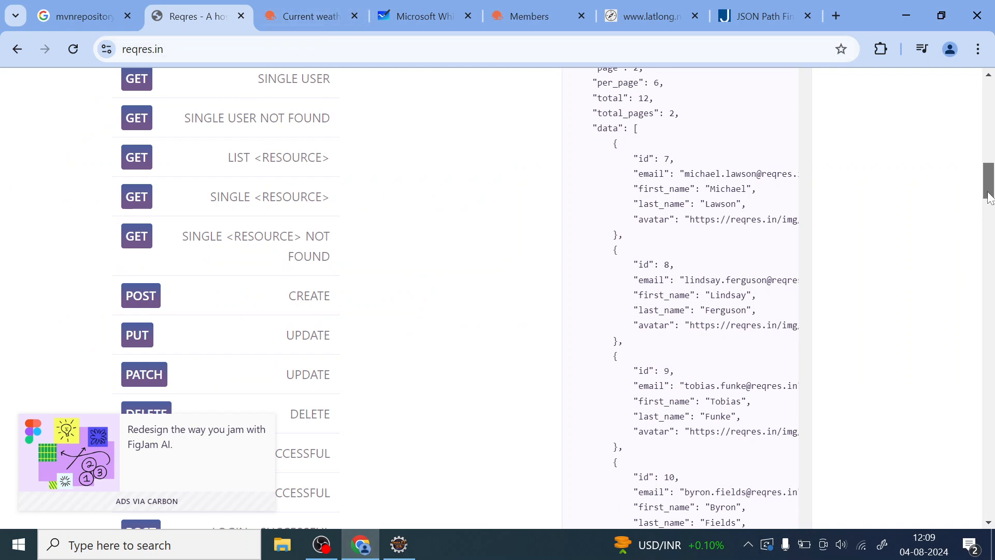
scroll("down", 3)
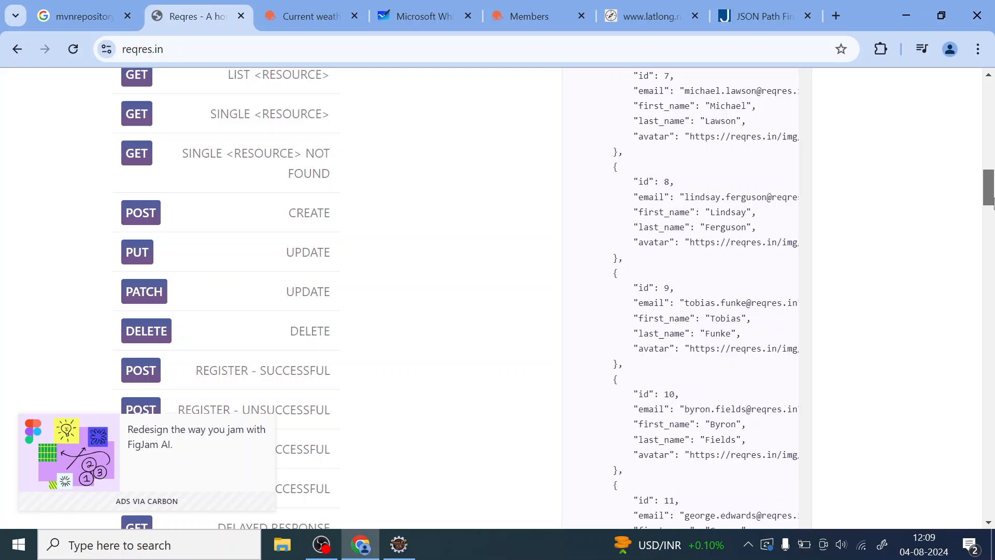
scroll("down", 3)
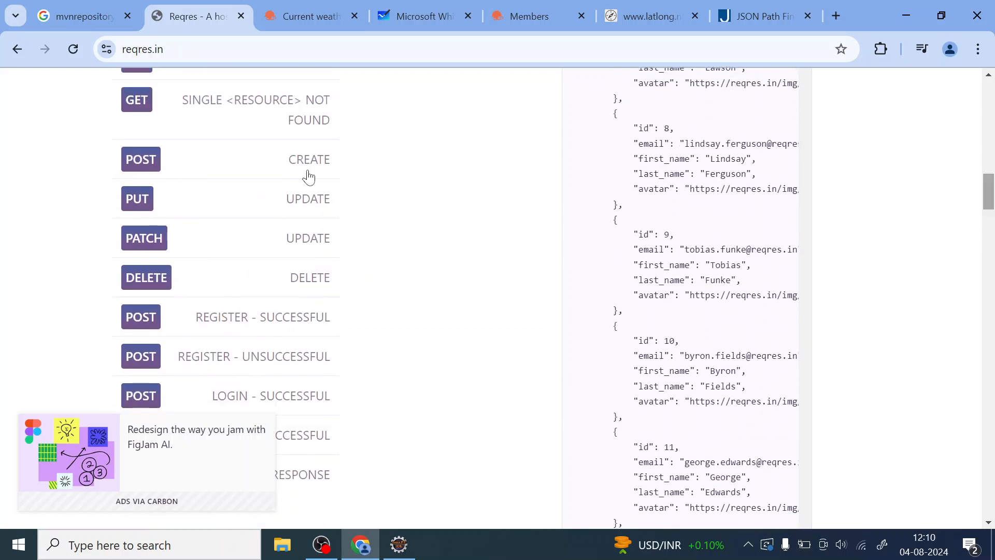
mouse_move(441, 180)
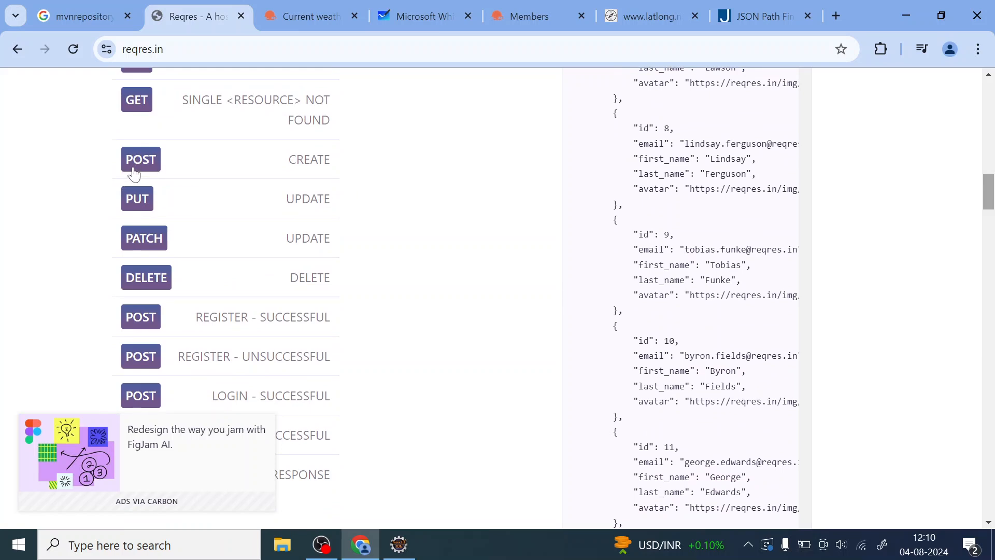
left_click(140, 160)
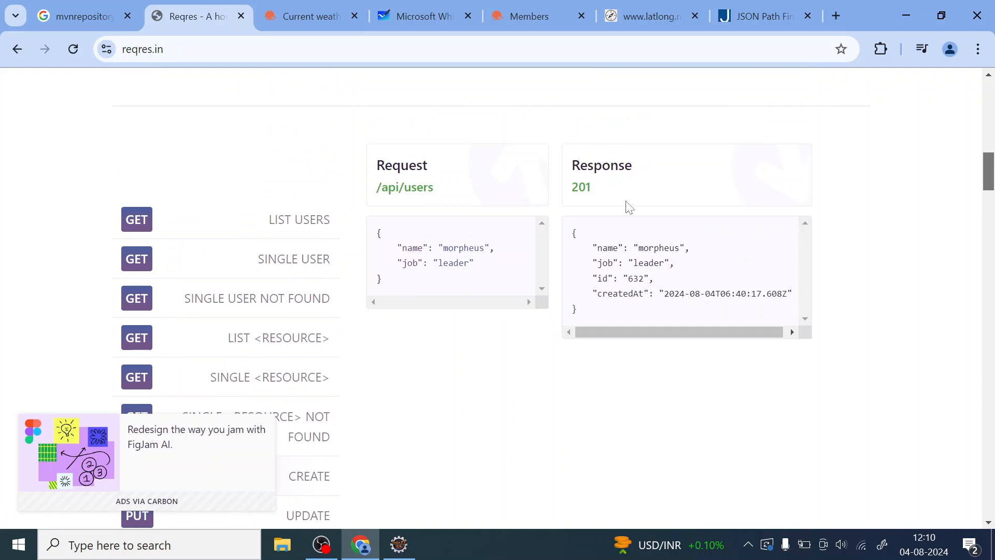
mouse_move(600, 207)
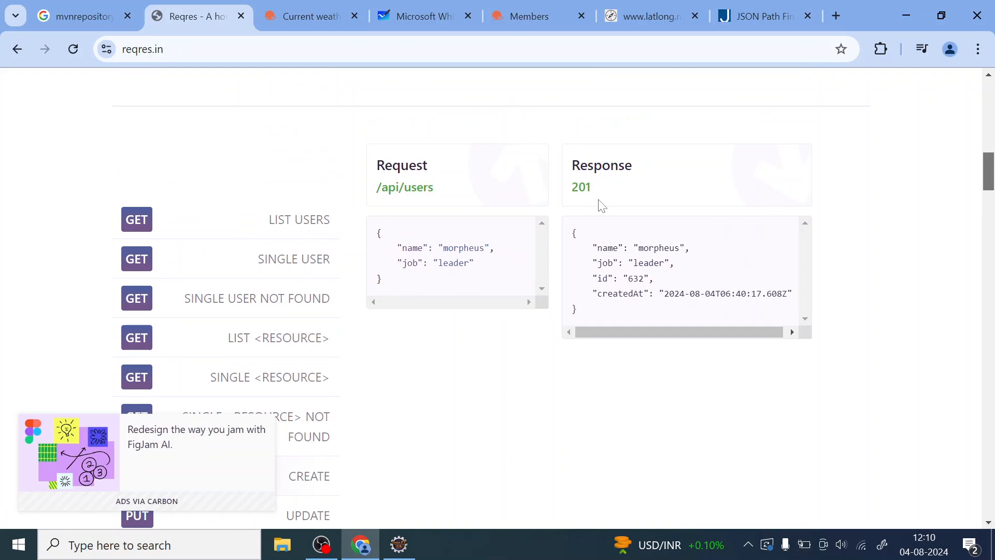
mouse_move(588, 336)
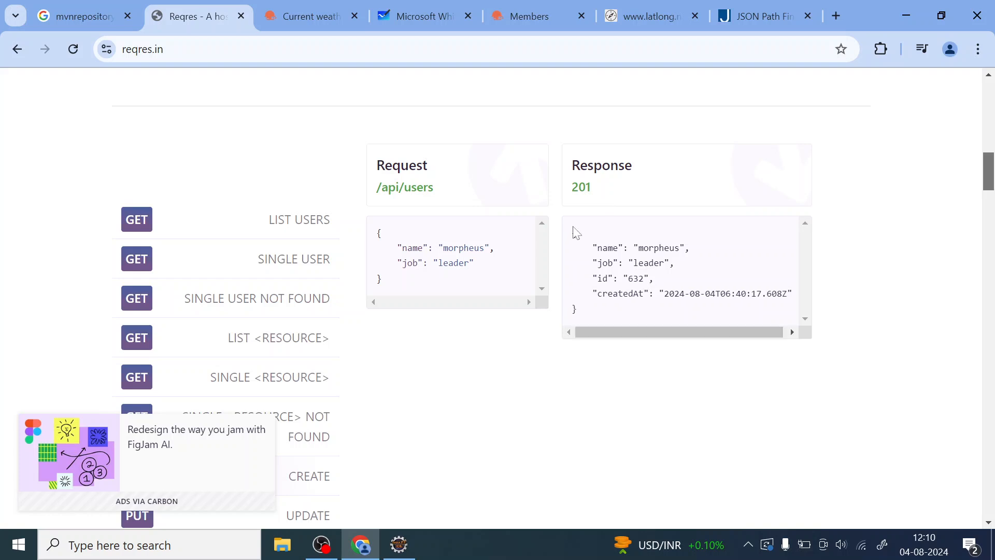
left_click_drag(574, 231, 794, 310)
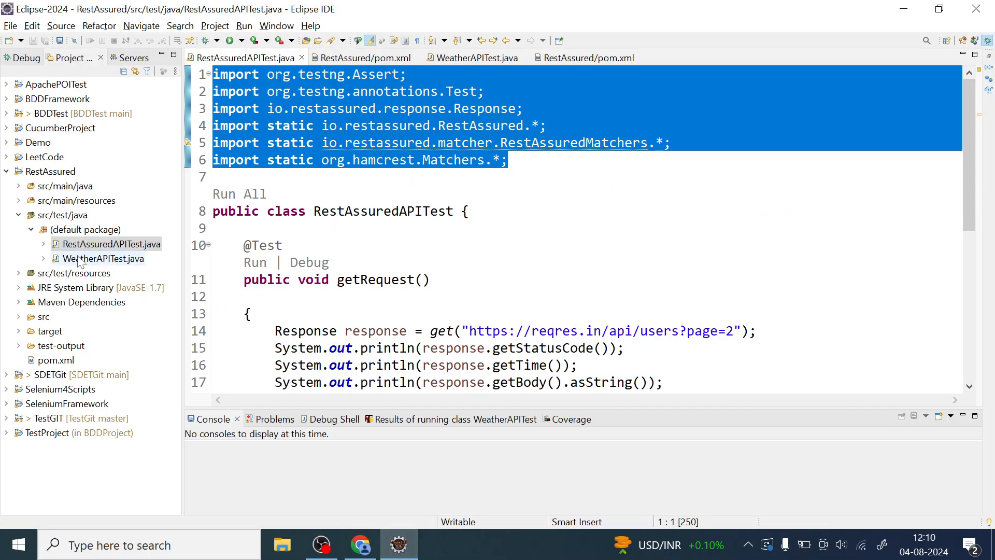
- Create a new class named PostRequestTest in src/test/java's default package
left_click(65, 215)
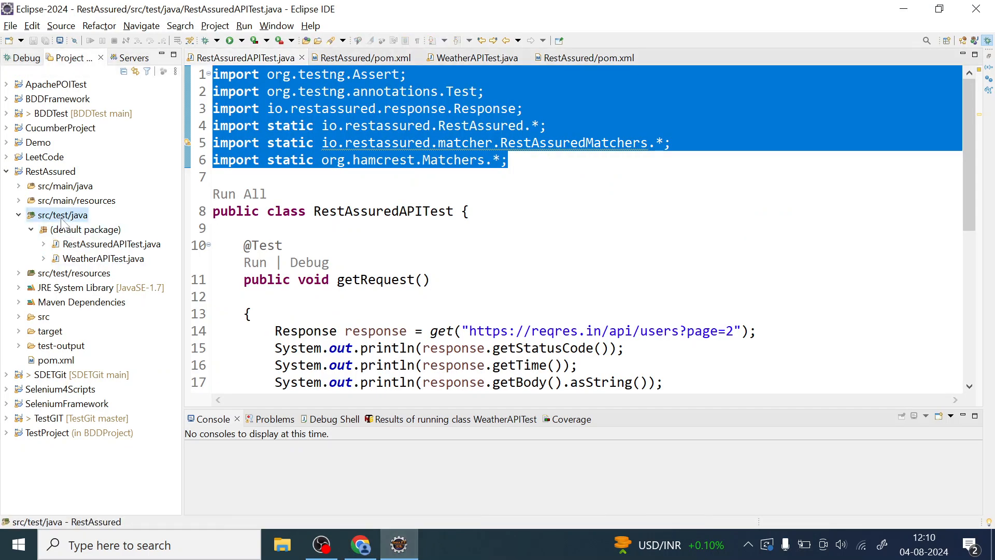
right_click(61, 215)
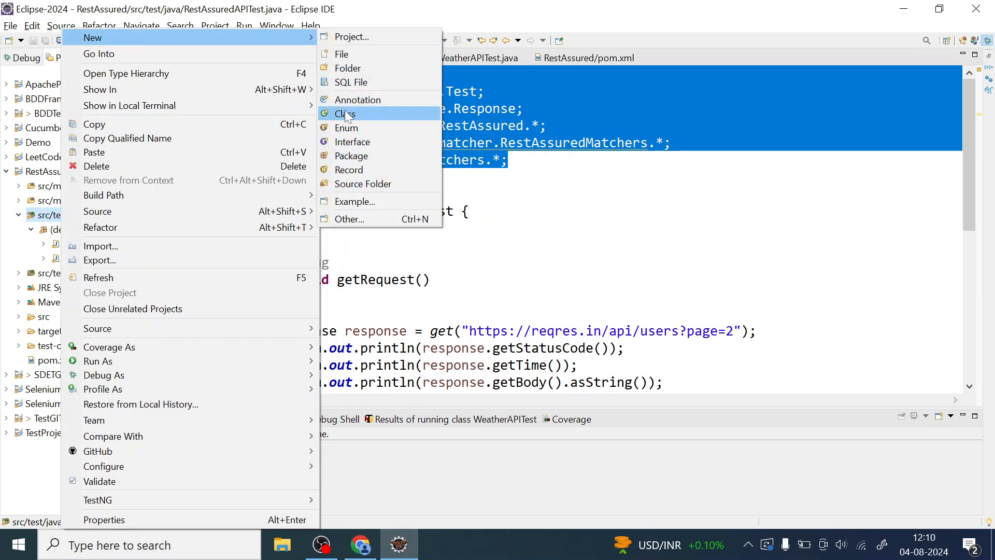
left_click(344, 113)
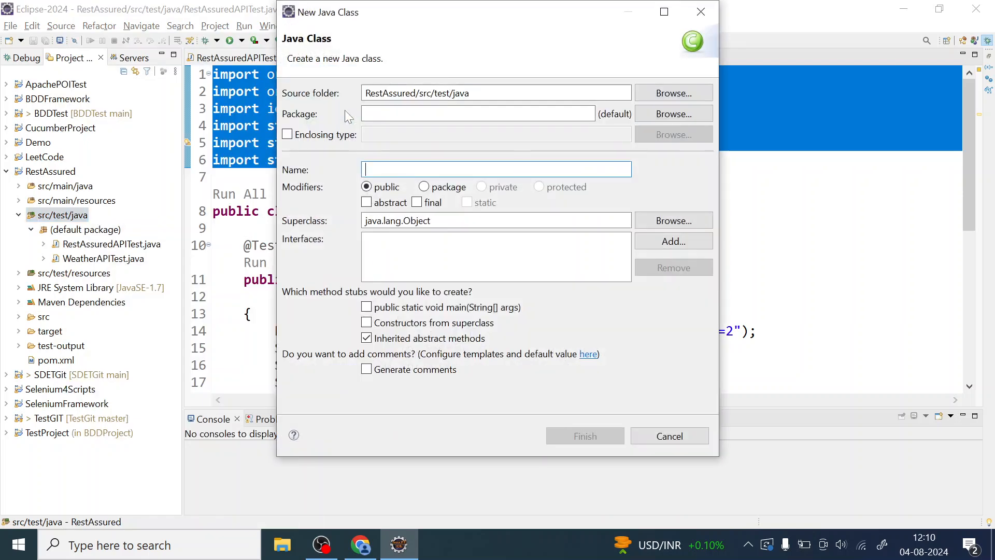
type("PostRe")
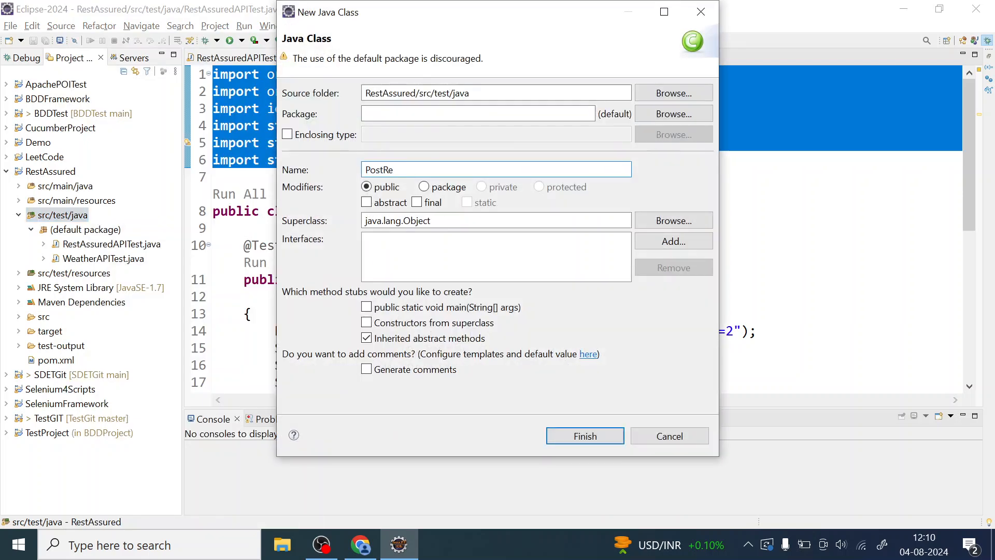
type("quest")
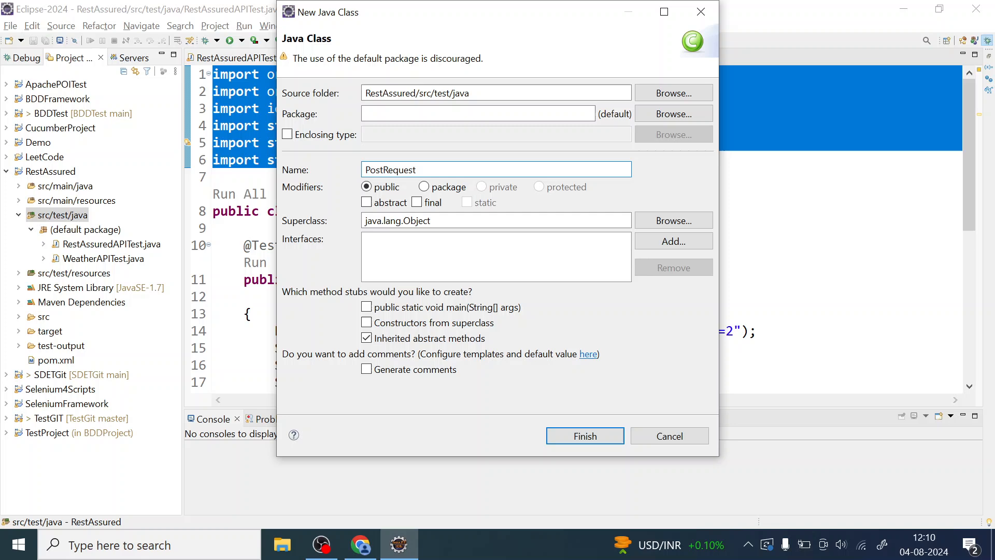
type("Test")
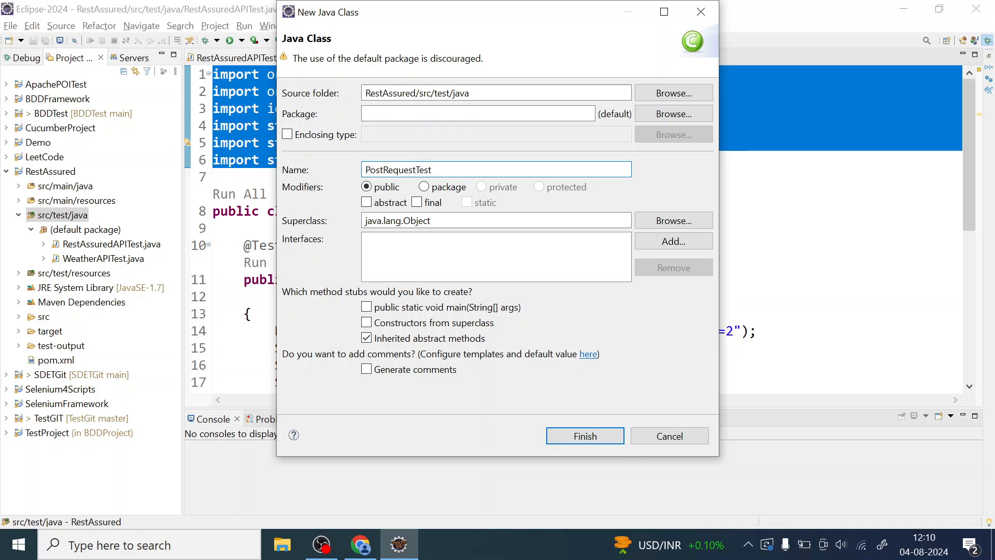
left_click(583, 435)
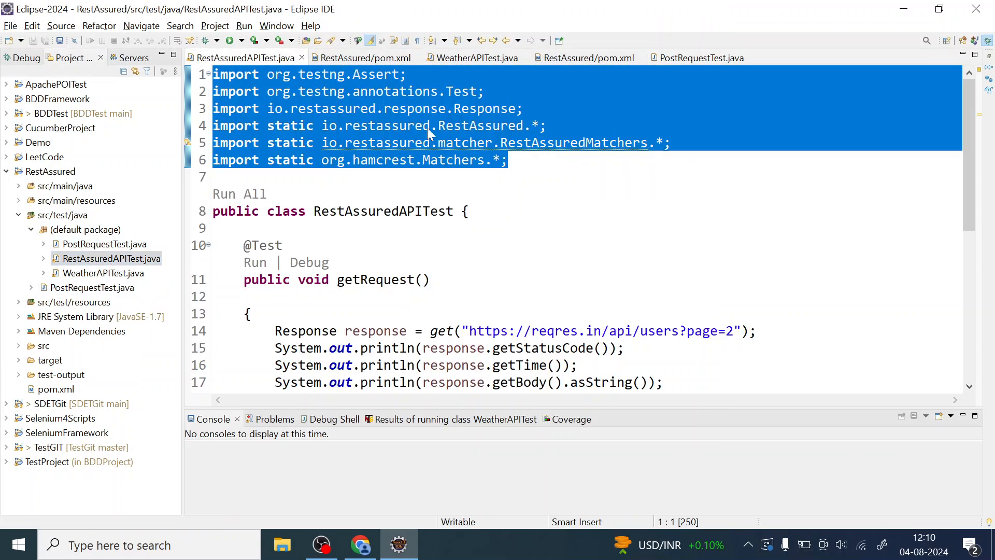
- Copy the six TestNG, Rest Assured and Hamcrest imports, check pom.xml, then open PostRequestTest
right_click(425, 133)
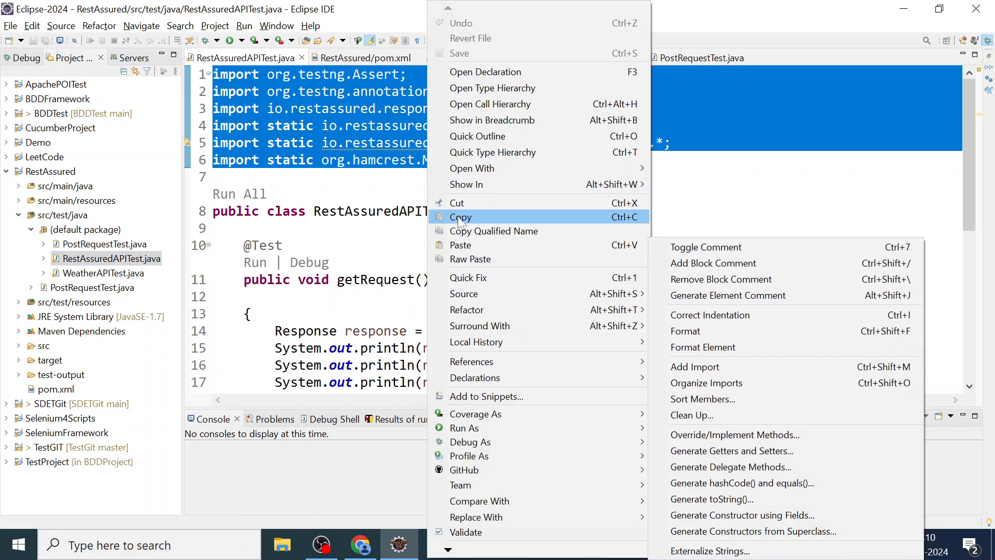
left_click(460, 217)
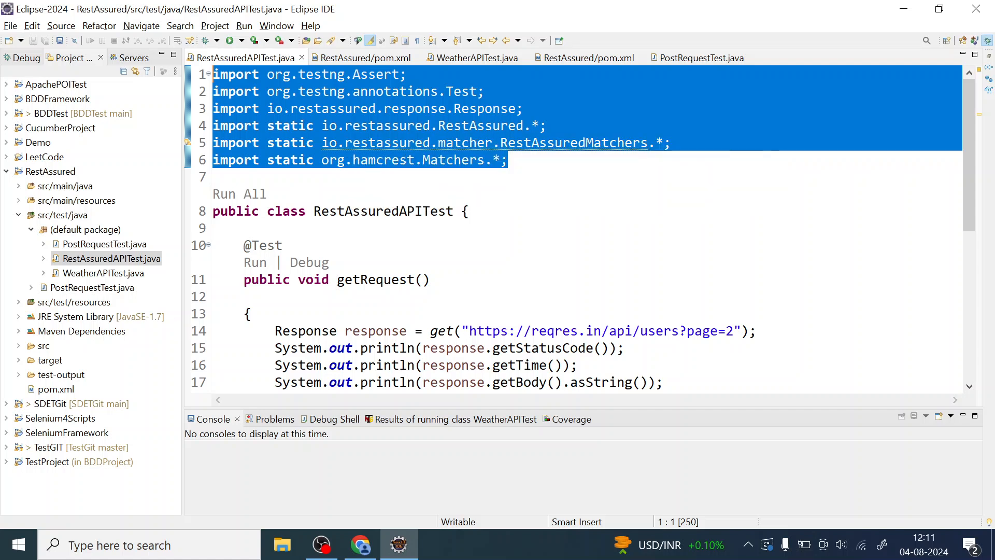
mouse_move(143, 290)
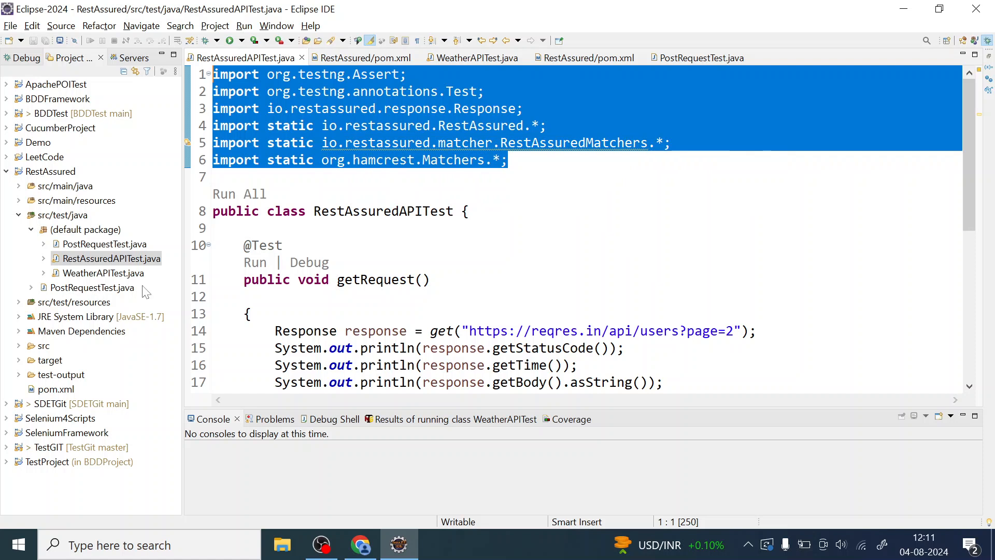
left_click(585, 58)
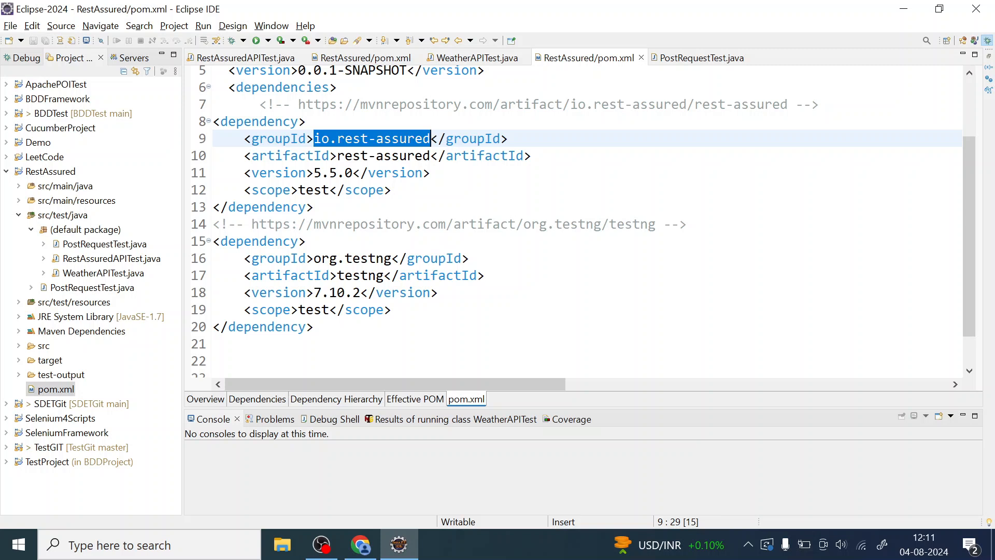
scroll("down", 3)
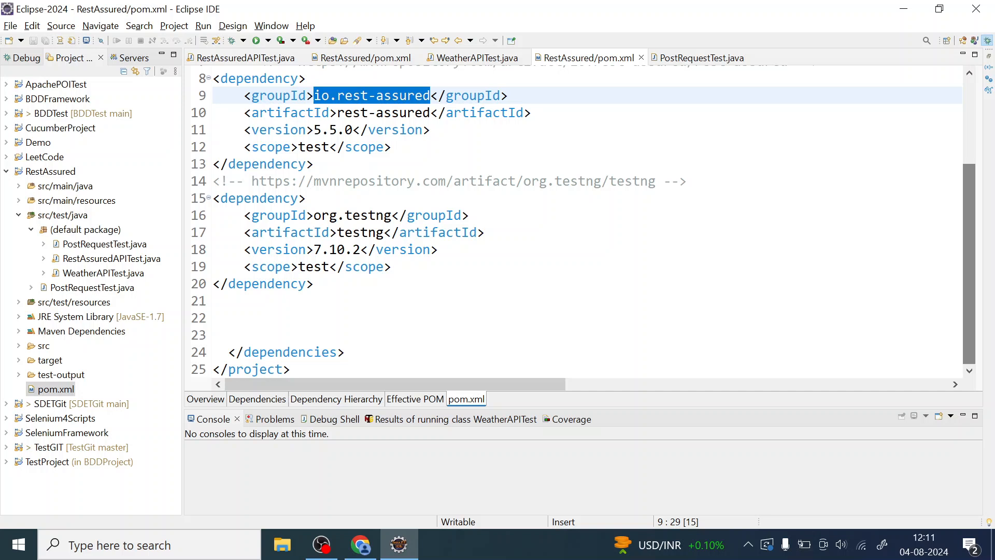
left_click(111, 258)
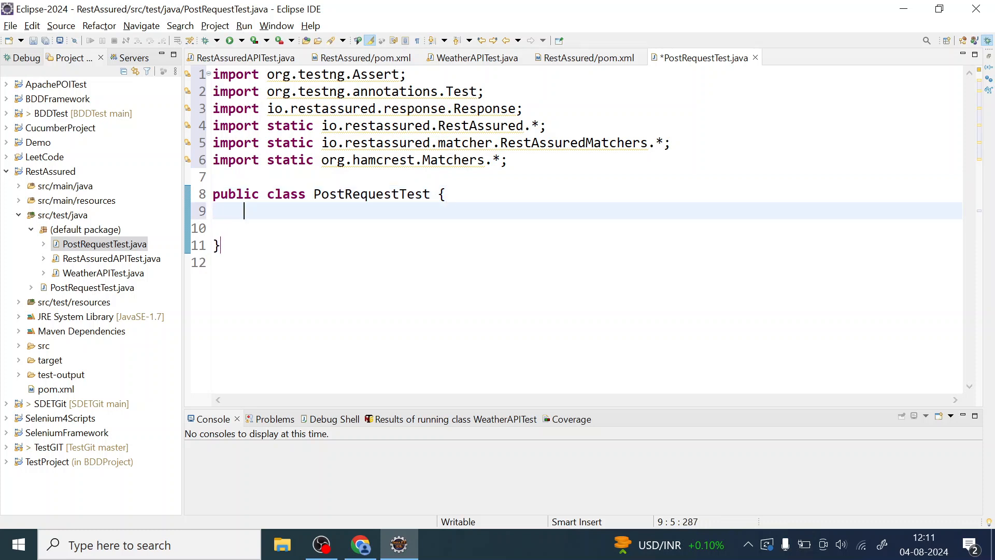
type("@Tes")
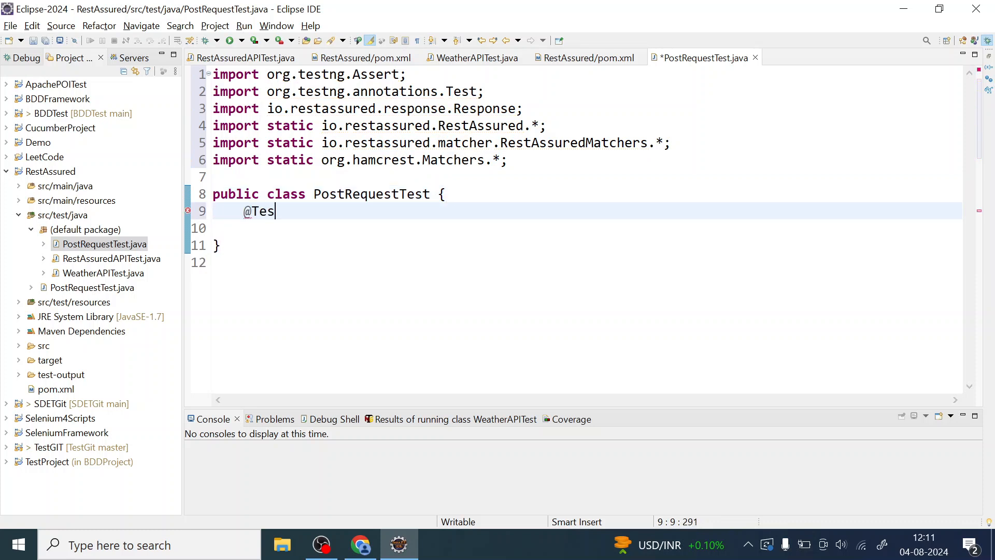
type("t")
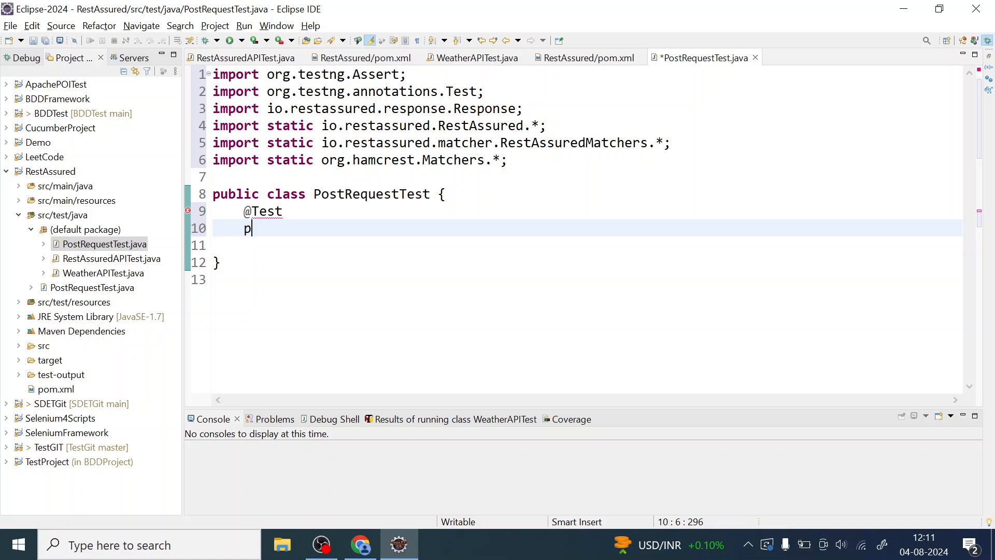
type("ublic")
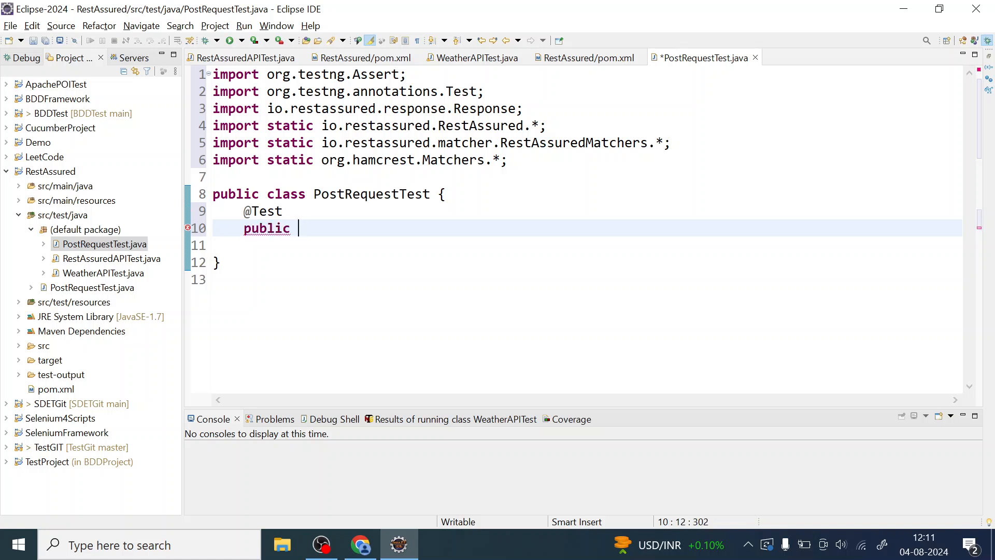
type("v")
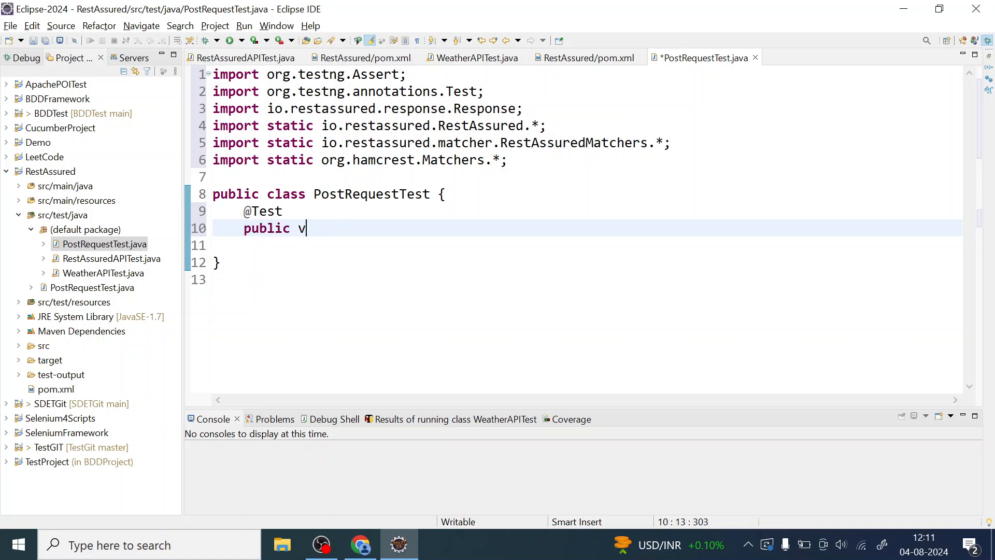
type("oid P")
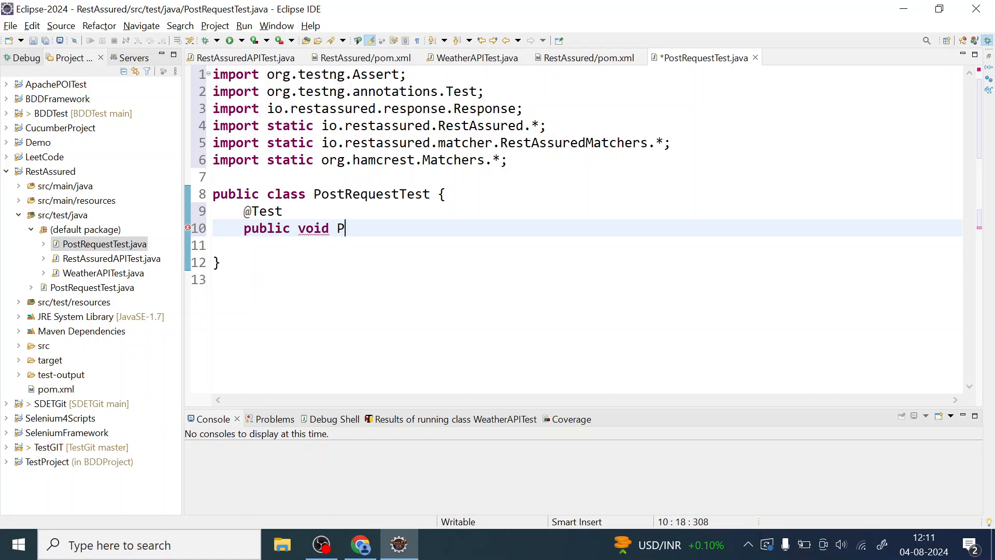
type("ostReque")
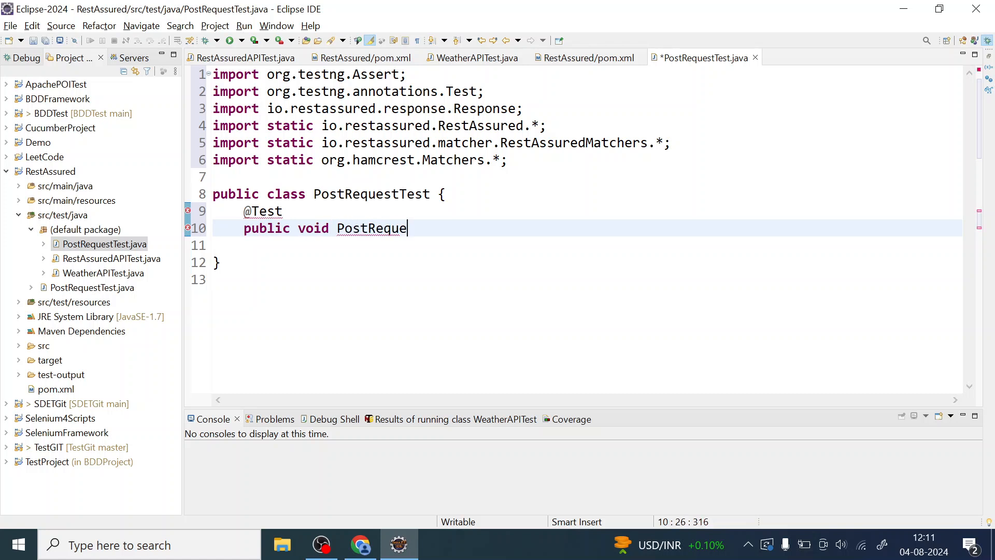
type("stTest(")
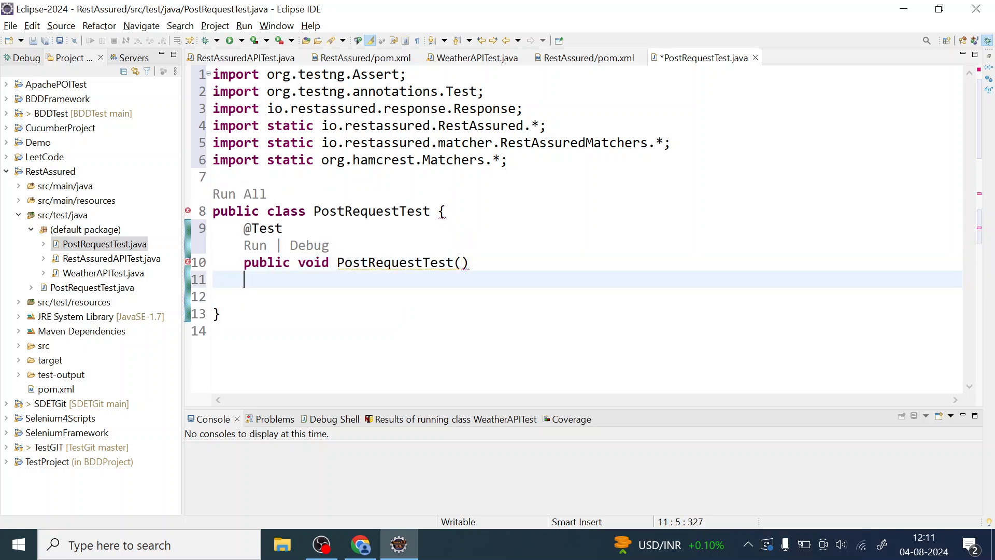
- Replace the stray quoted brace with a plain opening brace for the method body
type("\"{\"")
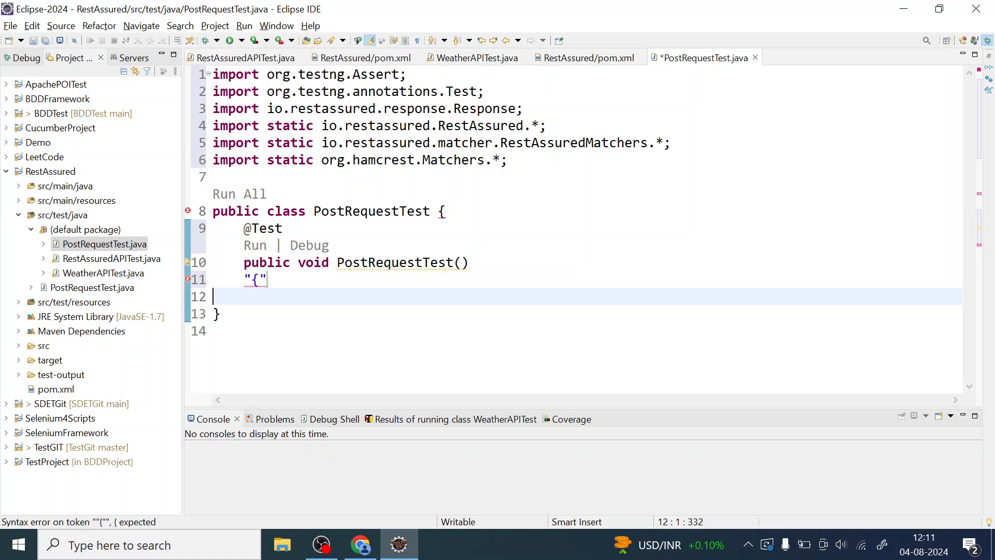
key("Backspace")
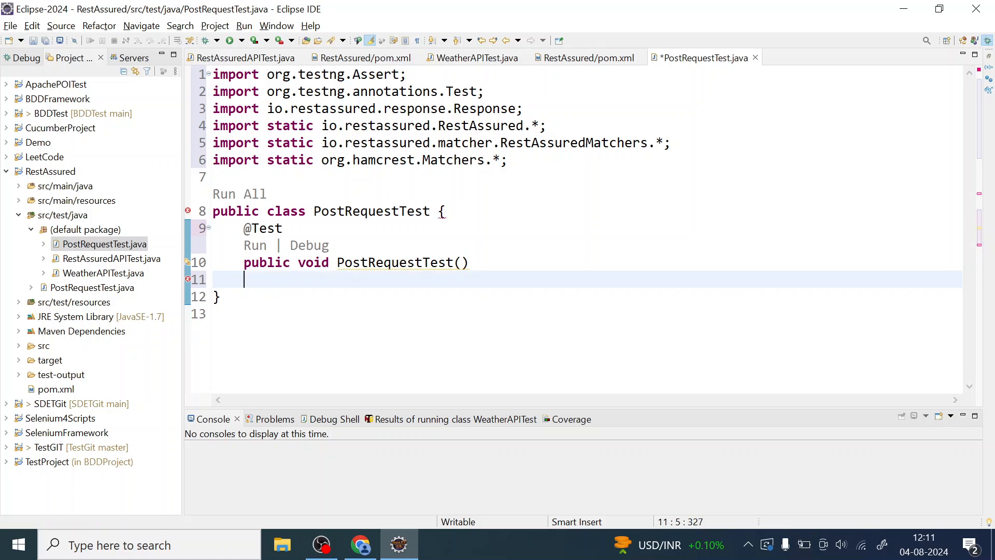
type("{")
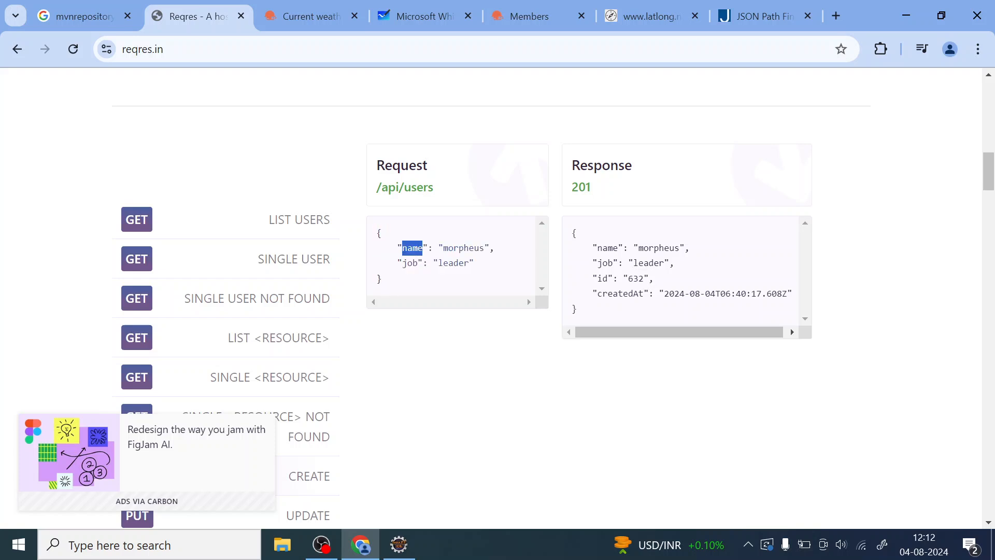
- Select the "name" key in reqres.in's create-user sample request body
double_click(411, 247)
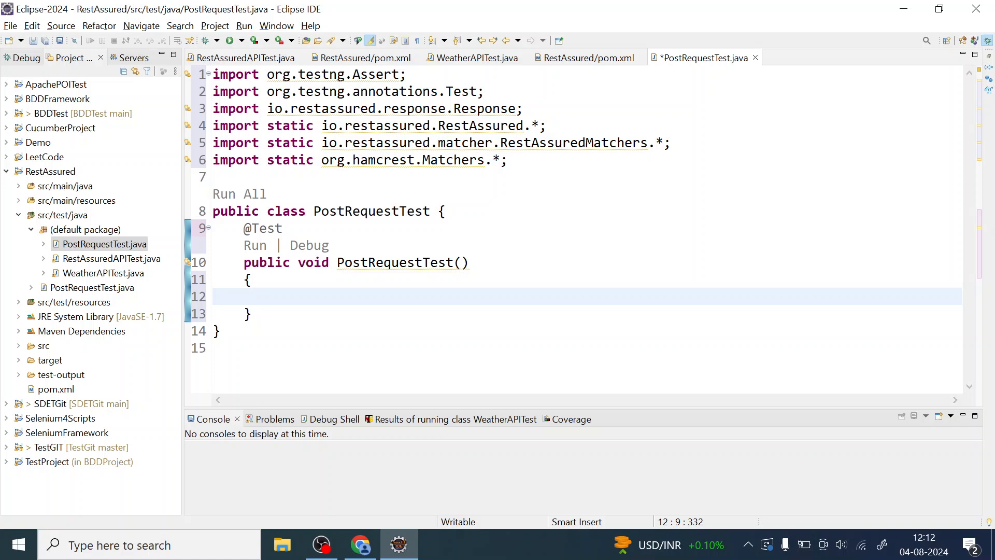
- Type JSONO in the method body, accept JsonObjectDeserializer, then delete the mistaken name
type("JSON")
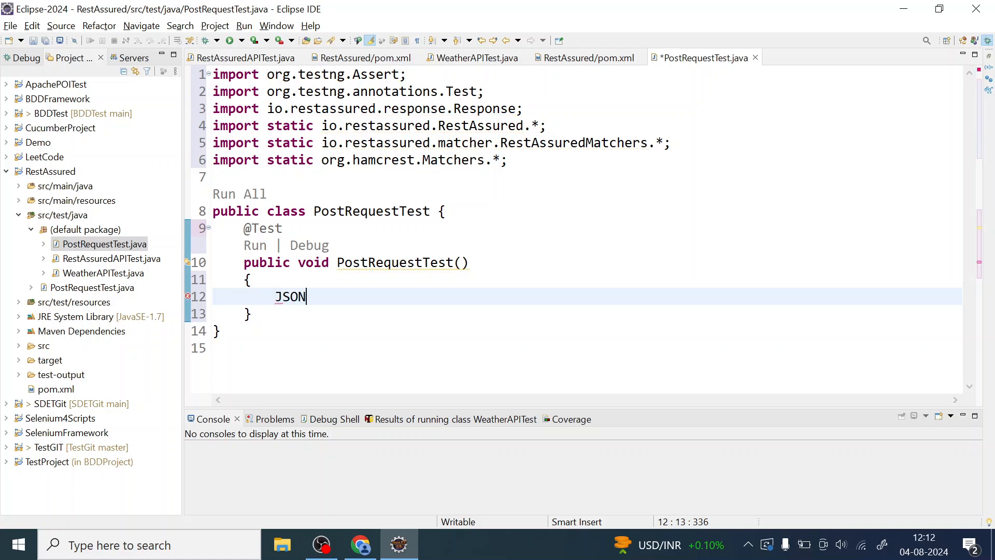
type("ObjectDeserialize")
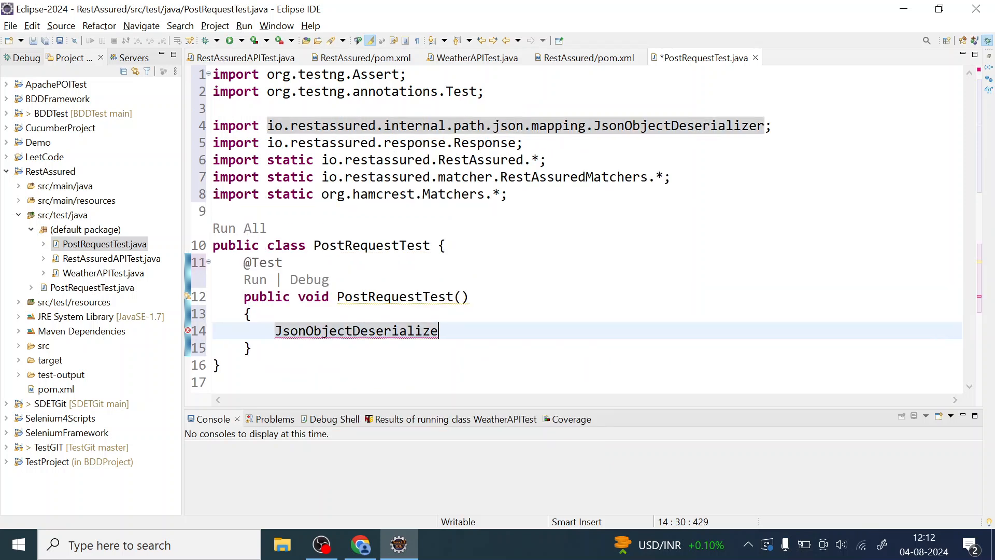
key("BackSpace")
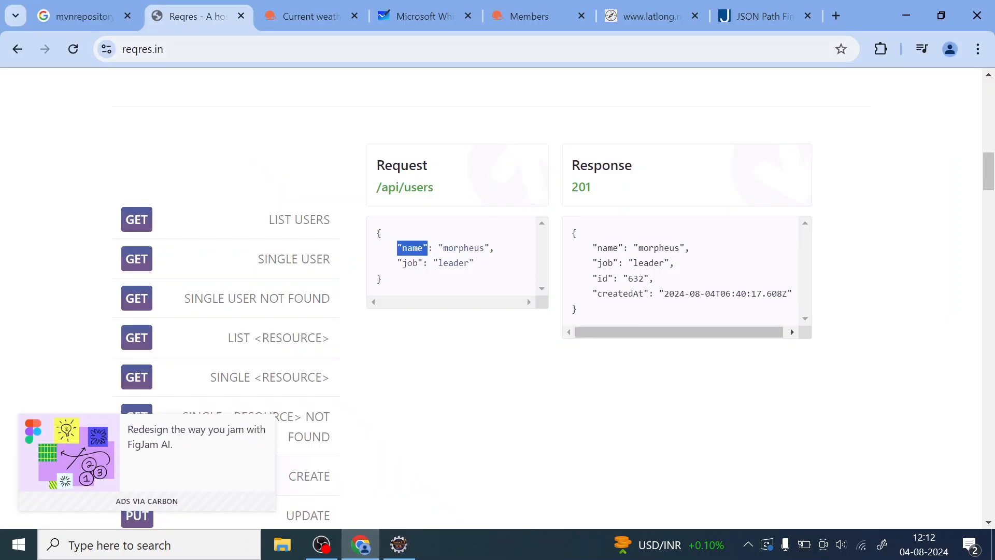
- Search Maven Repository for "simple json"
left_click(77, 17)
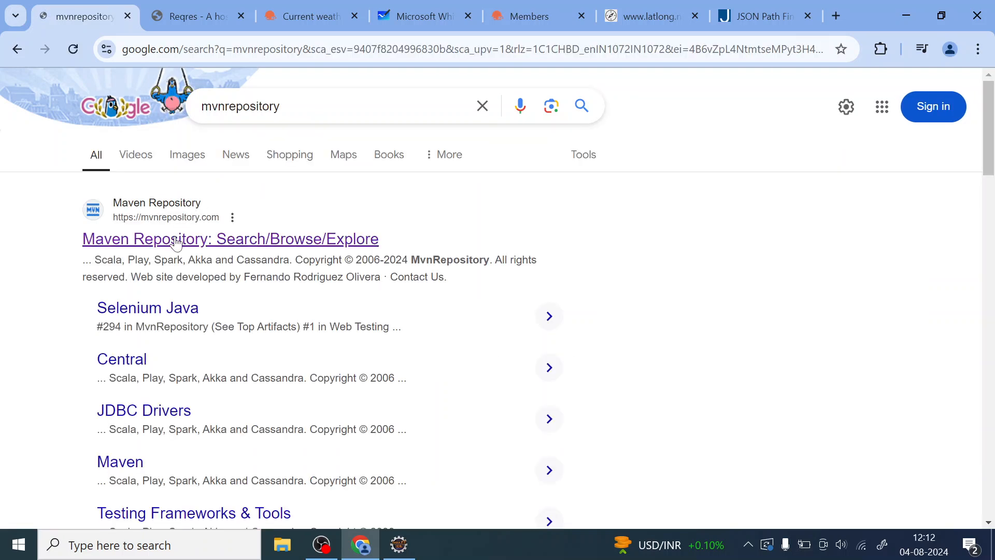
left_click(229, 238)
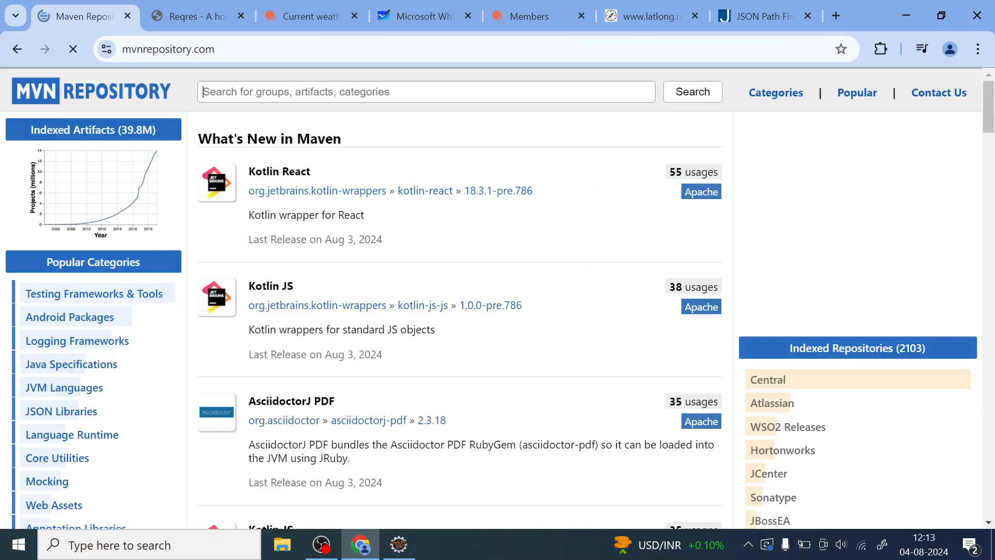
left_click(424, 92)
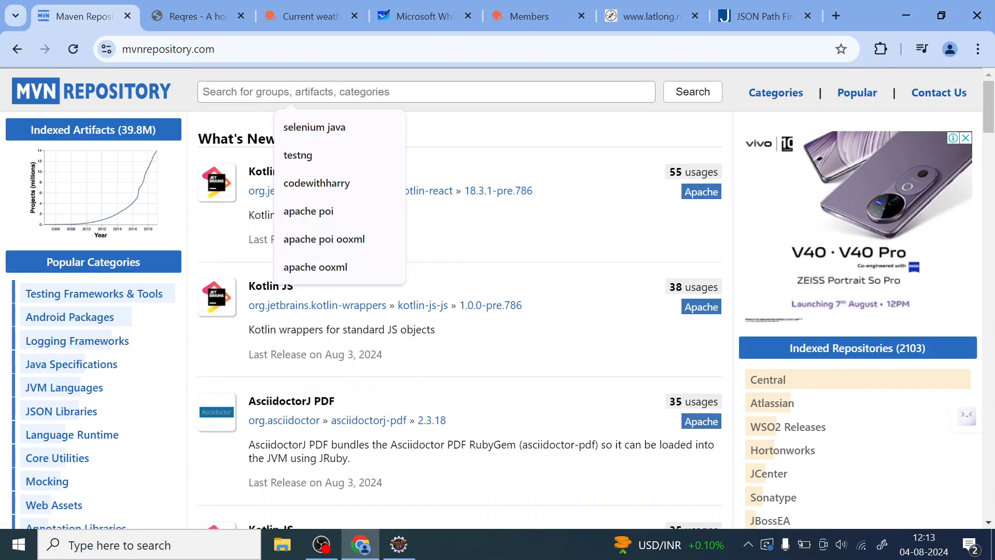
type("simple")
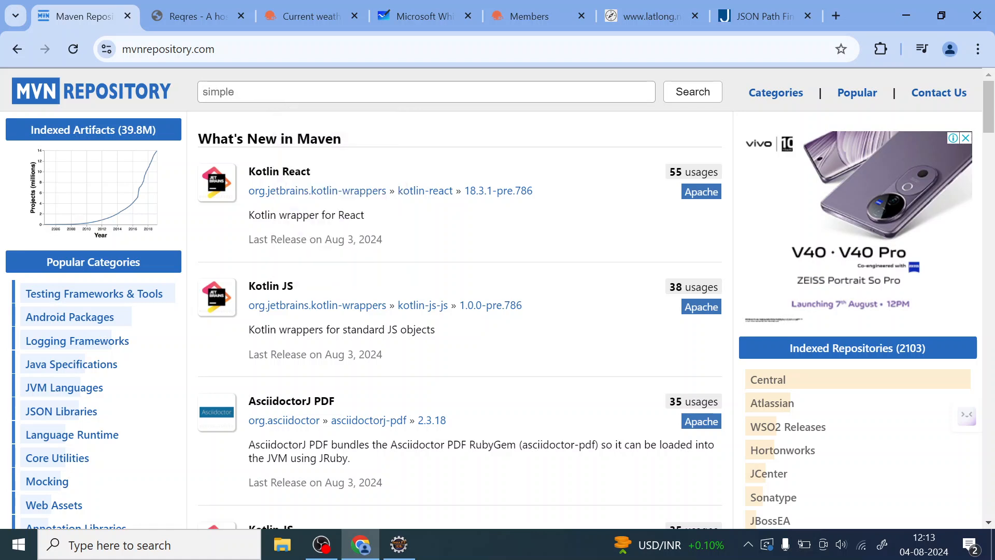
type("jso")
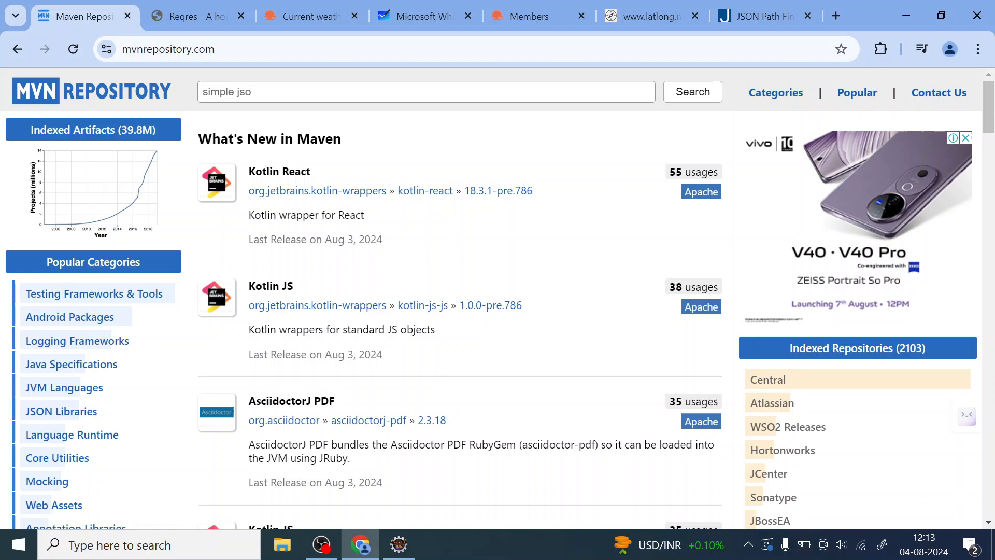
left_click(692, 92)
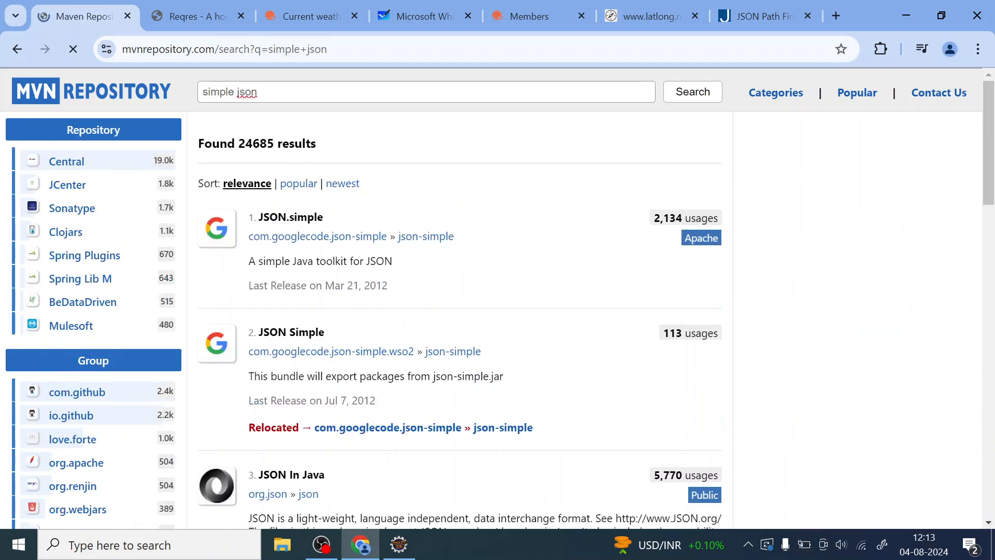
- Open JSON.simple version 1.1.1 and copy its Maven dependency snippet
left_click(289, 216)
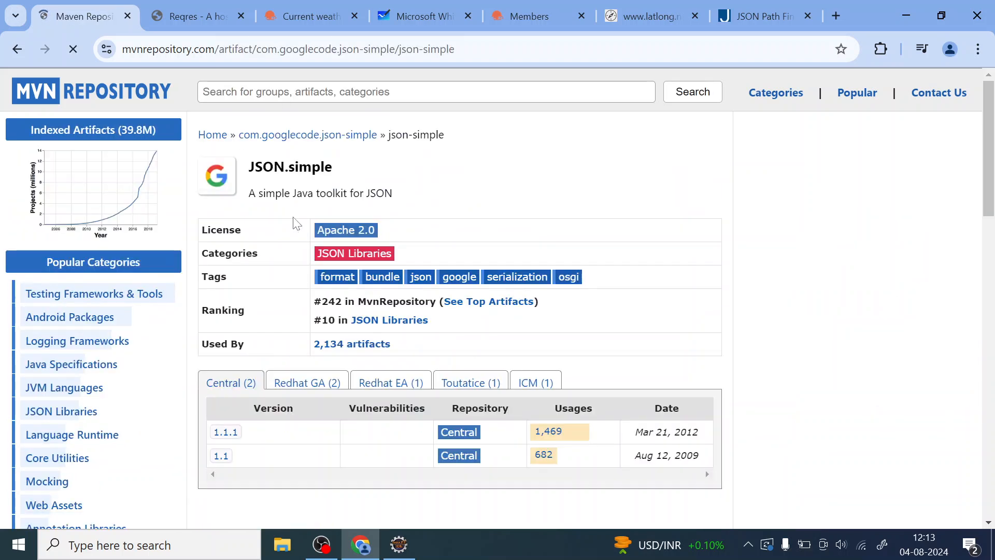
left_click(225, 432)
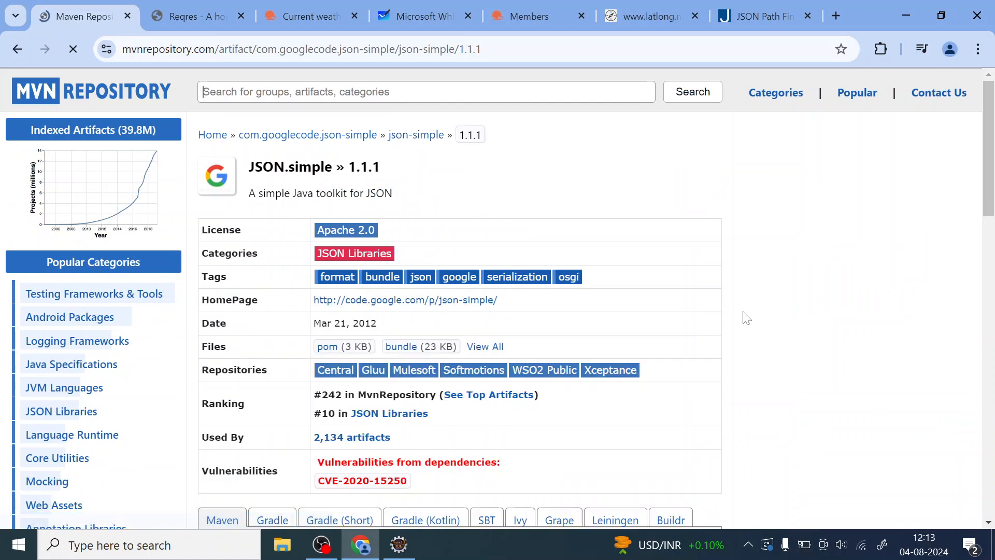
scroll("down", 3)
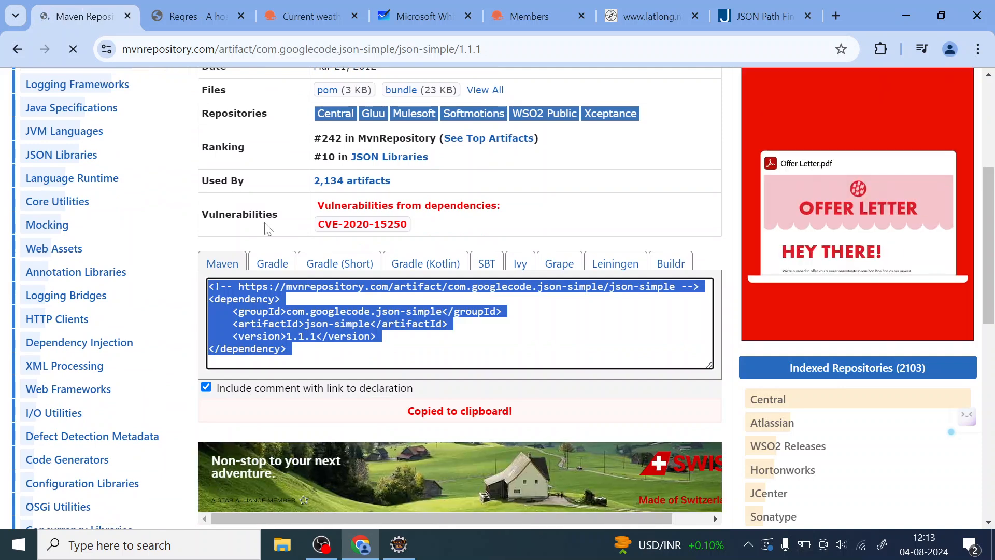
left_click(399, 545)
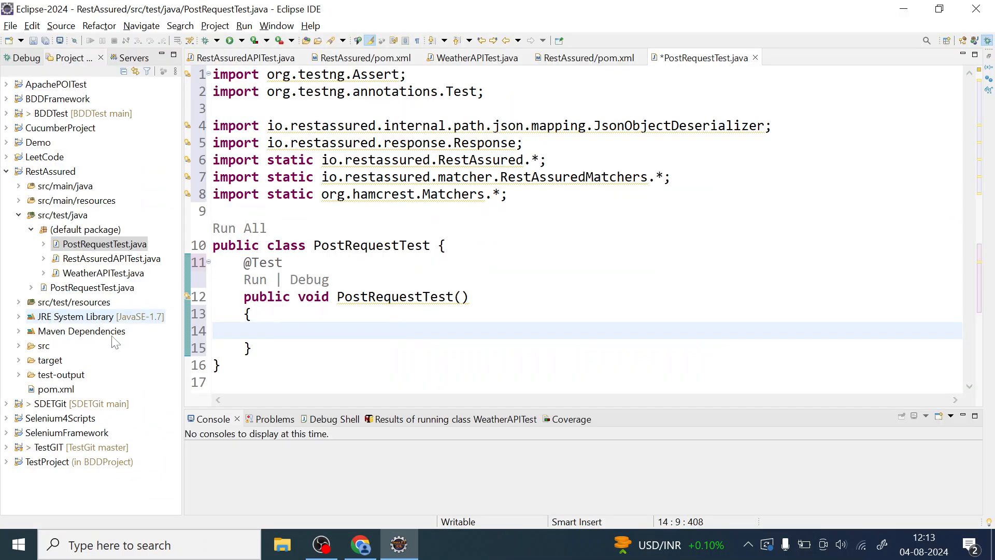
- Add the json-simple 1.1.1 dependency to pom.xml and confirm json-simple-1.1.1.jar under Maven Dependencies
left_click(584, 58)
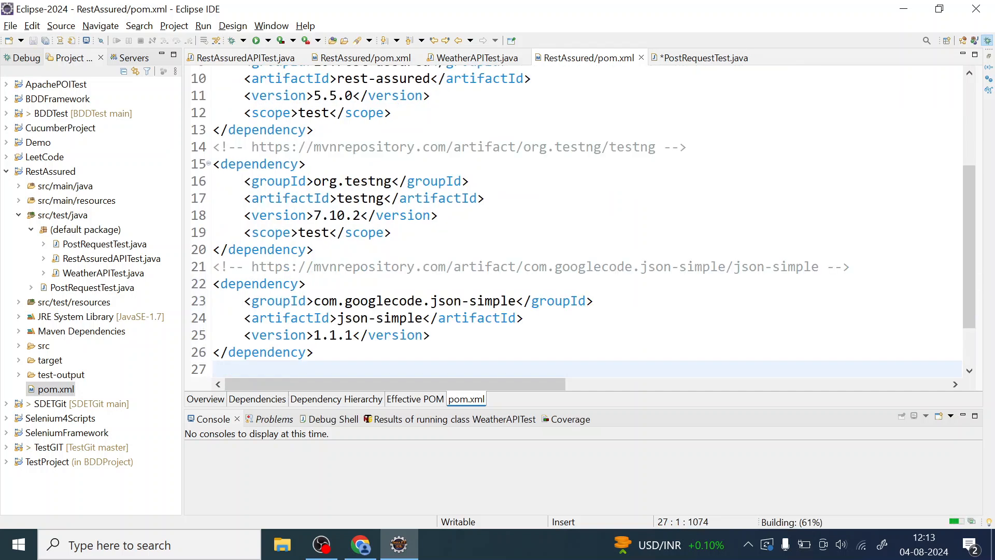
left_click(56, 389)
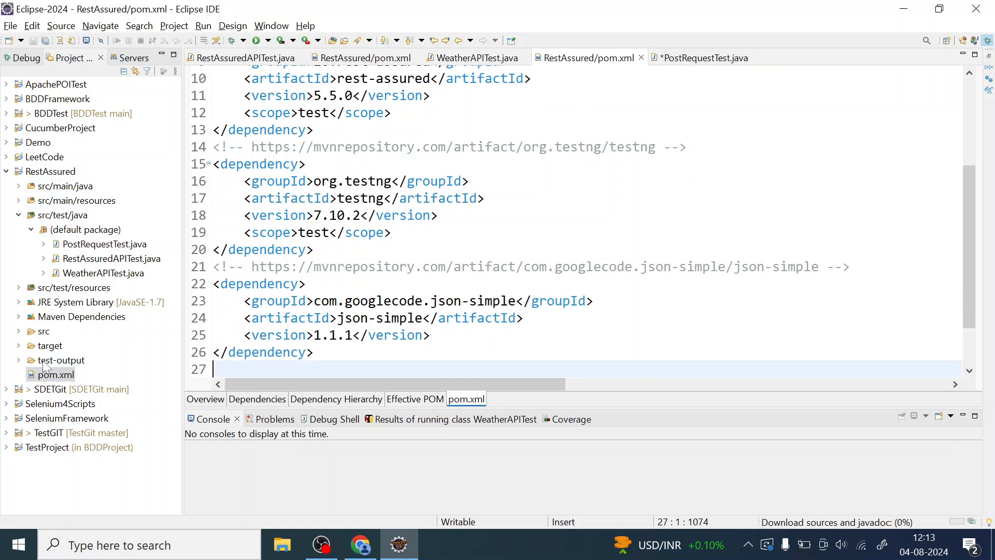
left_click(19, 316)
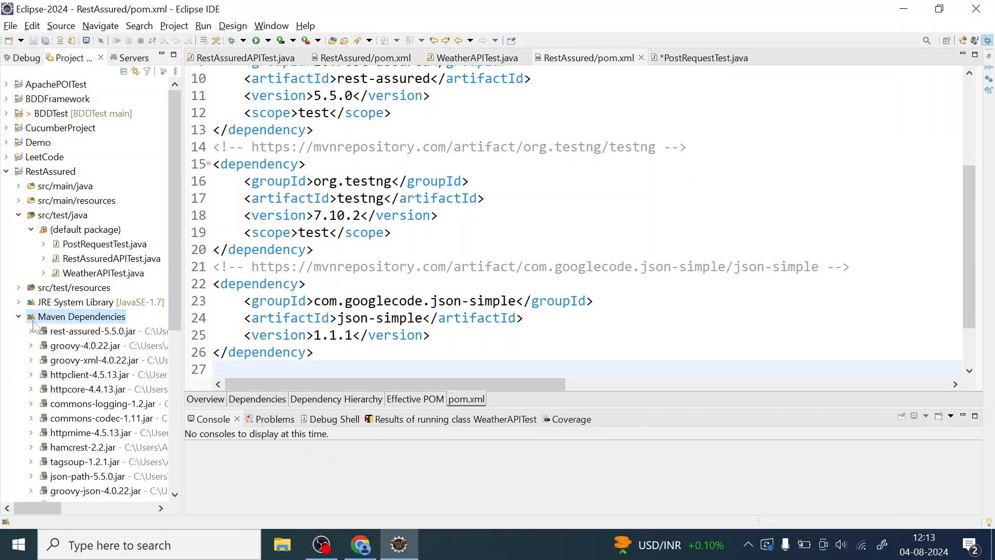
scroll("down", 3)
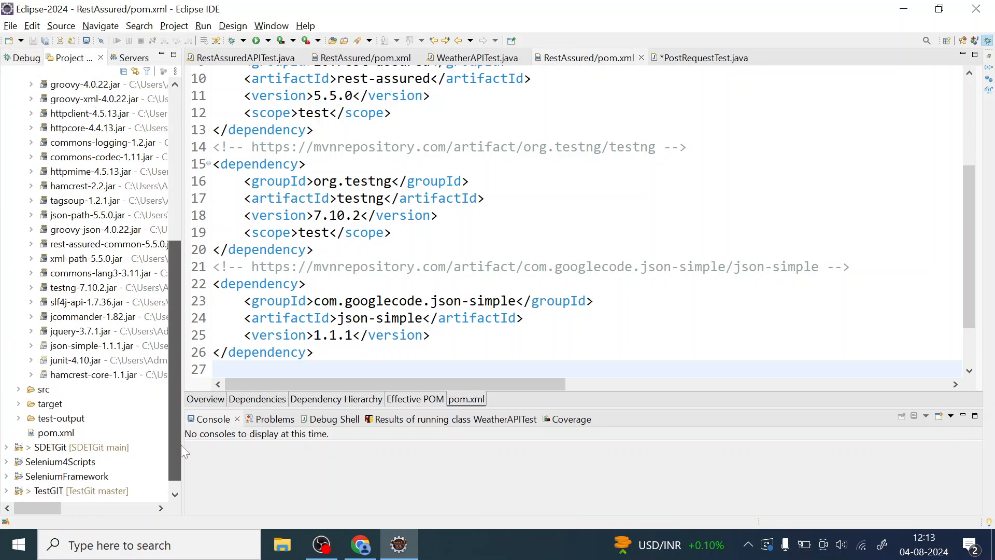
left_click(101, 345)
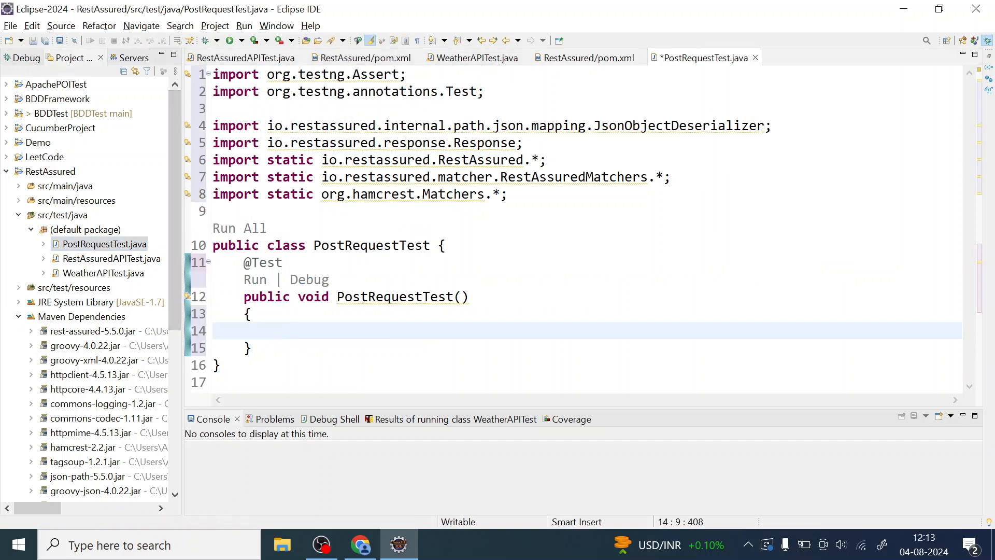
- Add JSONObject request = new JSONObject(); to the test method, auto-importing JSONObject
type("JSONObject")
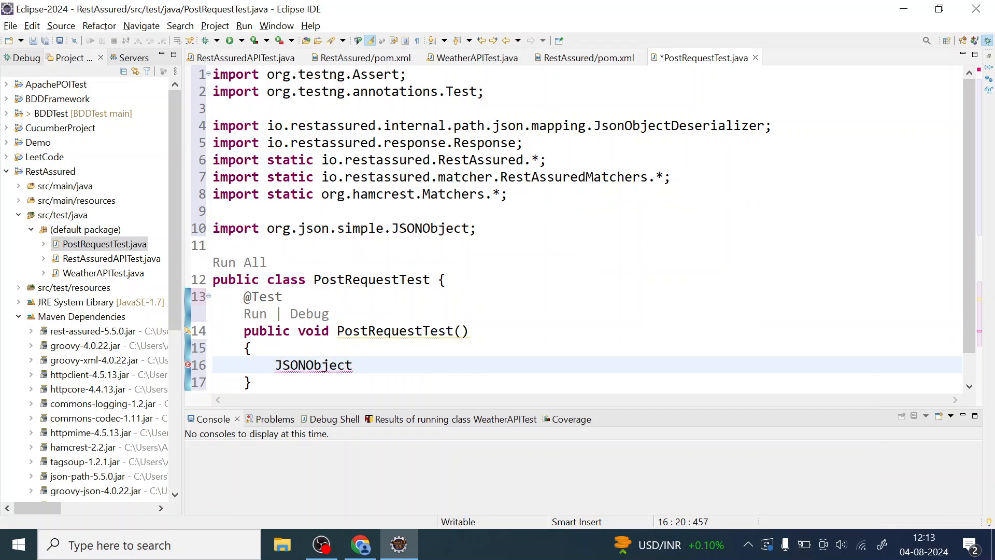
type("requ")
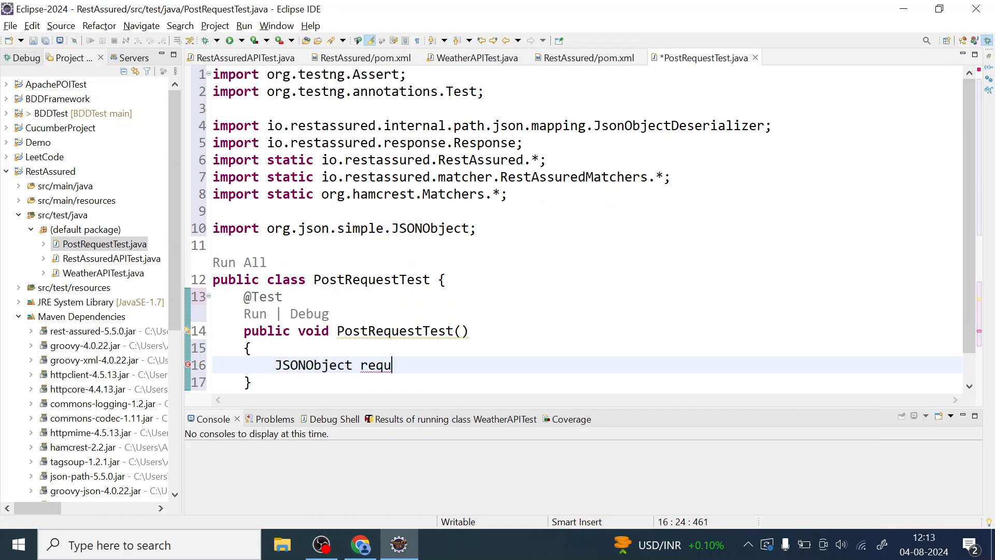
type("est= new")
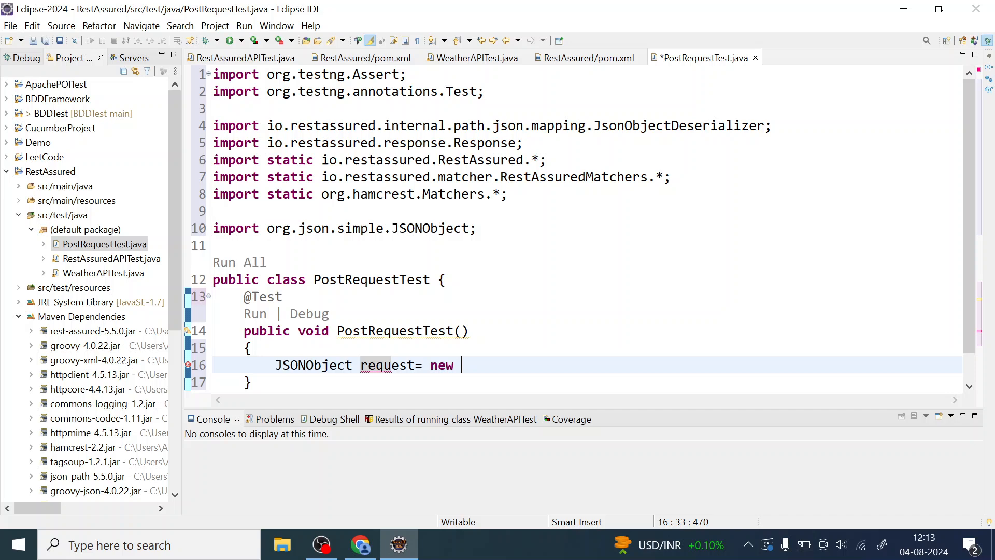
type("JSONObject()")
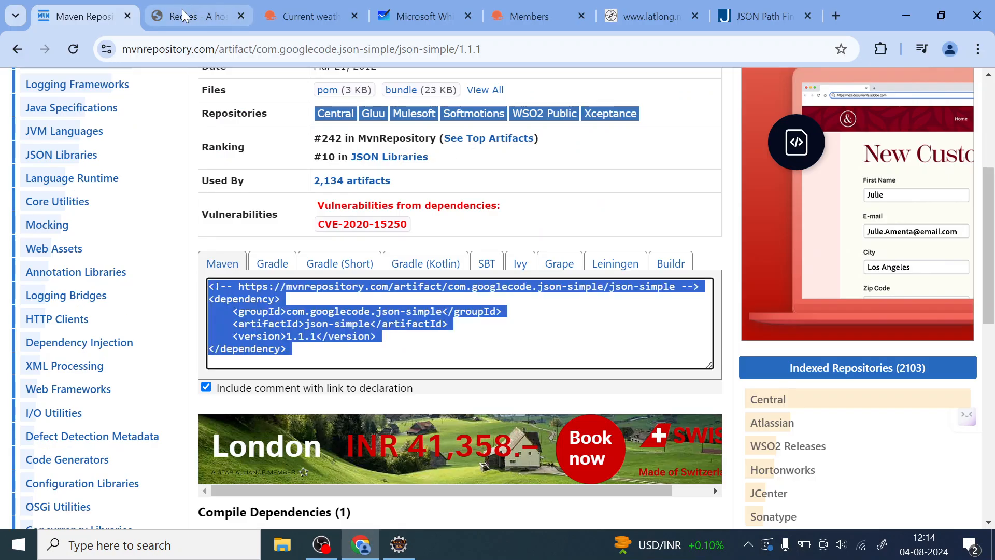
- Check reqres.in's sample body, then start request.put with the key "name"
left_click(193, 17)
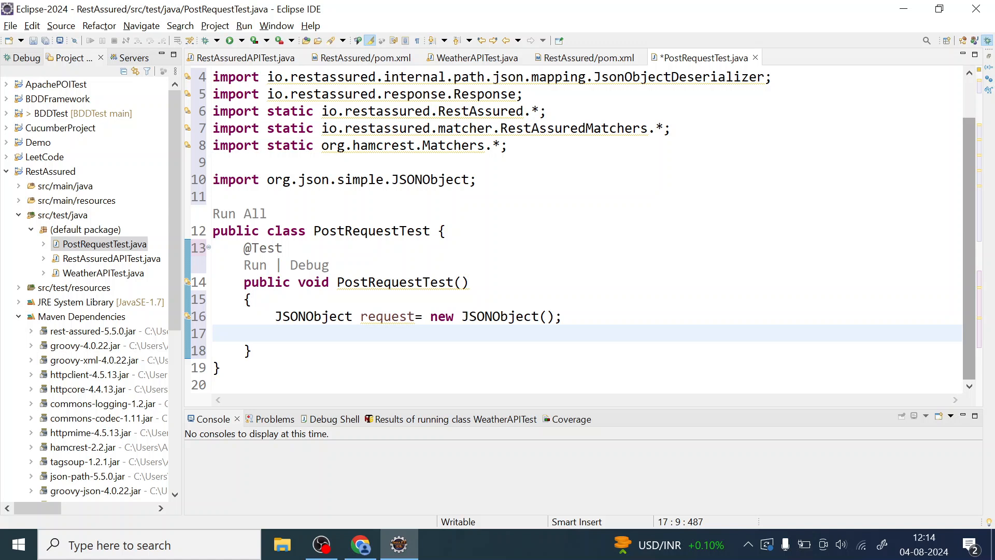
type("re")
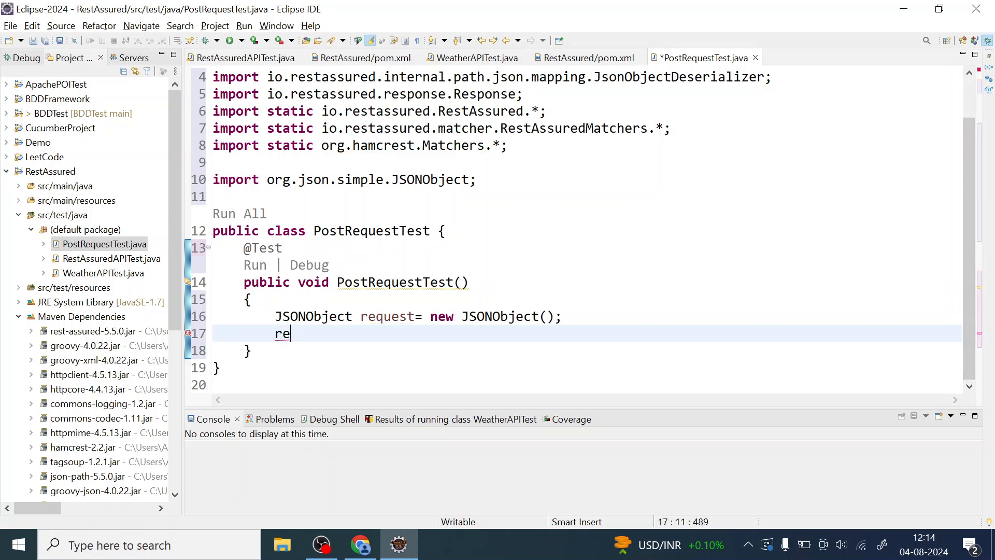
type("quest")
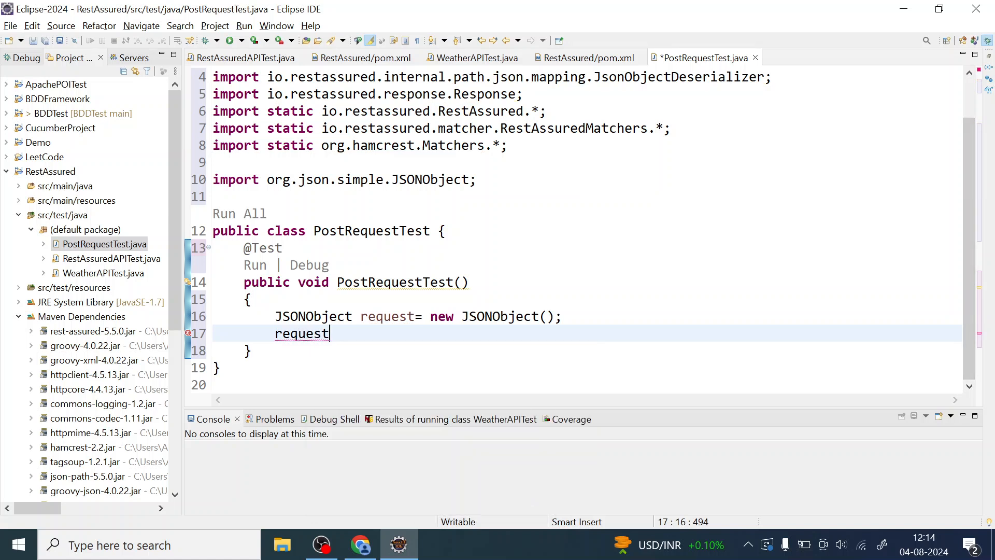
type(".put(\"\", request")
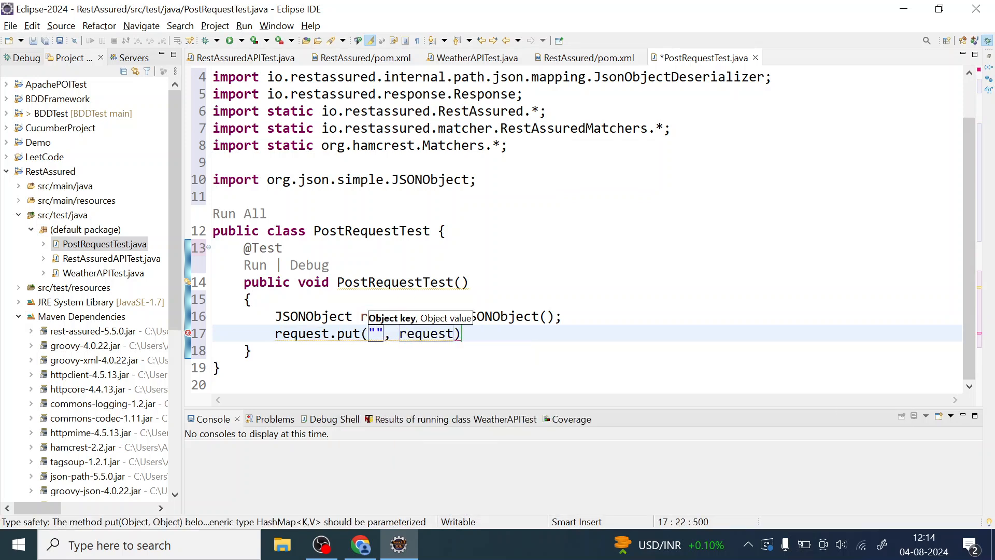
type("name")
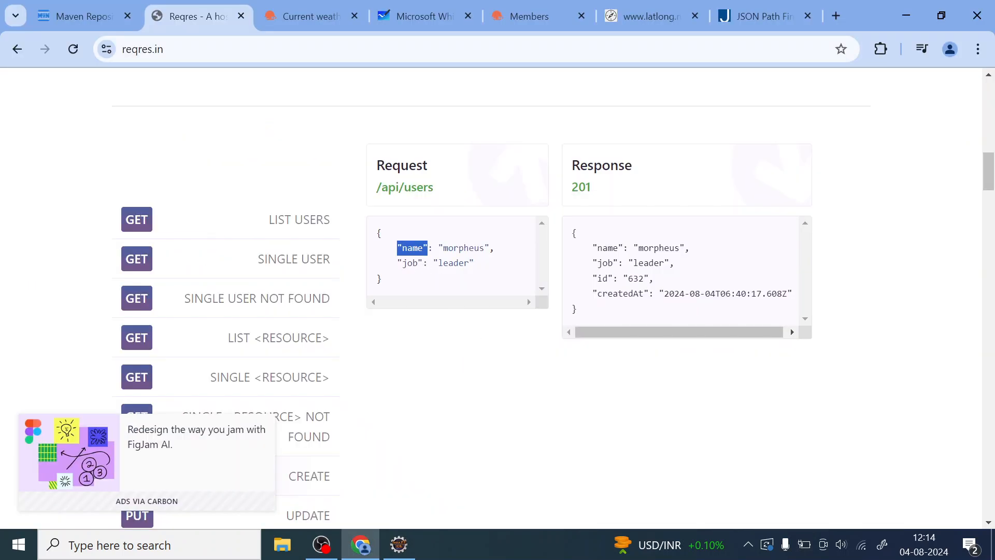
mouse_move(494, 334)
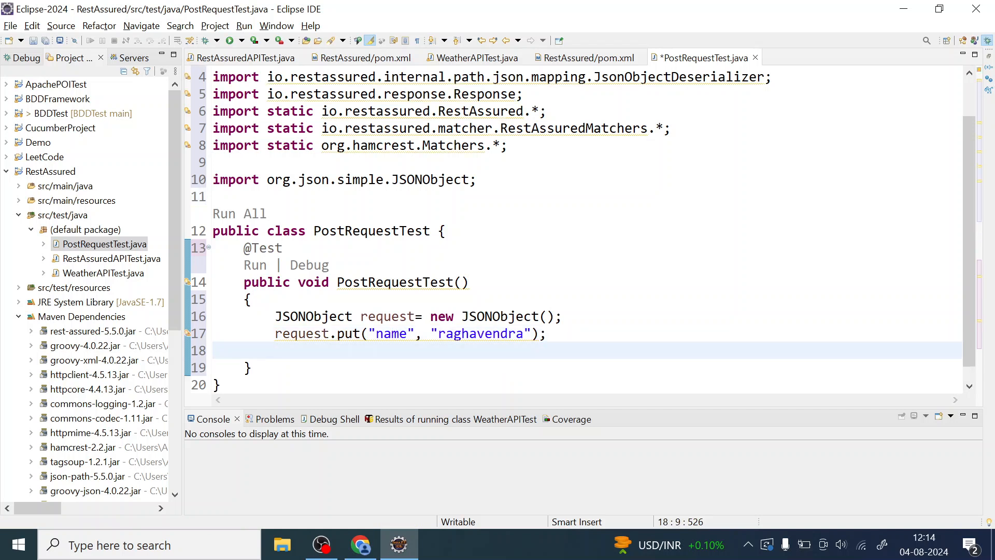
- Add request.put("job", "engineer") to the request JSON object on line 18
type("req")
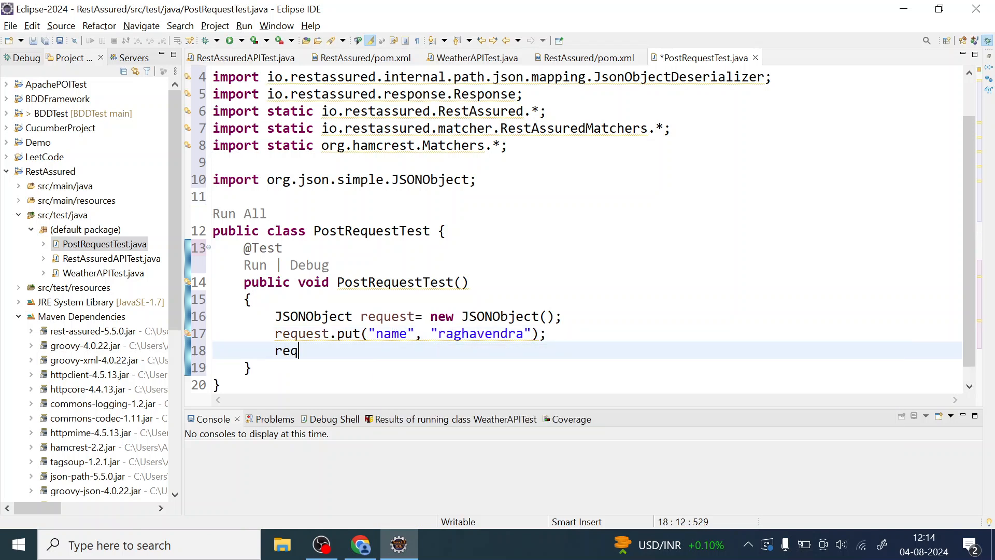
type("uest.put(\"j\", request")
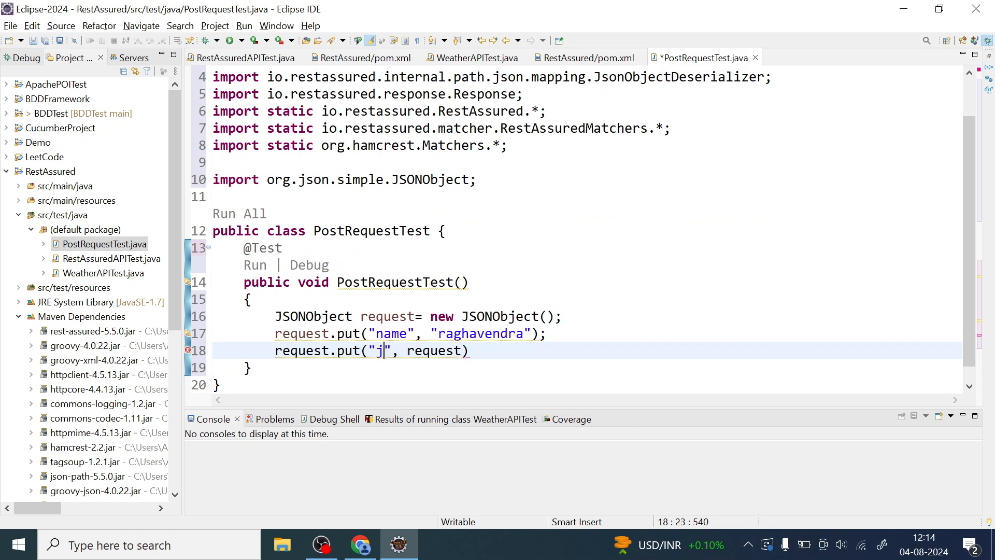
double_click(451, 350)
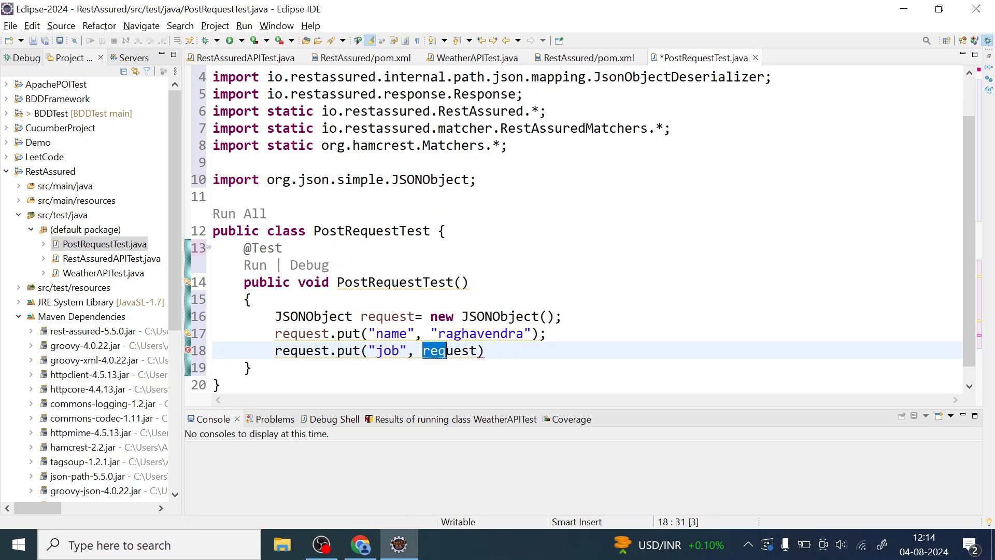
type("\"")
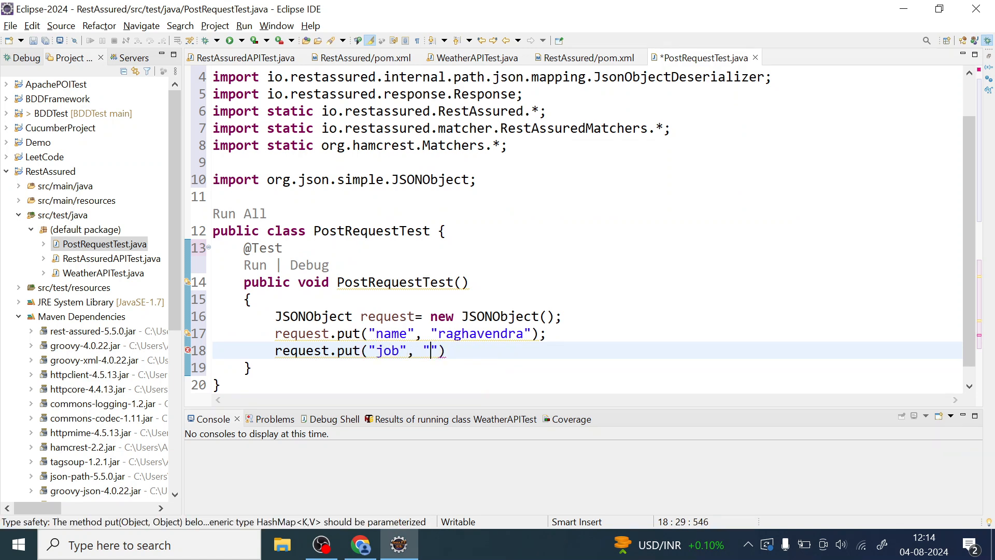
type("engineer")
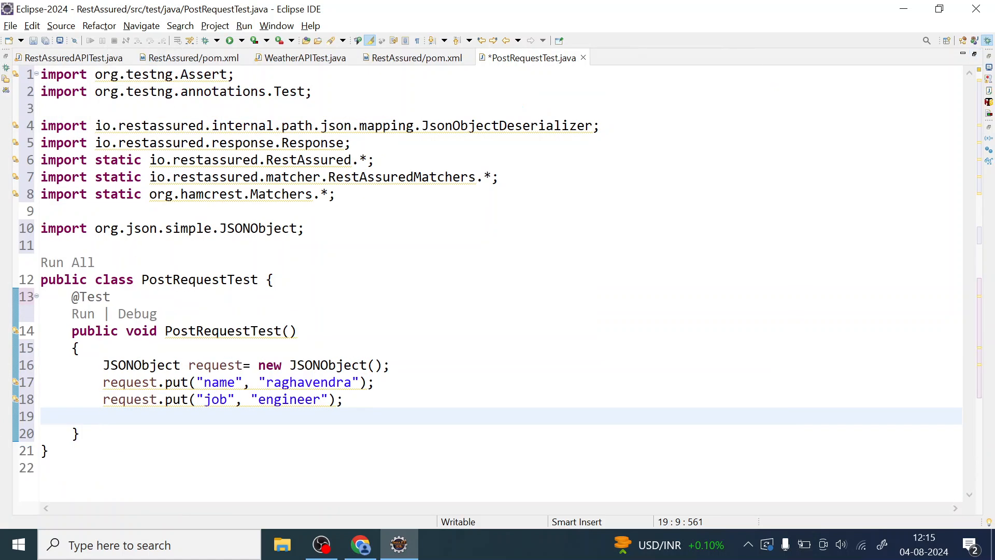
- Add a syso println that prints request.toJSONString()
type("syso")
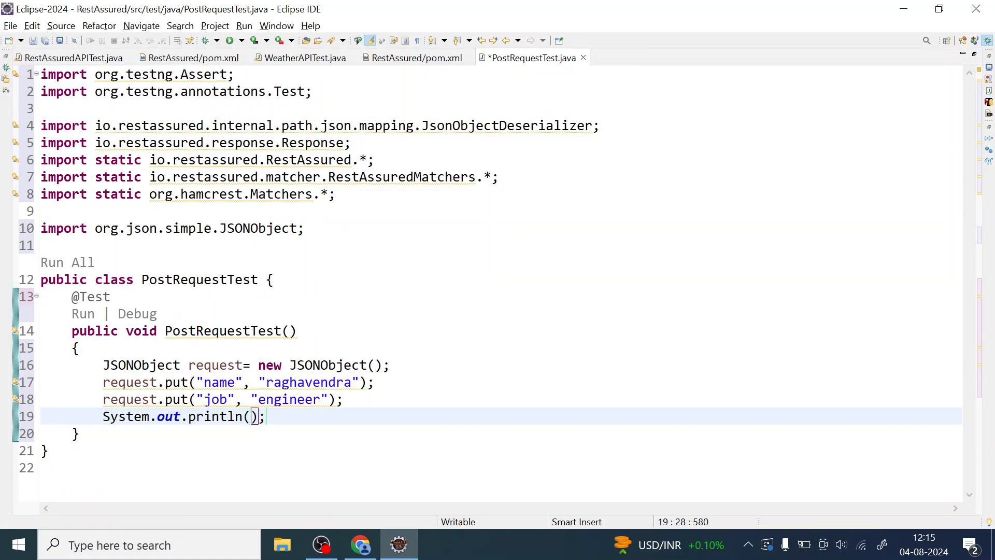
type("re")
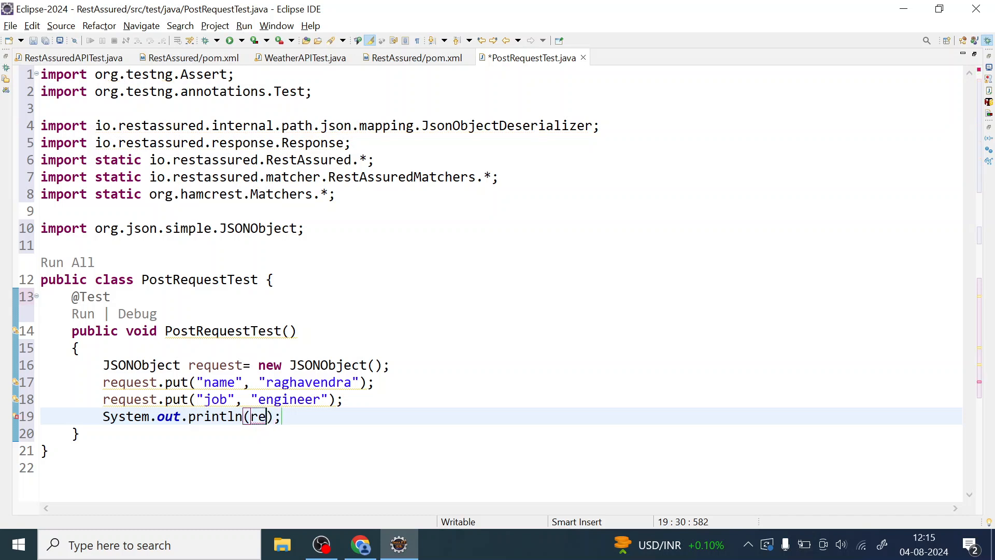
type("qu")
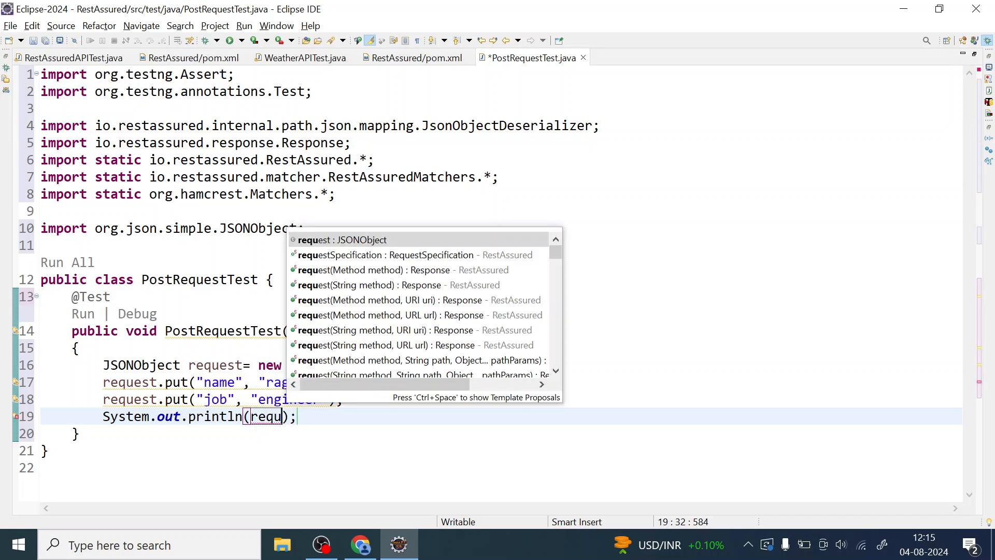
type("jsp")
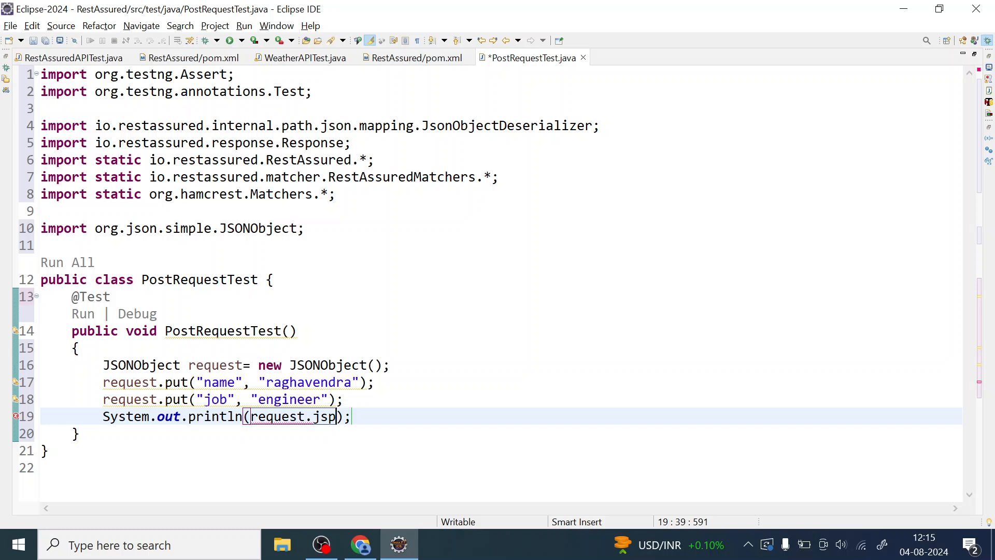
key("BackSpace")
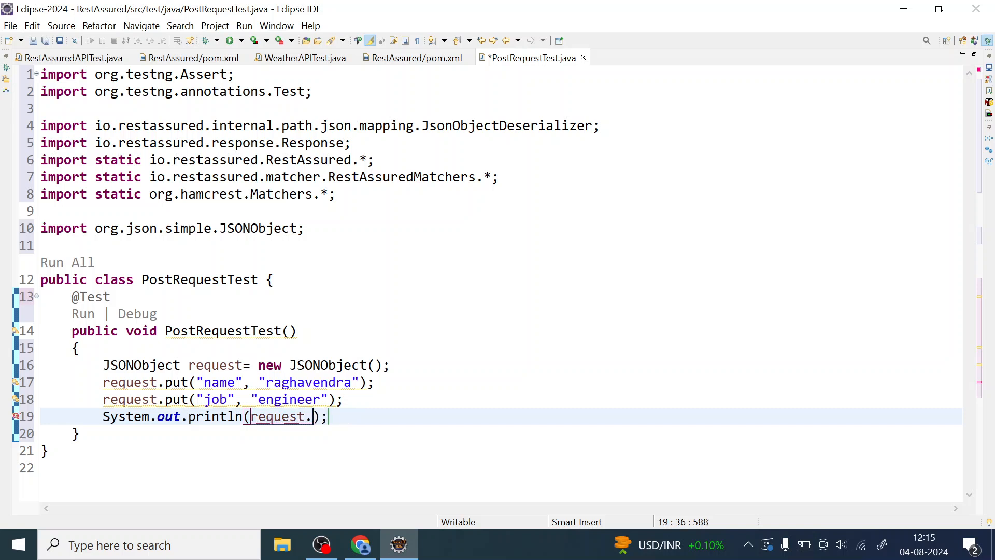
type("toJSONString()")
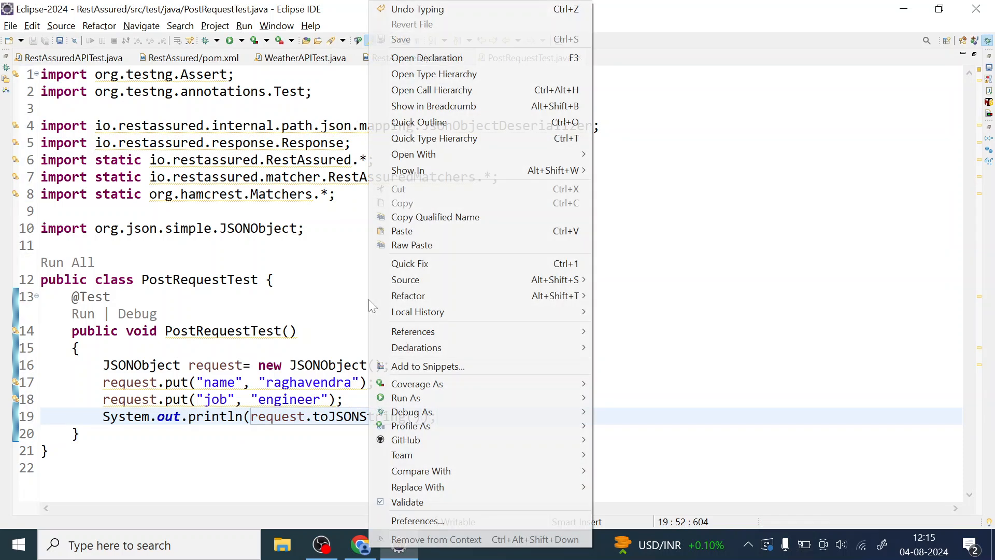
mouse_move(405, 397)
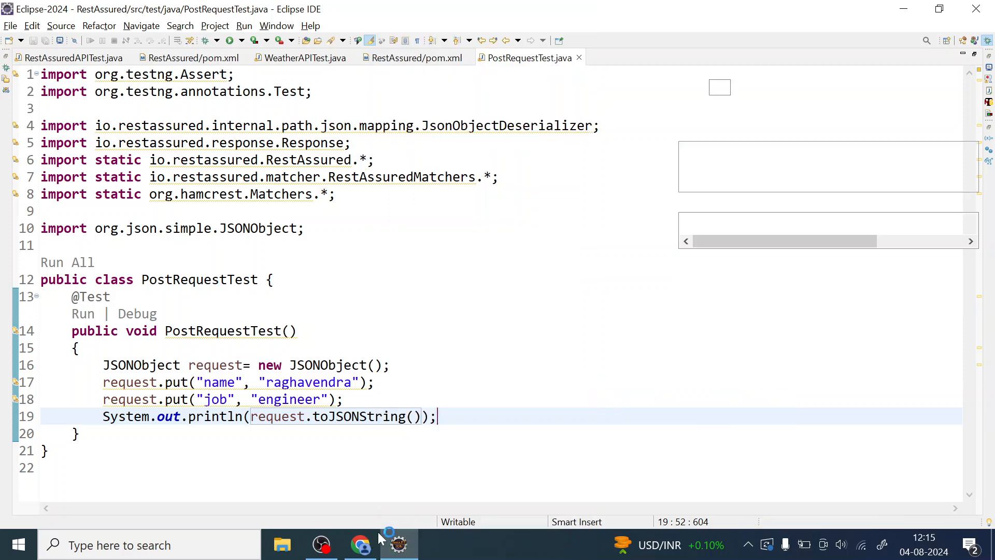
- Check the reqres POST example, then confirm the console prints {"name":"raghavendra","job":"engineer"}
left_click(360, 544)
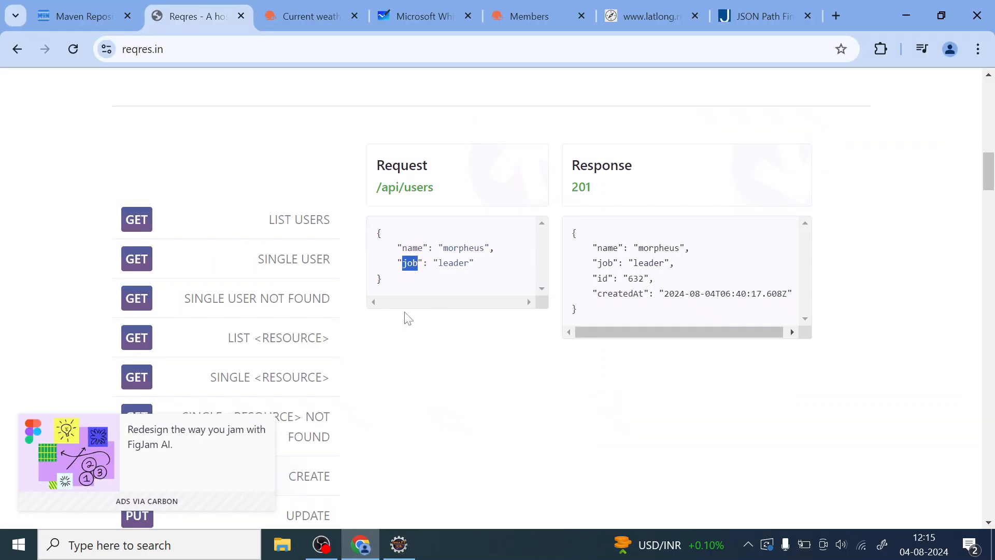
mouse_move(531, 262)
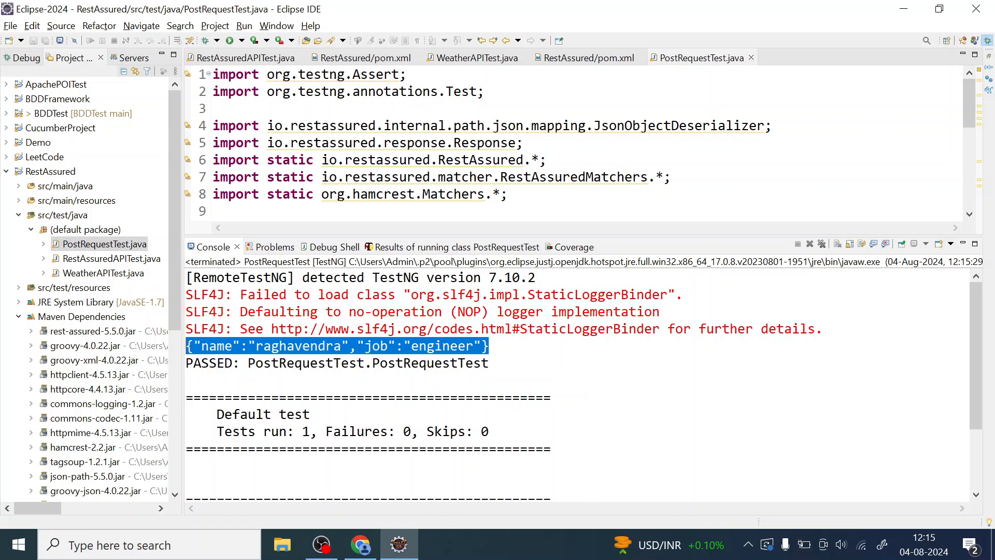
scroll("down", 3)
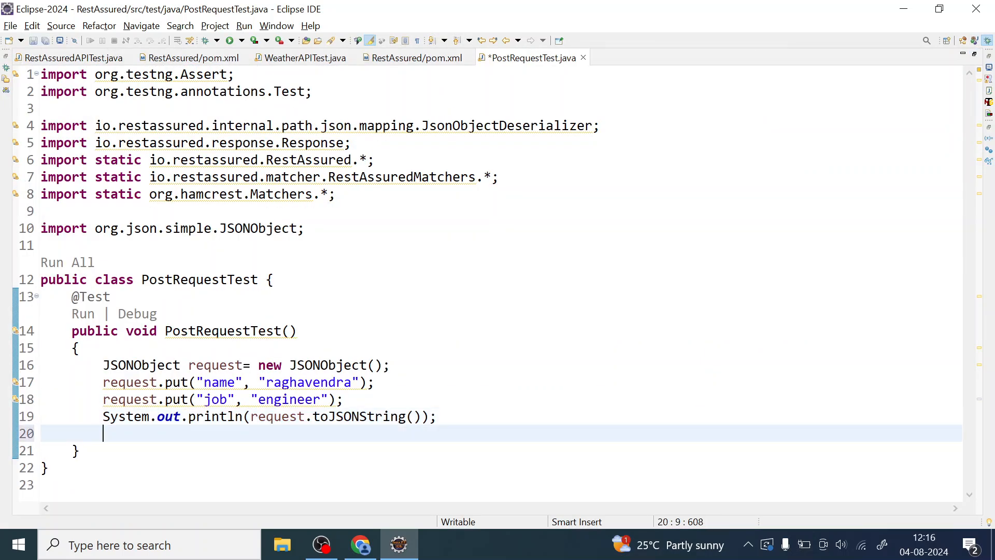
- Start a baseURI="" assignment on the new line 20
type("baseU")
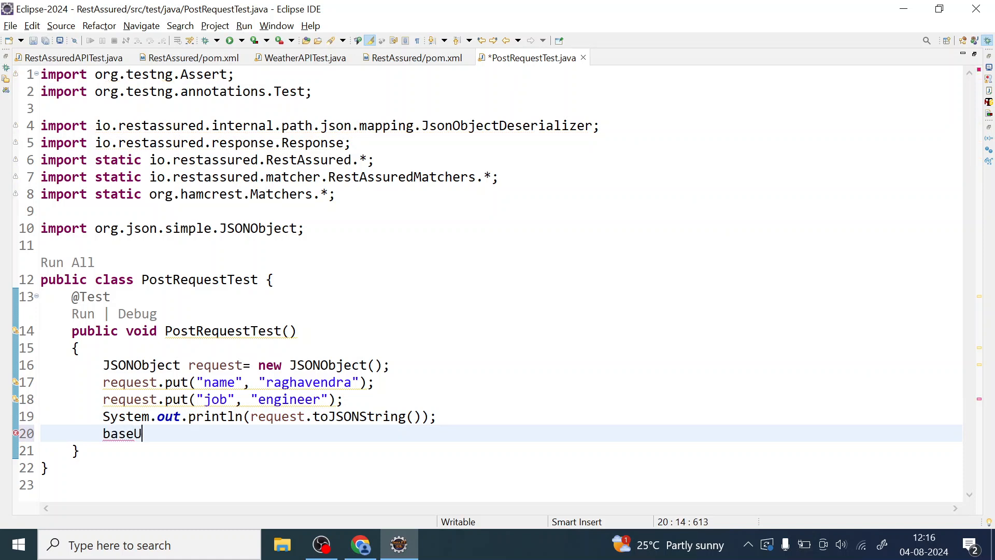
type("RI=")
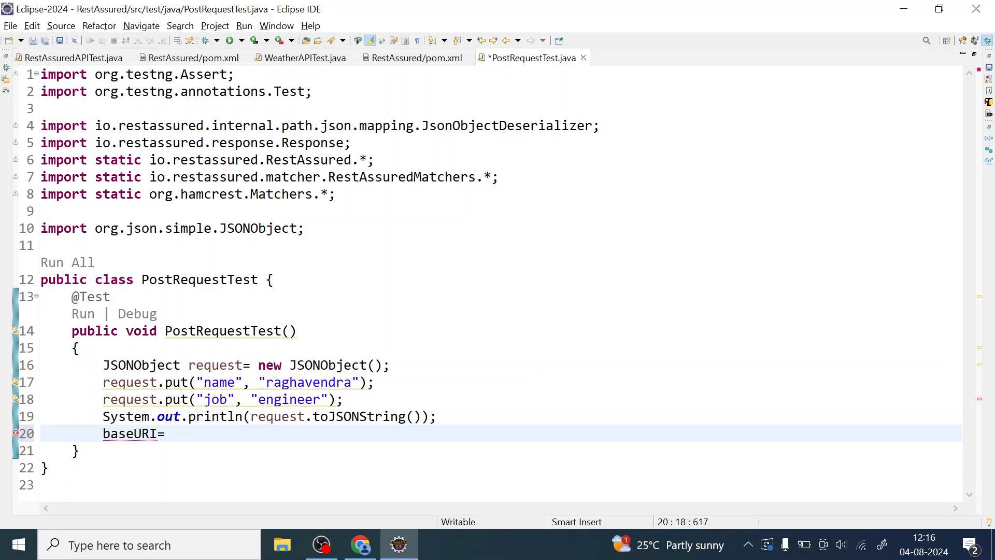
type("\"\"")
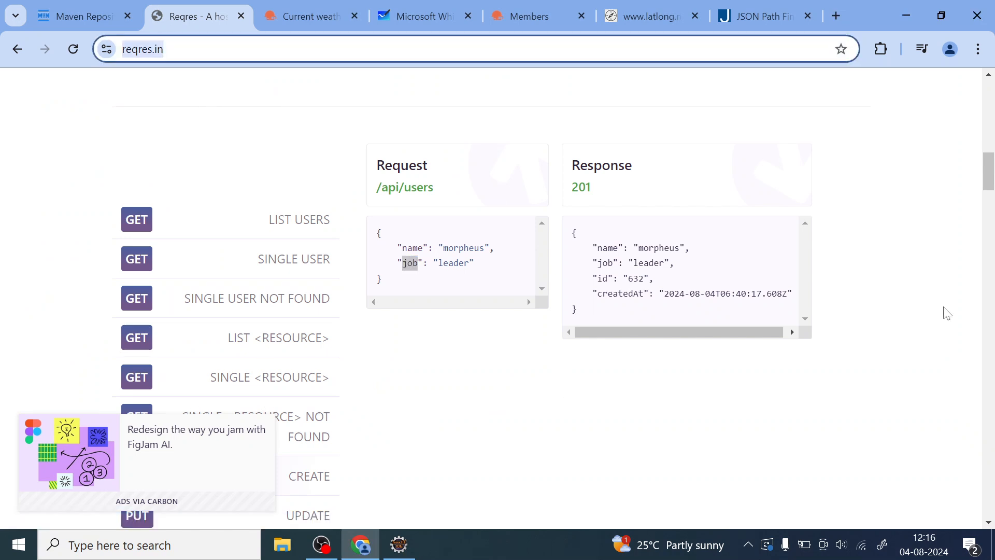
scroll("down", 3)
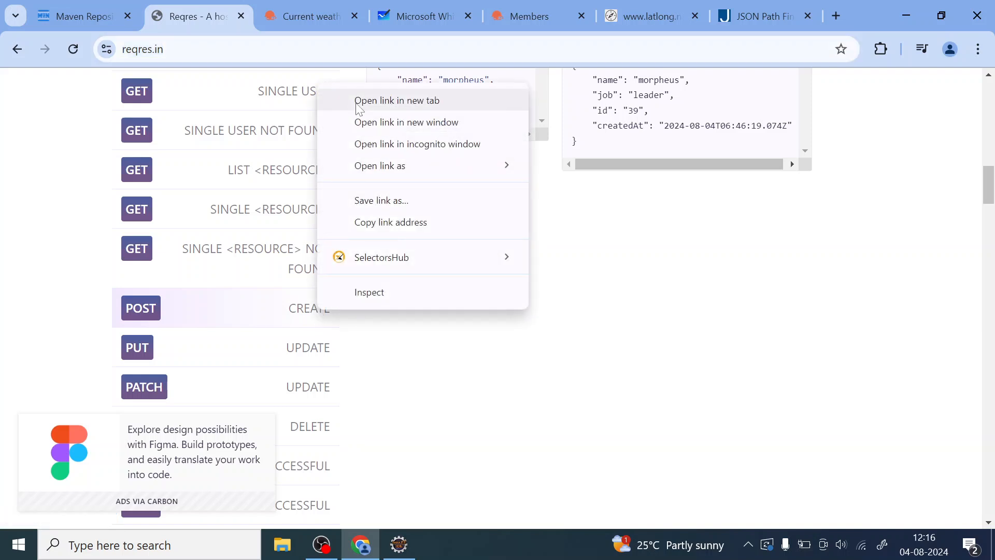
left_click(396, 100)
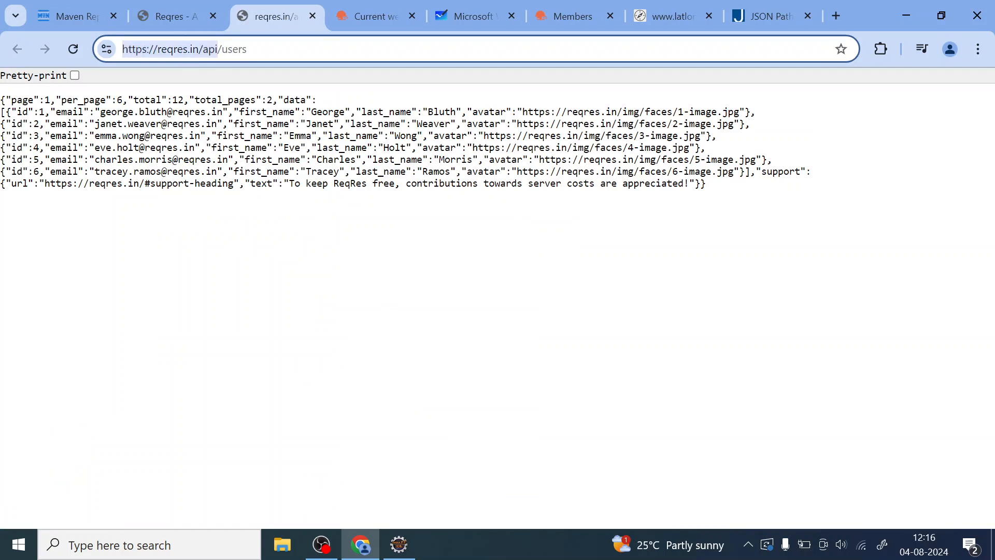
left_click(398, 545)
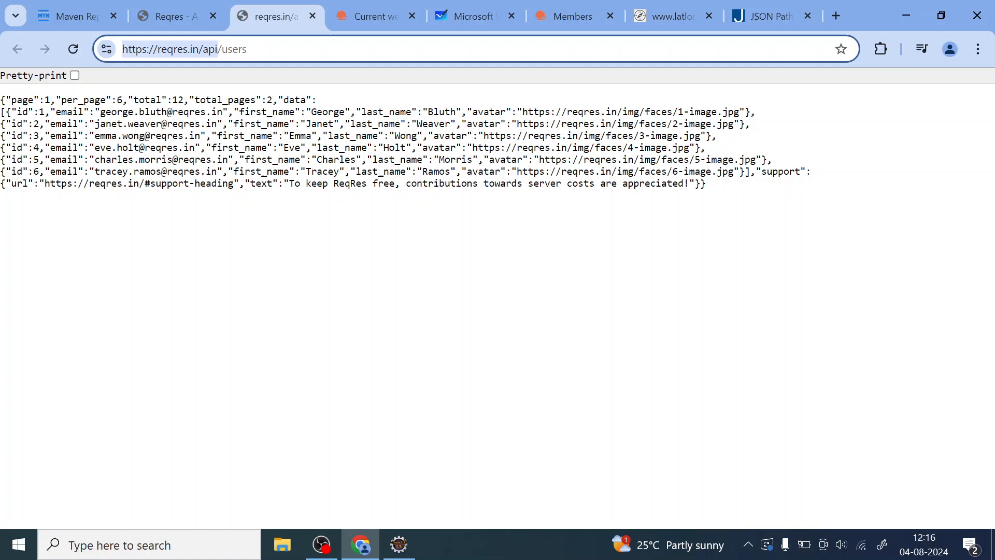
left_click(399, 544)
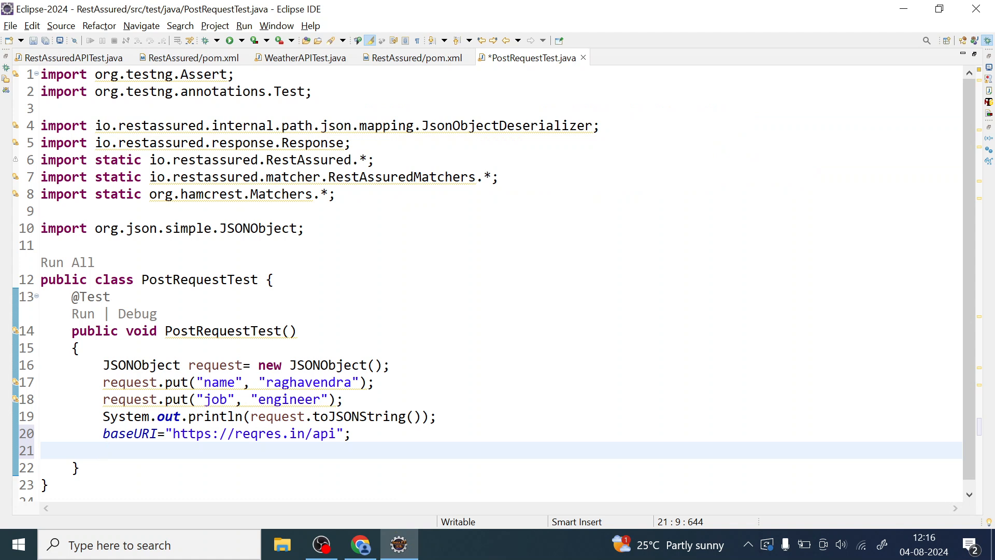
- Begin a given().accept request chain on the empty line after baseURI
left_click(104, 450)
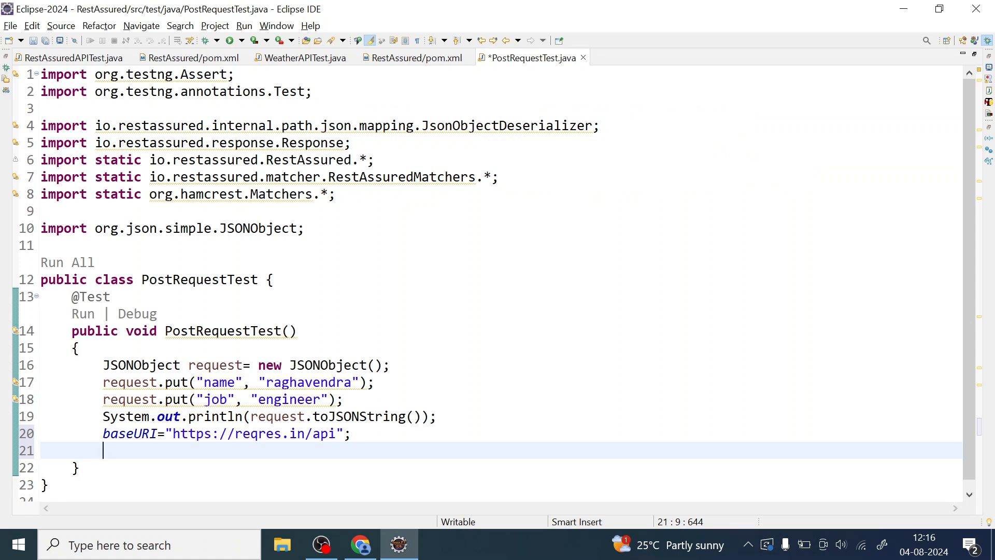
type("give3")
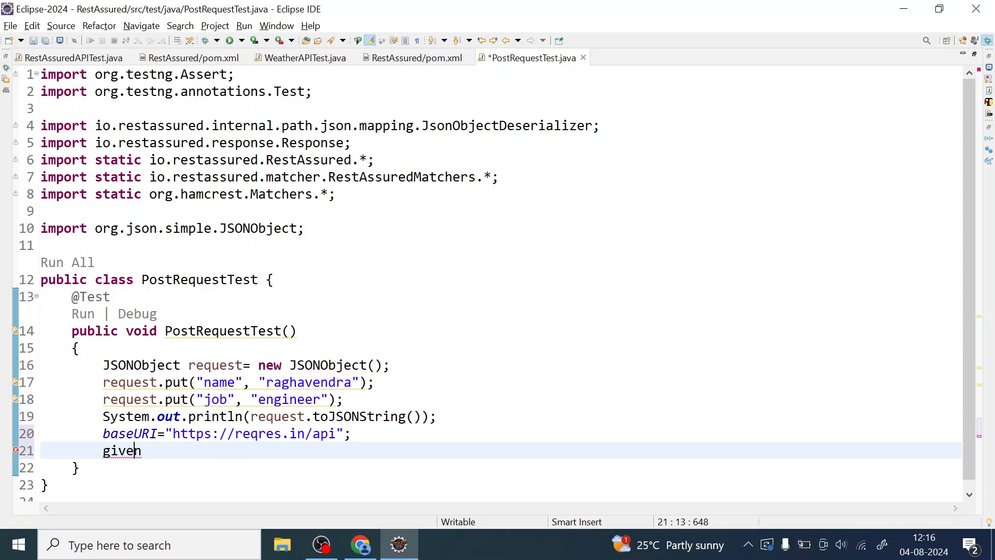
type("()")
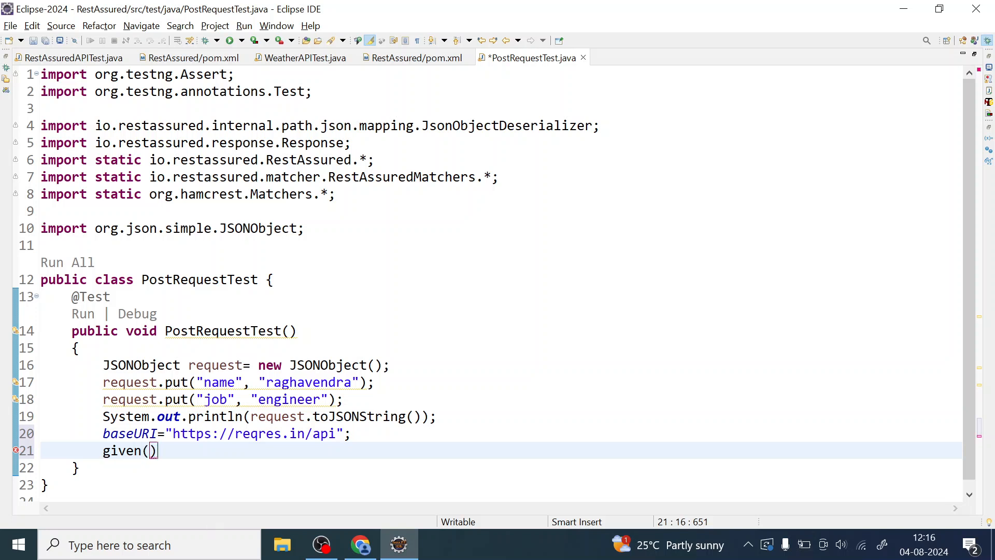
type(".accept(null")
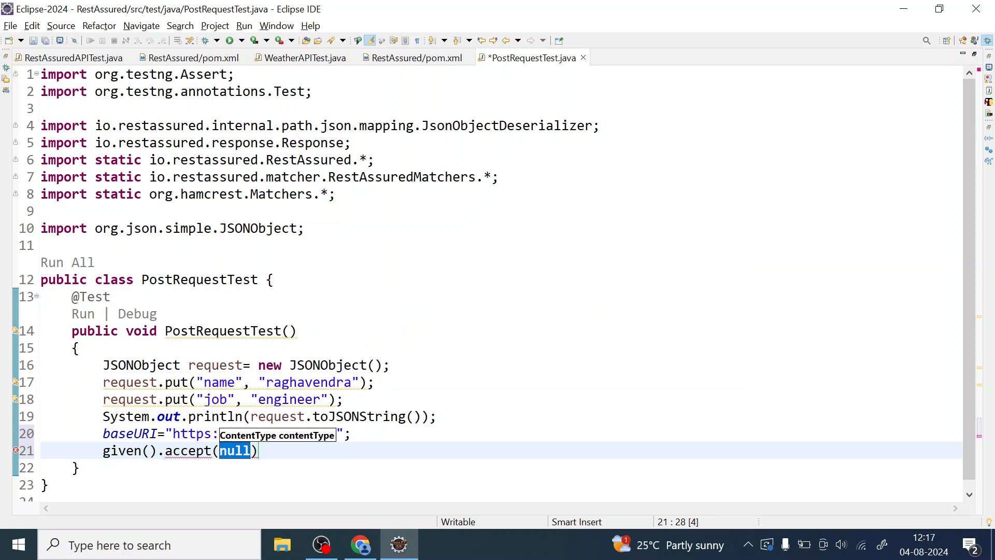
type("b")
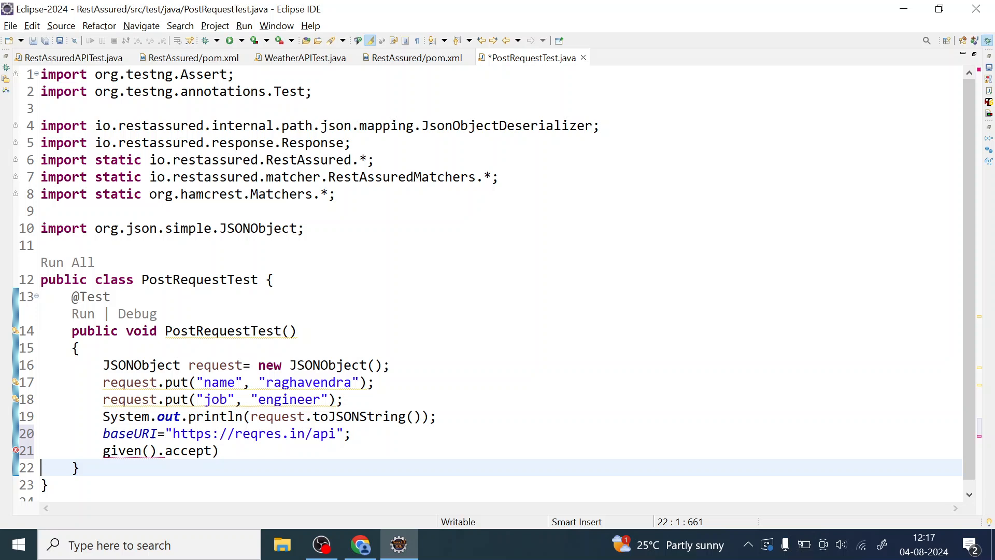
key("BackSpace")
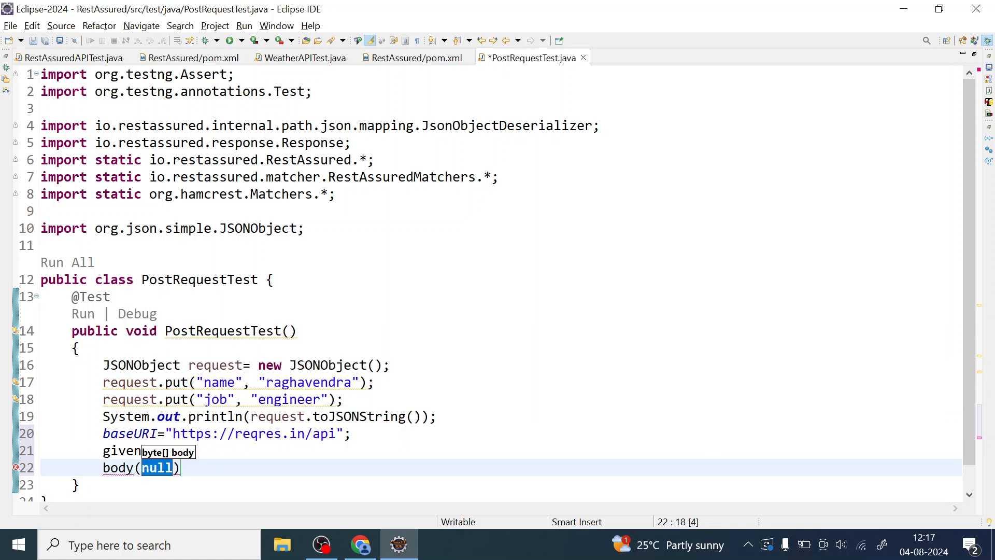
- Chain body(request.toJSONString()) and when() onto the request
type("requ")
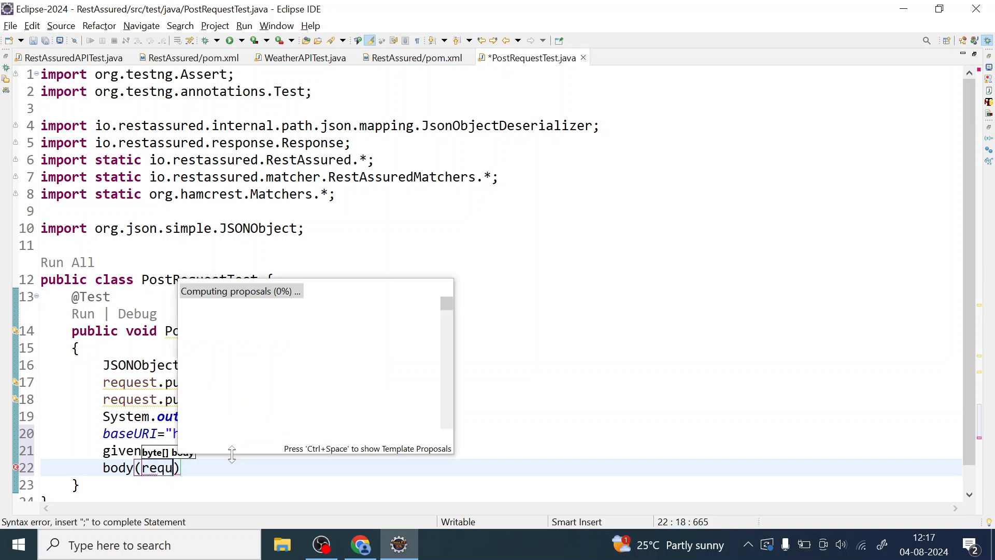
type(".toJSONString(")
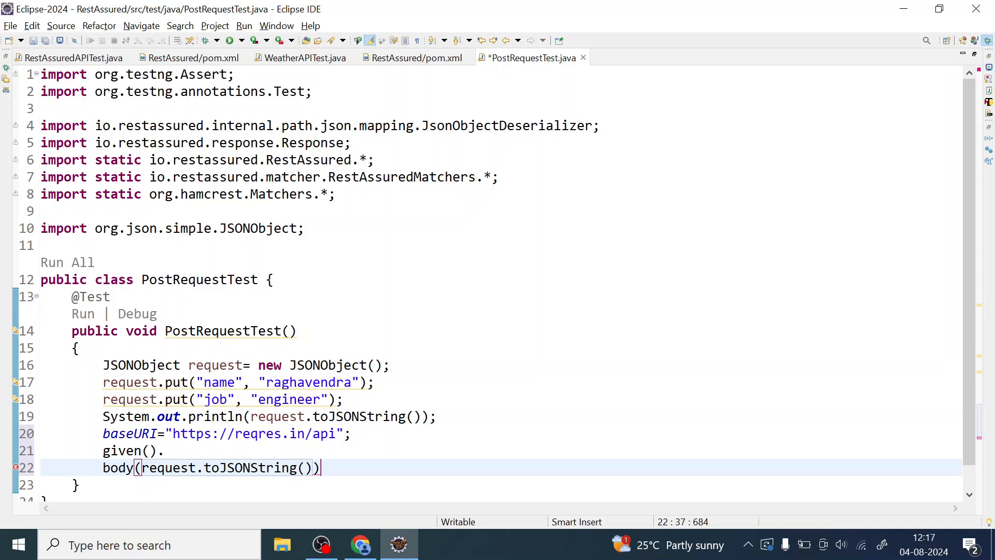
type(".")
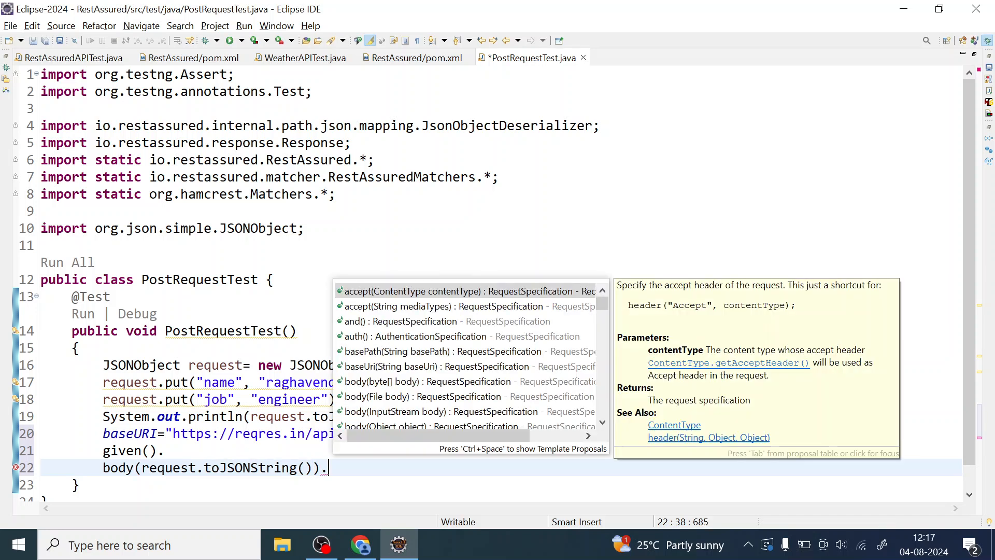
type("when(")
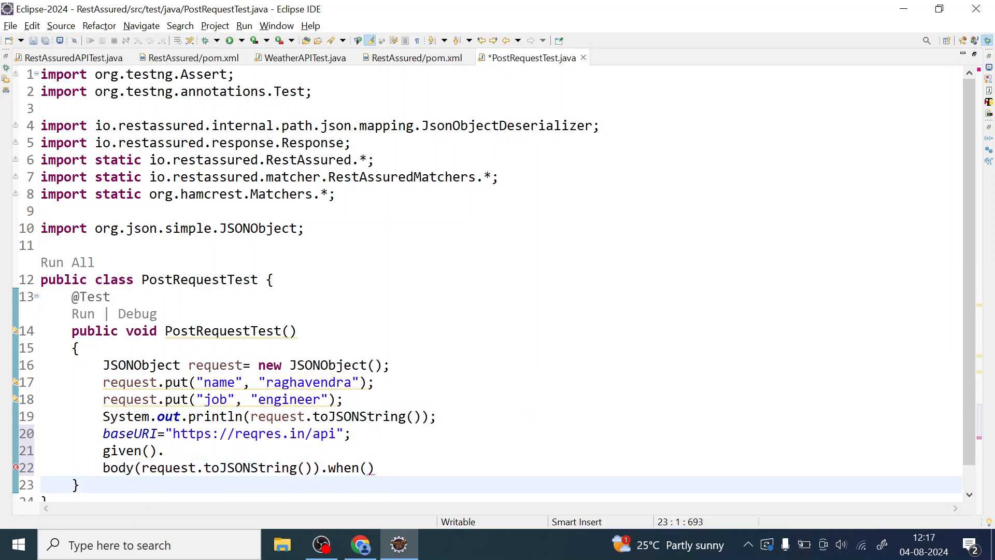
type(".accept(p")
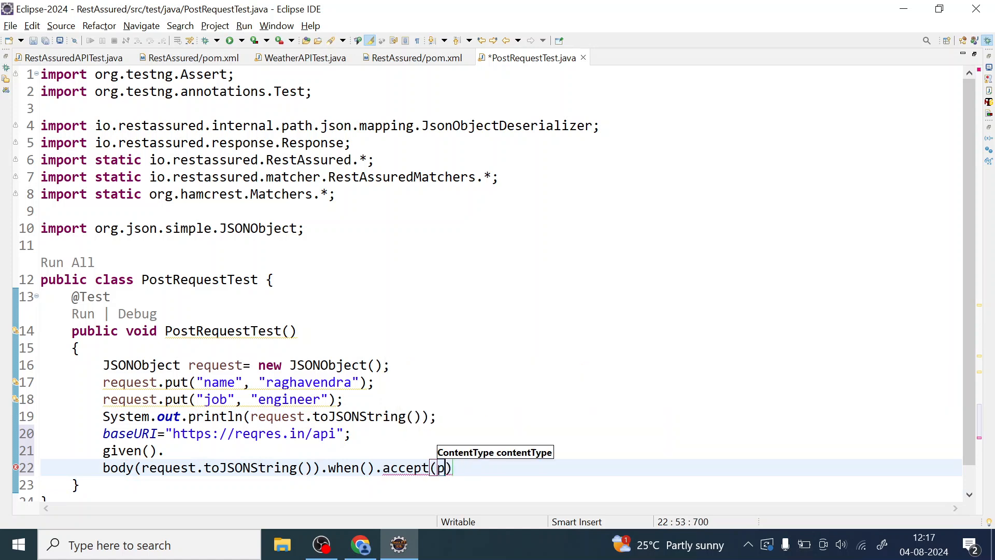
- Replace the stray accept call with post("/users") on a new line
type("ost")
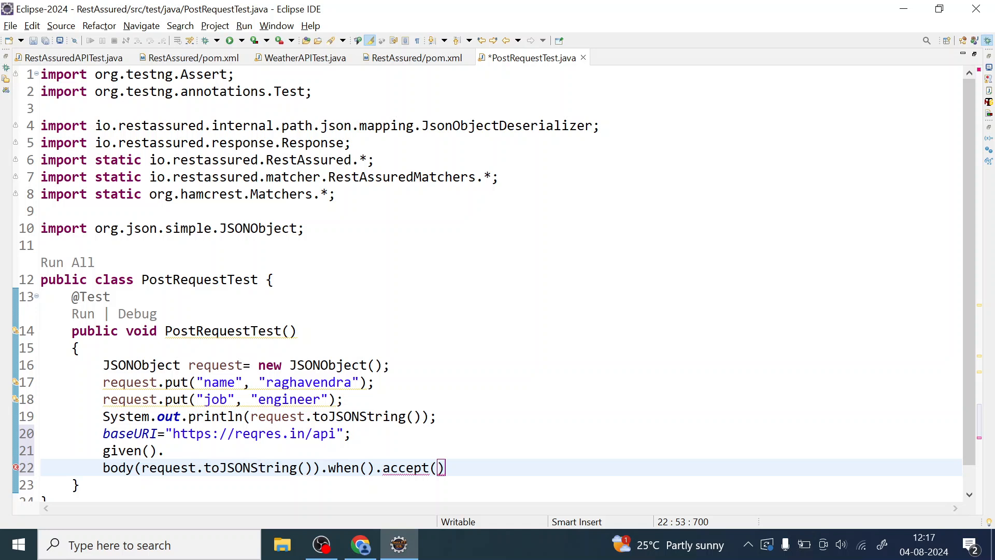
key("BackSpace")
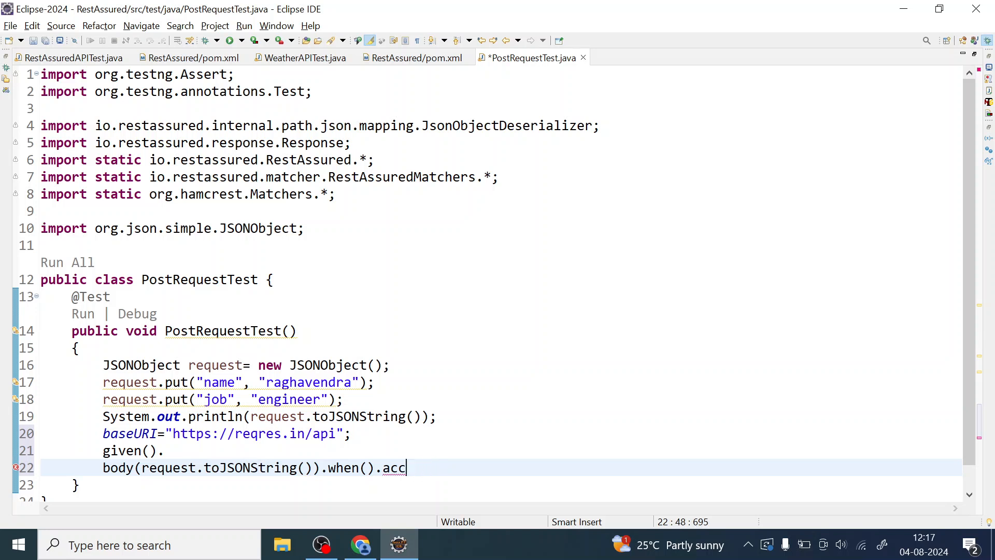
type("post")
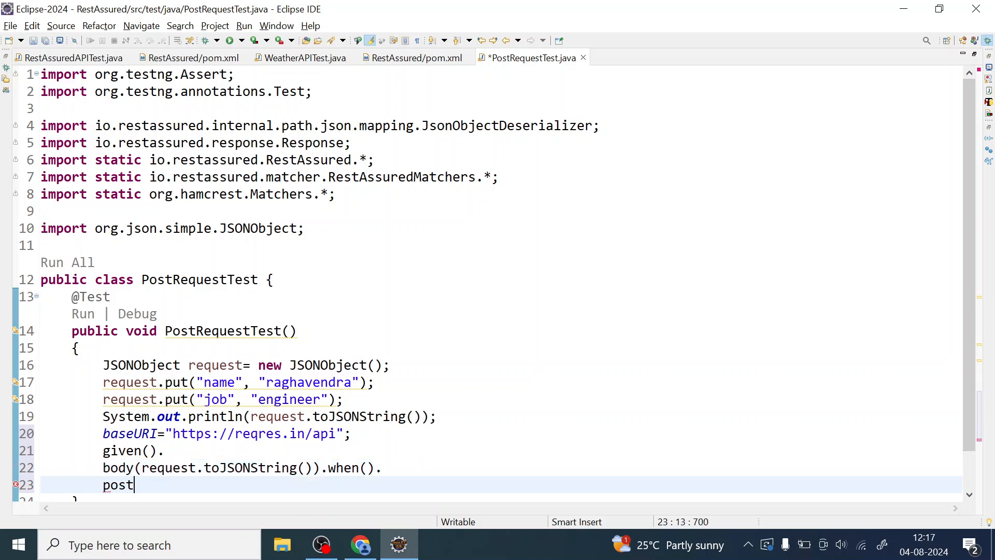
type("()")
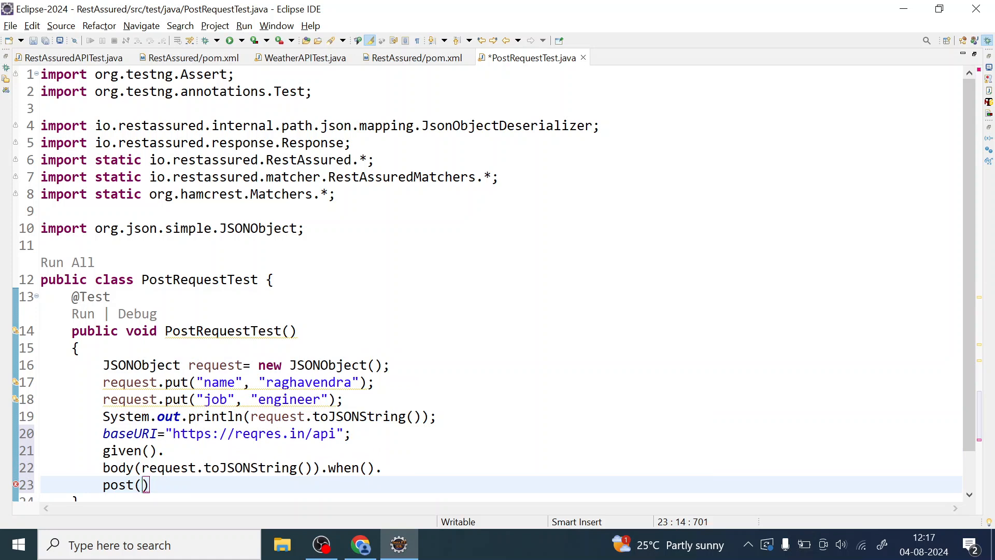
type("\"/user\"")
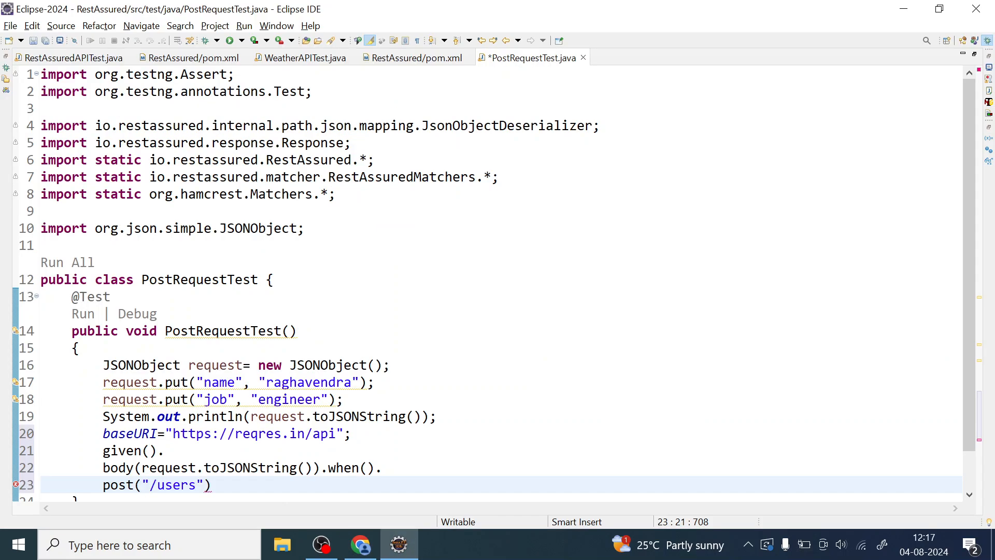
type(".")
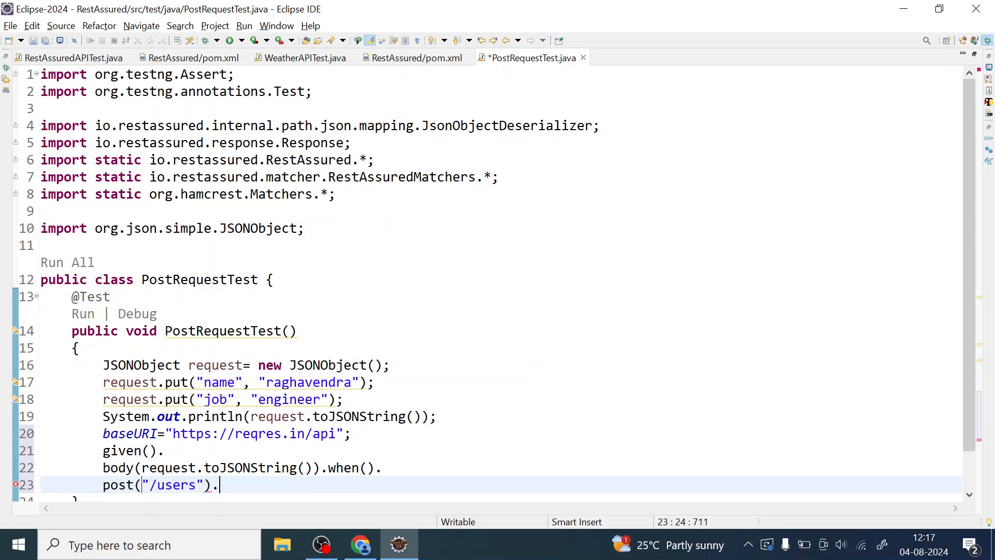
type("andRet")
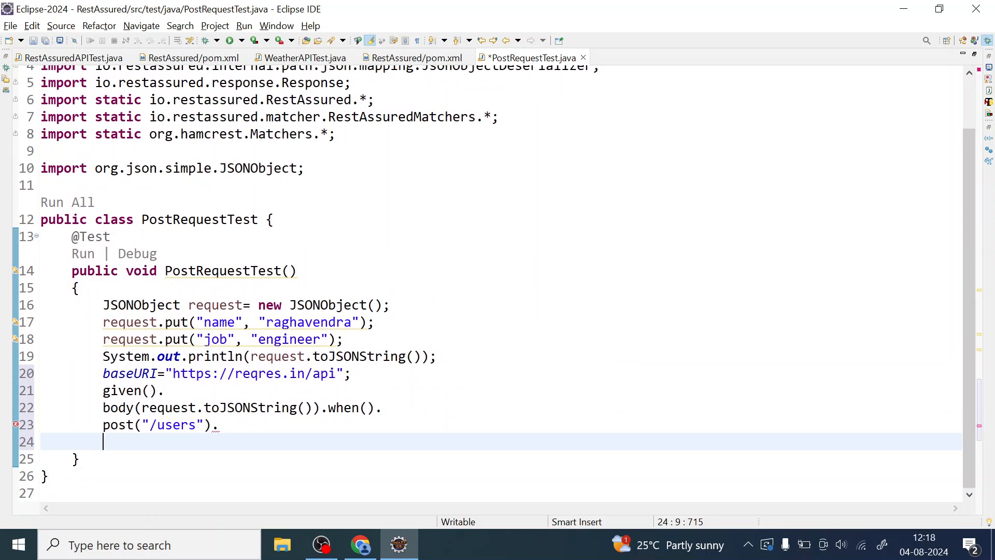
- Add then().statusCode(201) after the post line, dropping the extra and() call
key("BackSpace")
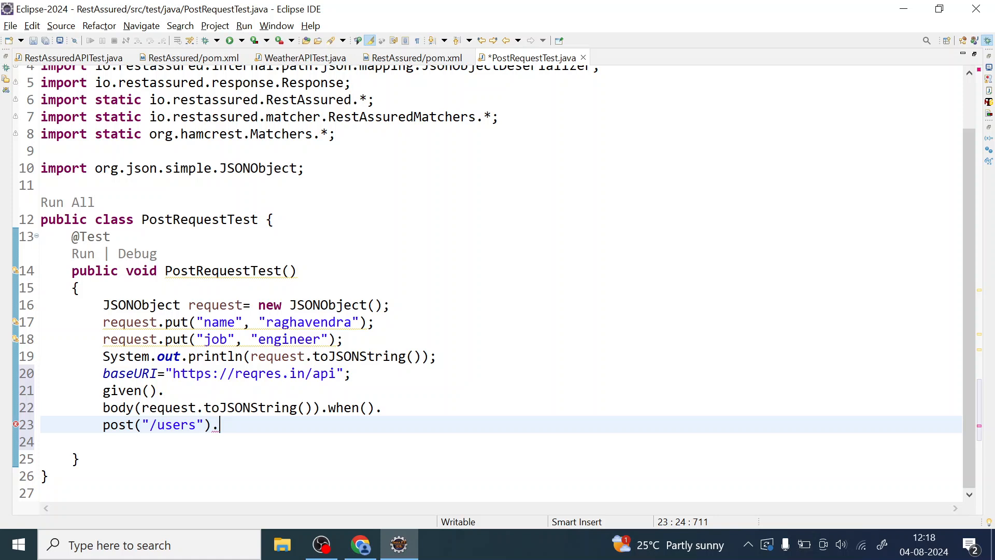
type("then()")
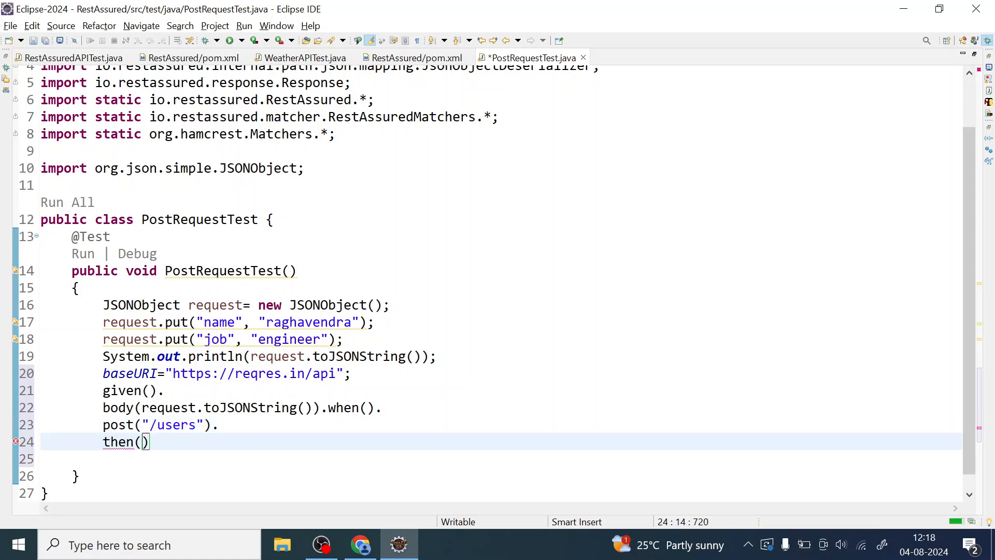
type(".and(")
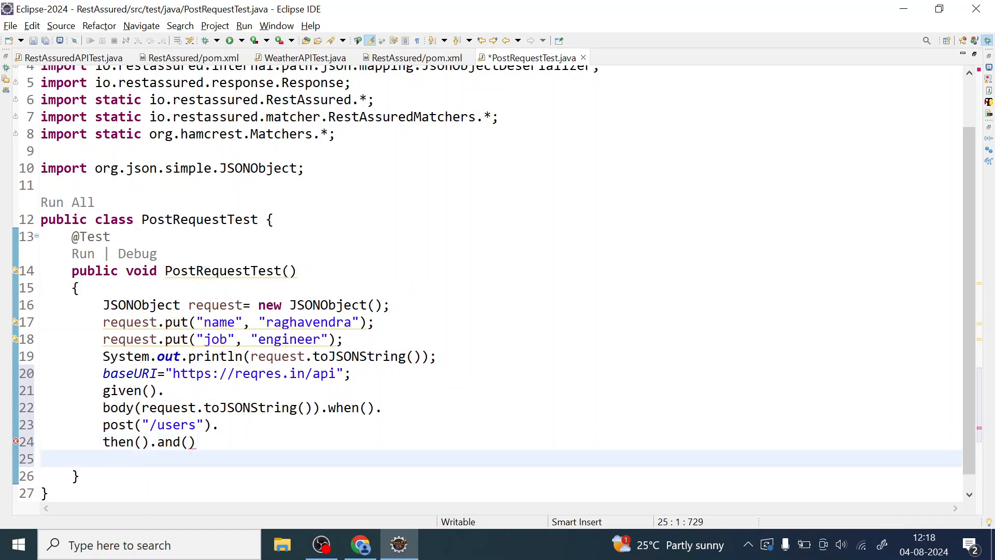
key("BackSpace")
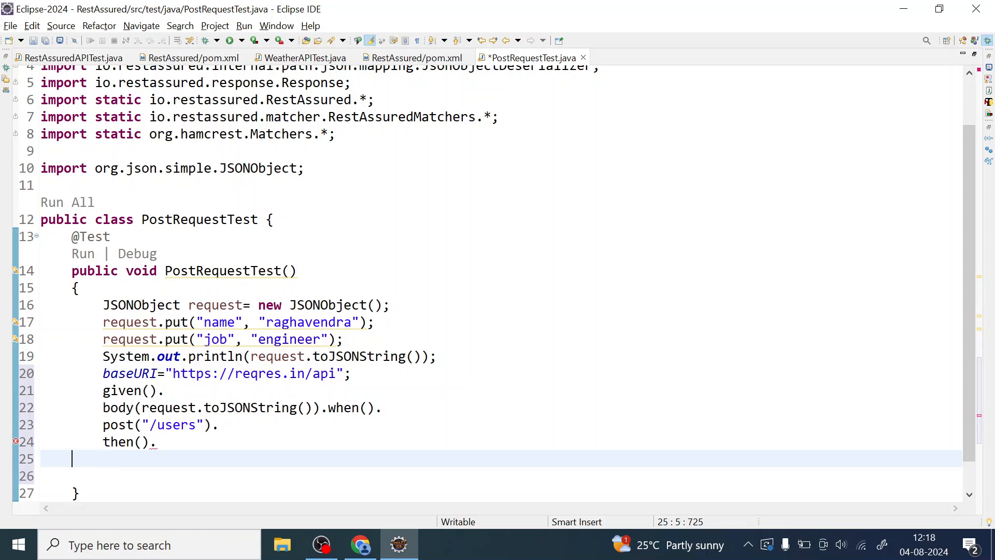
type("statusCode(DEFAULT_PORT")
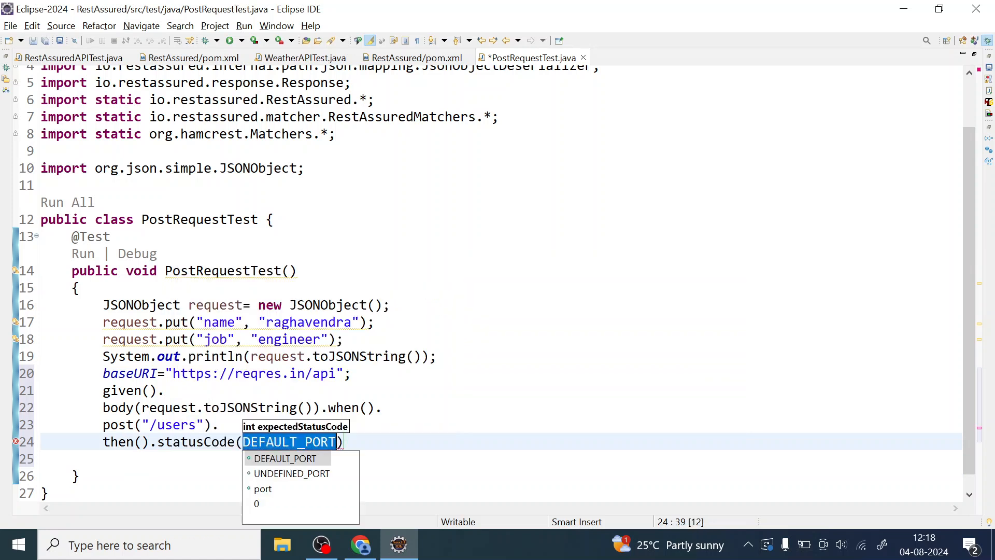
type("201")
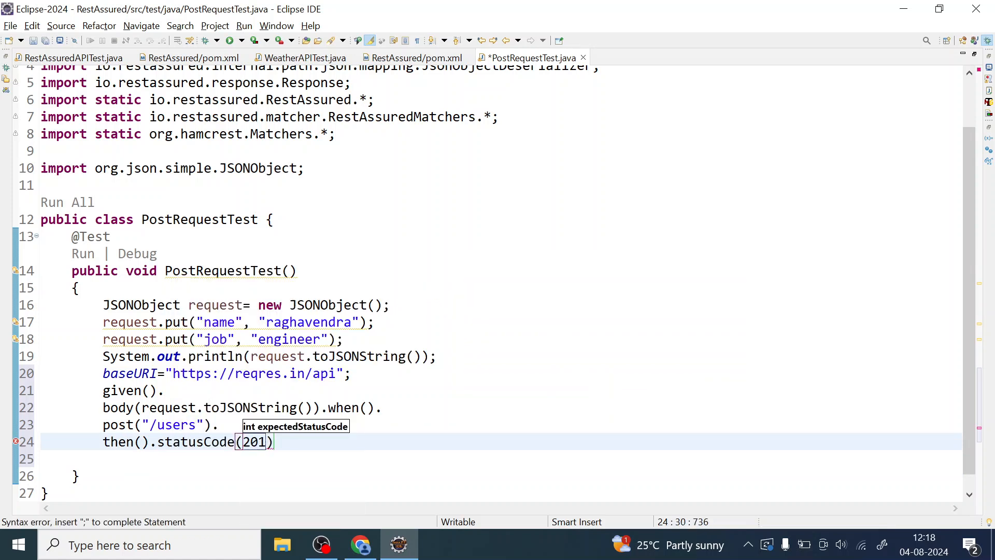
- Finish the chain with .log().all(); and remove the extra blank line
left_click(274, 442)
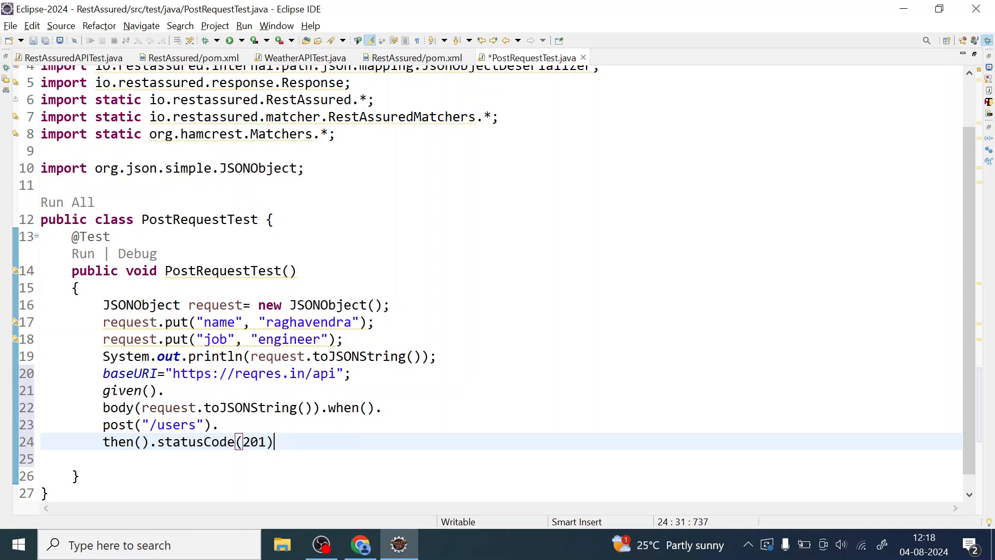
type(".log().all(")
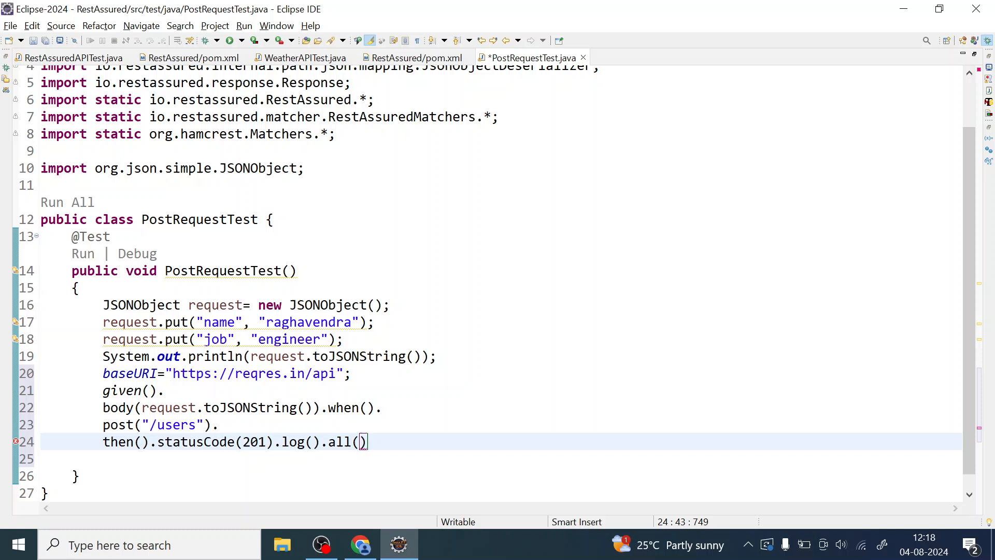
type(";")
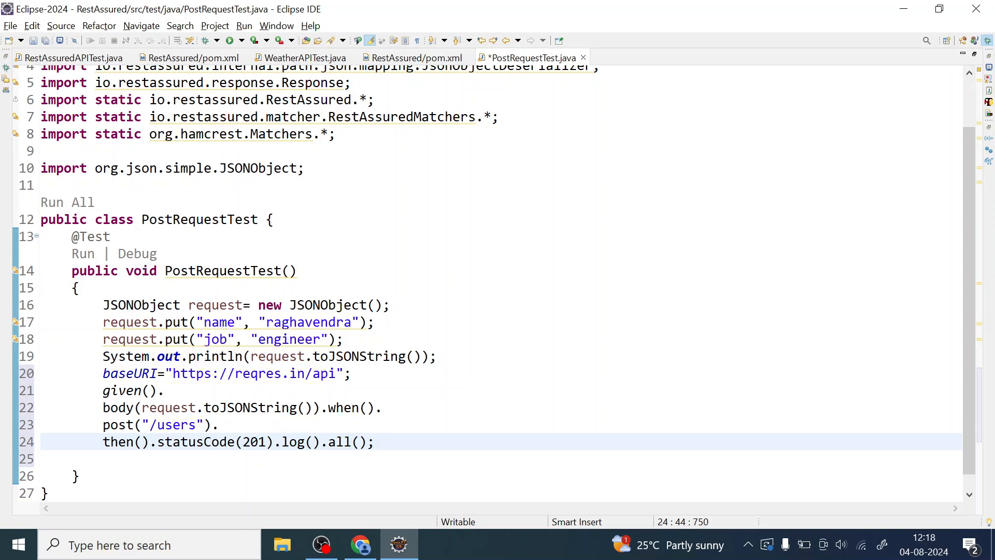
double_click(253, 441)
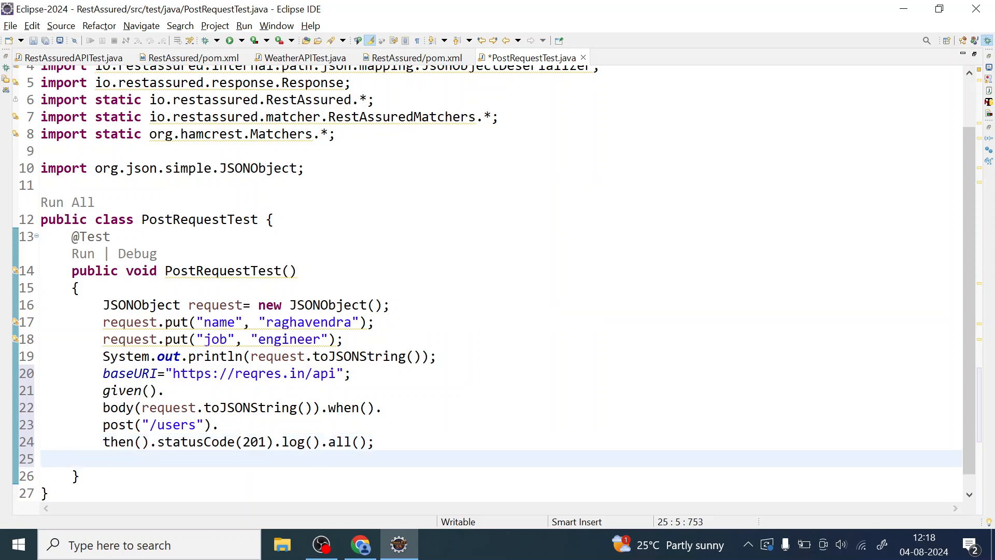
key("Backspace")
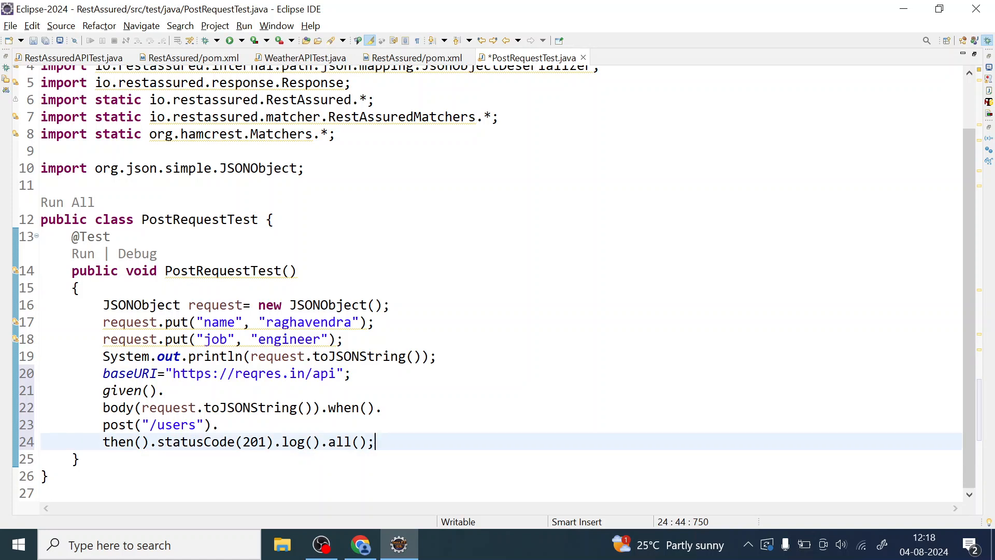
double_click(254, 441)
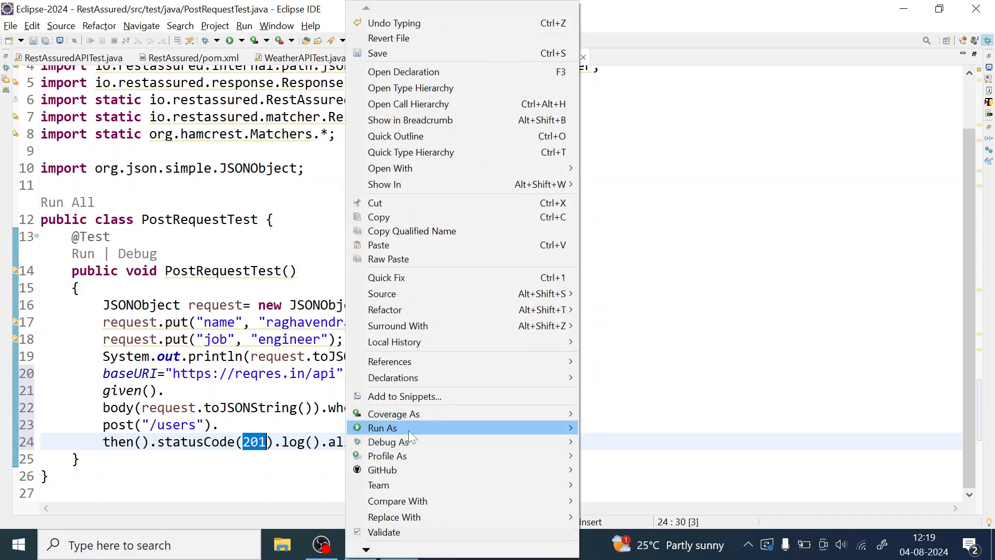
- Run PostRequestTest as a TestNG test, saving the file first
left_click(382, 427)
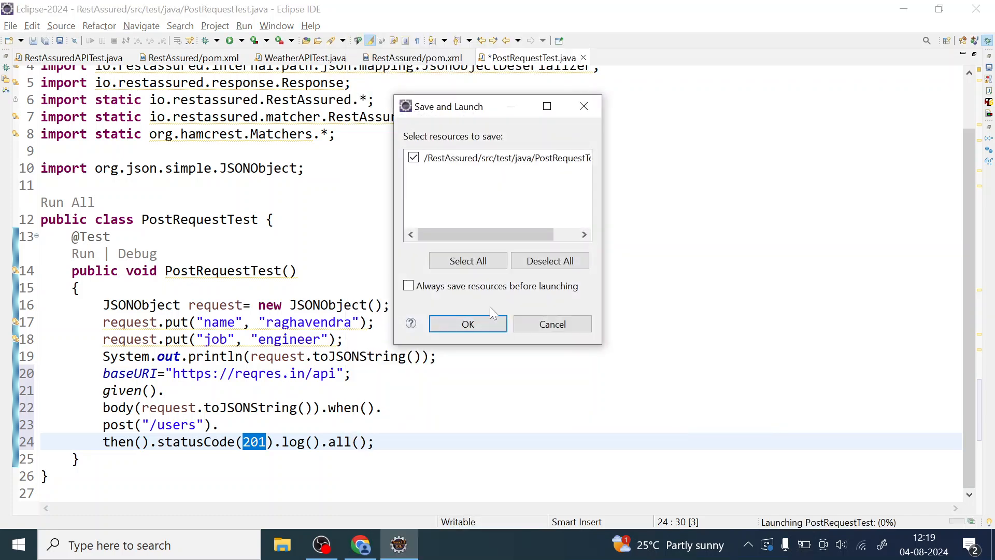
left_click(468, 323)
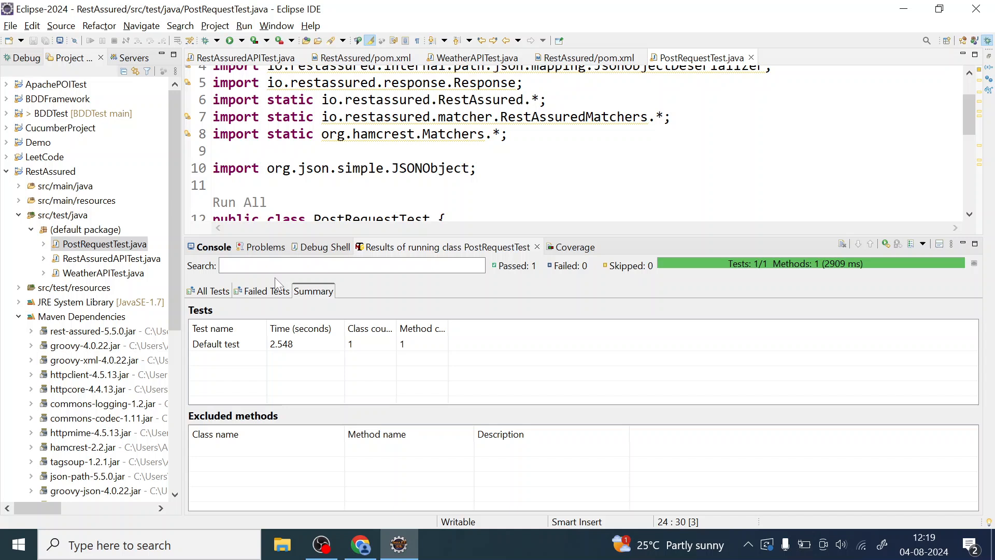
- Verify 1 passed, 0 failed, and HTTP/1.1 201 Created in the console log
left_click(212, 291)
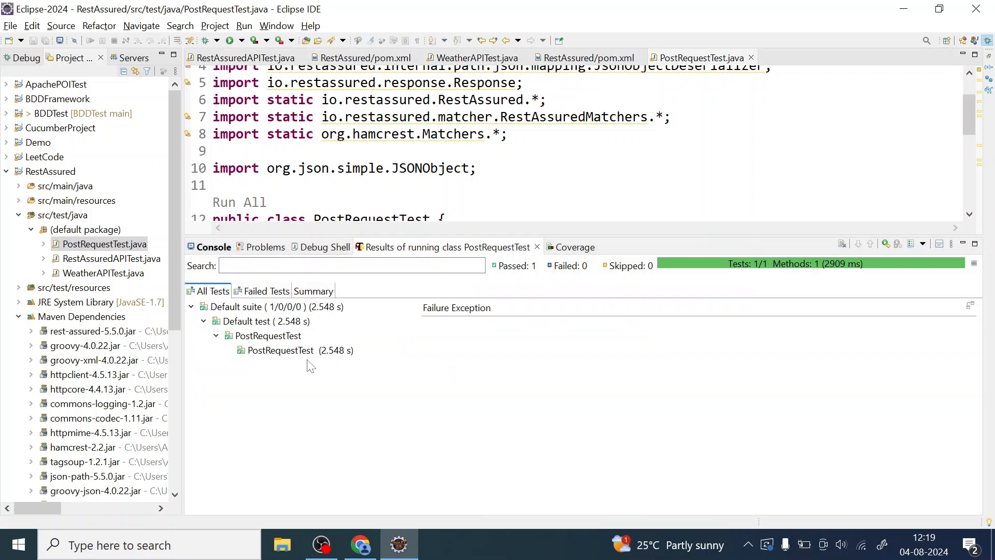
left_click(280, 350)
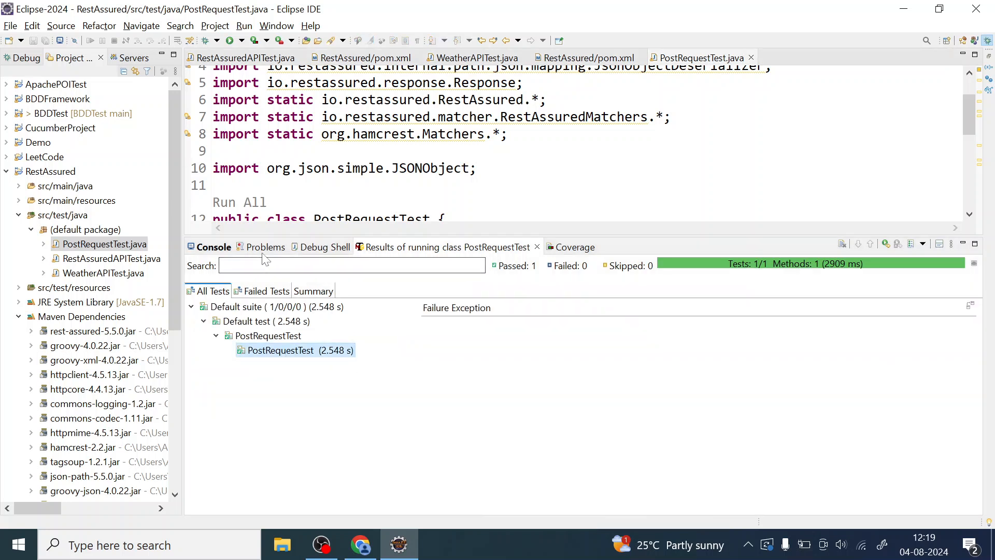
left_click(260, 247)
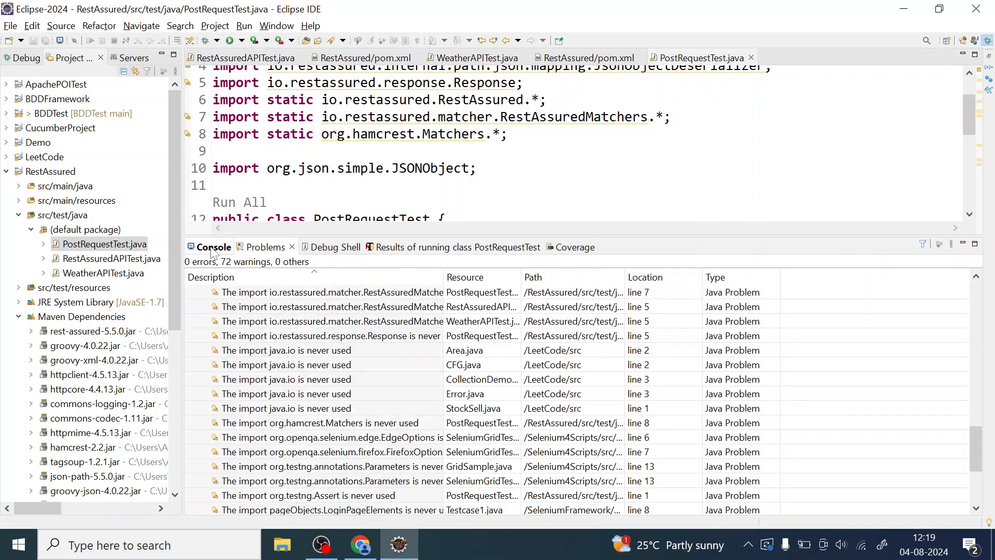
left_click(213, 247)
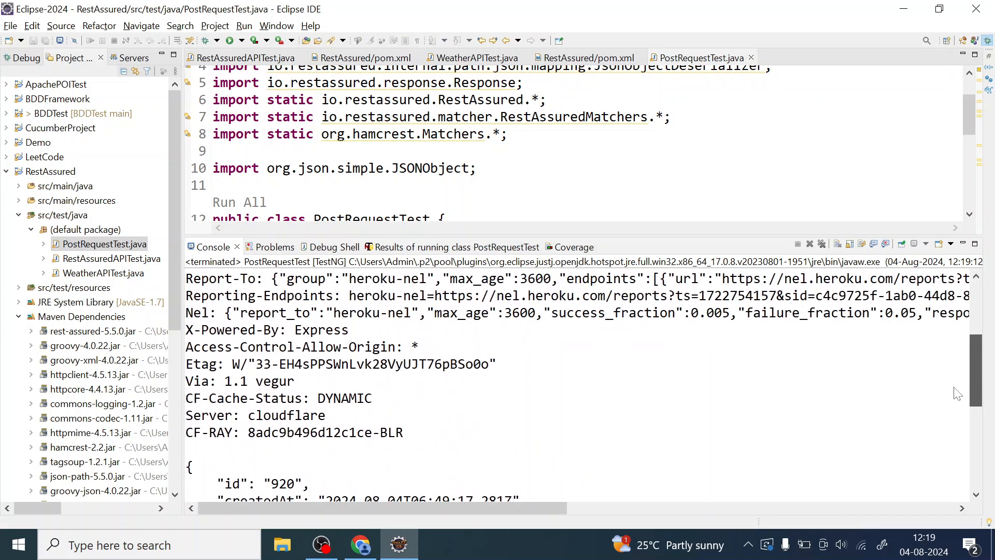
scroll("down", 3)
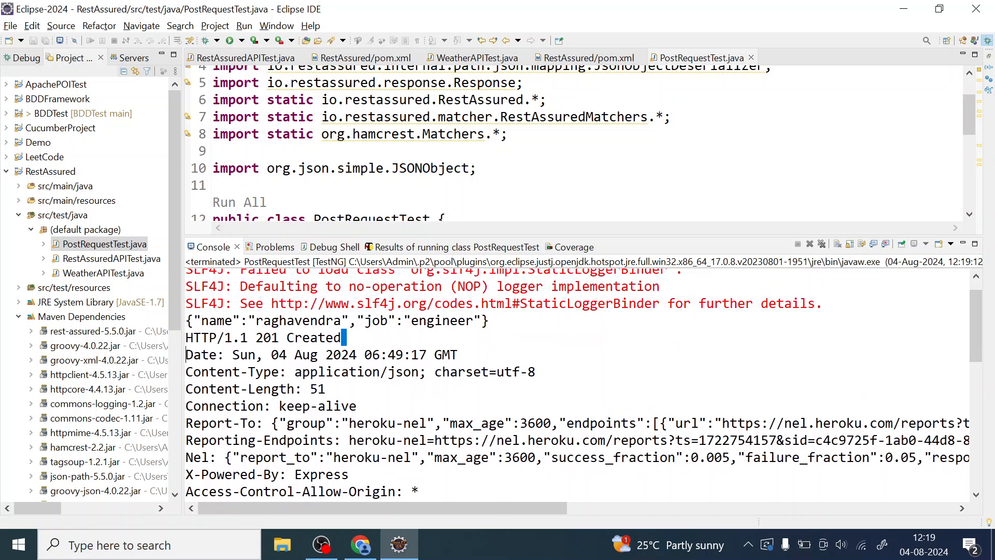
left_click(360, 544)
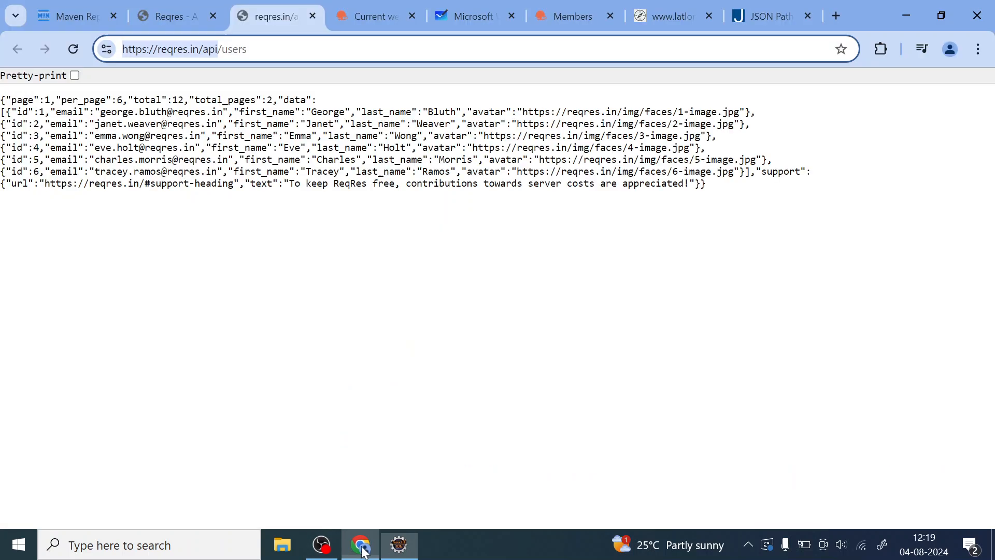
mouse_move(374, 16)
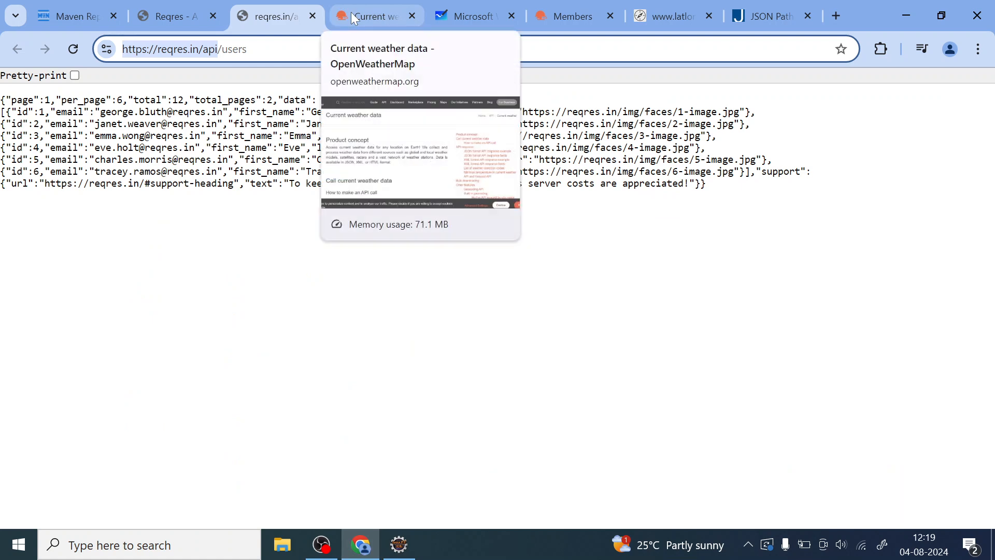
- Search Google for 'http response codes' in a new Chrome tab
left_click(834, 15)
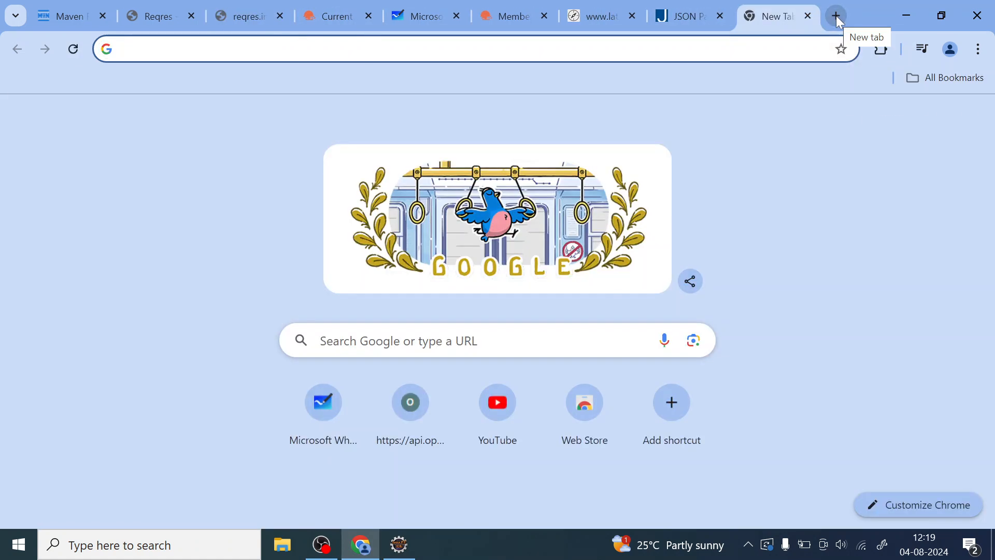
type("hrrt")
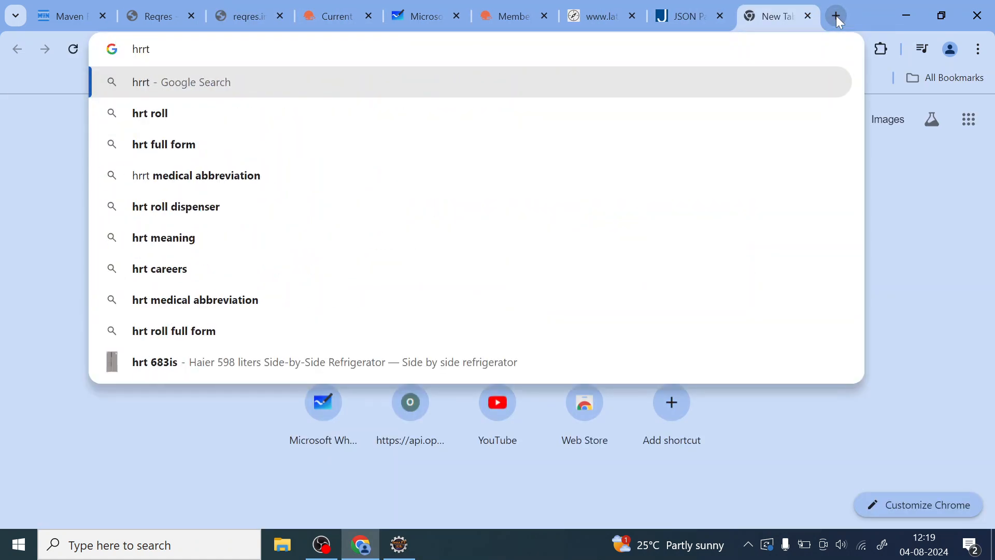
type("htt")
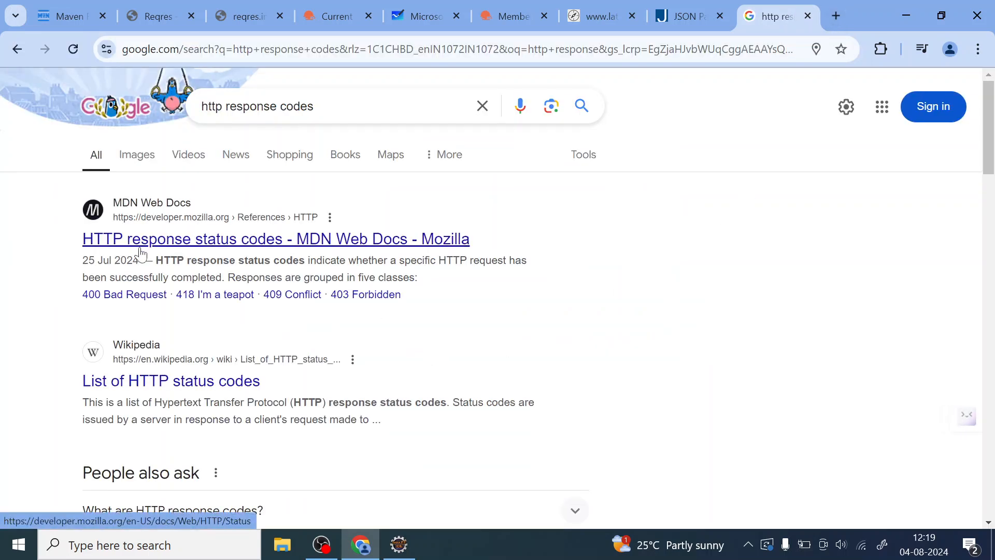
- Open MDN's HTTP response status codes page and scroll through it
left_click(275, 239)
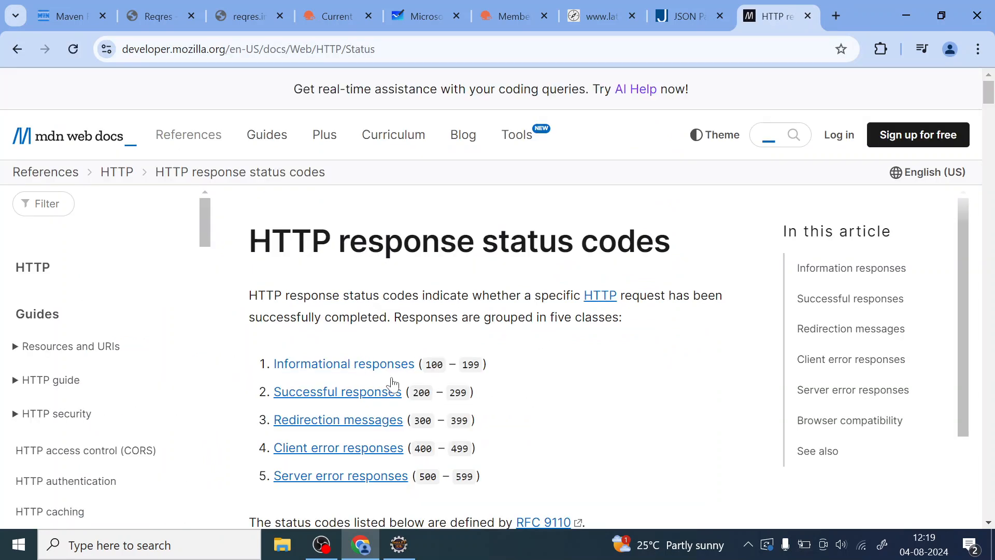
scroll("down", 3)
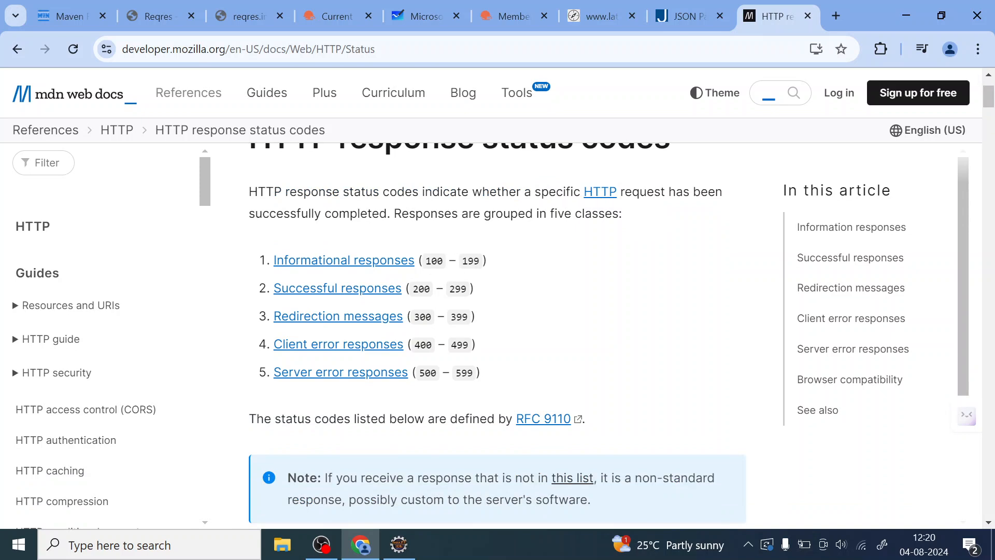
mouse_move(442, 309)
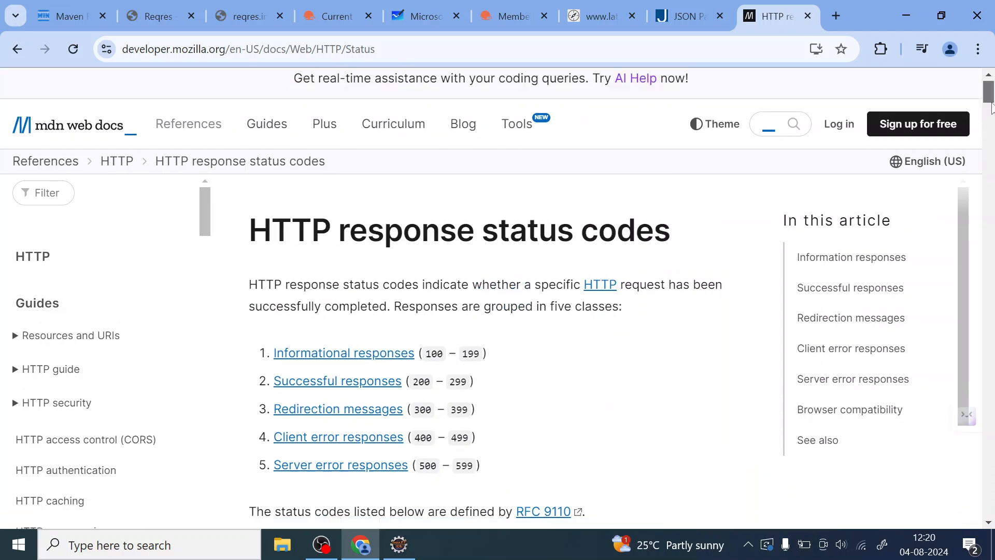
scroll("down", 3)
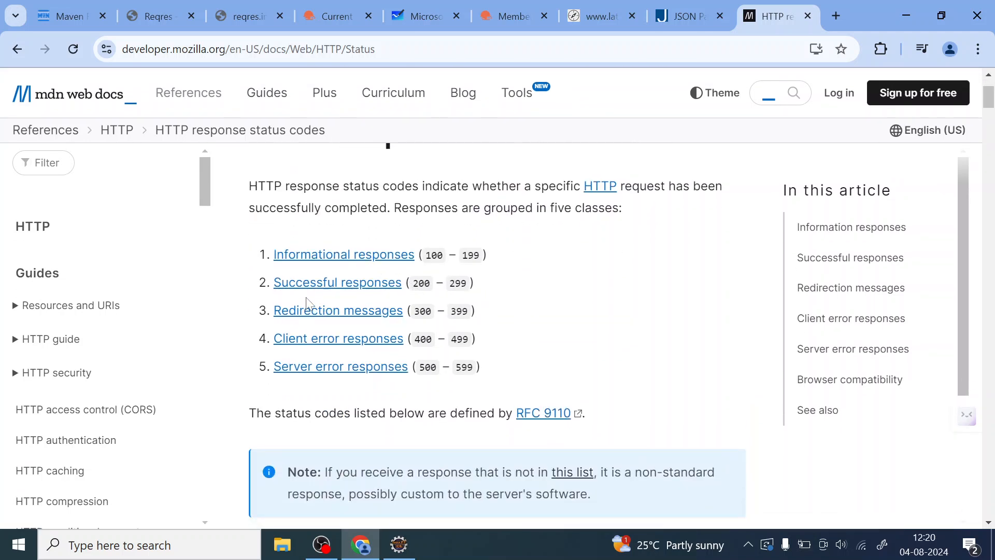
mouse_move(420, 323)
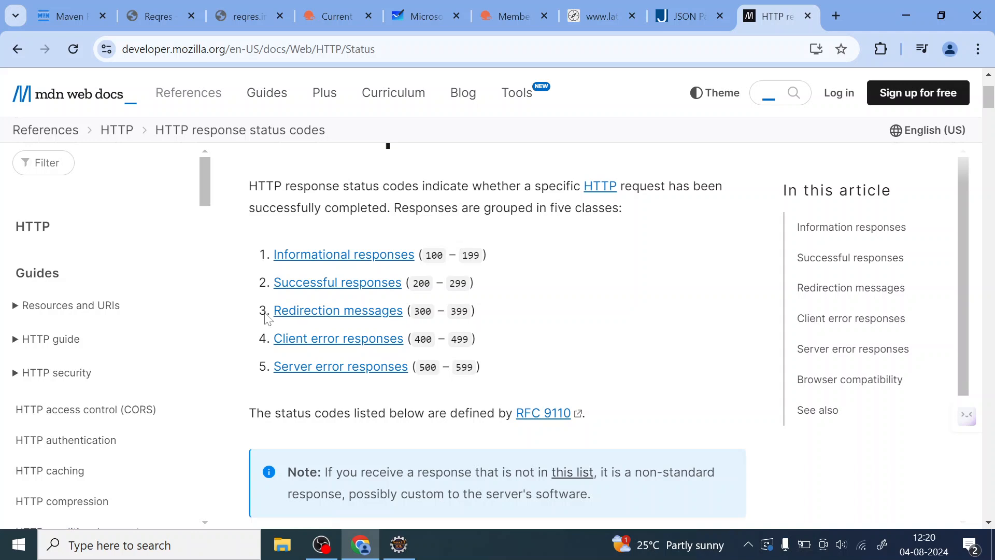
mouse_move(314, 374)
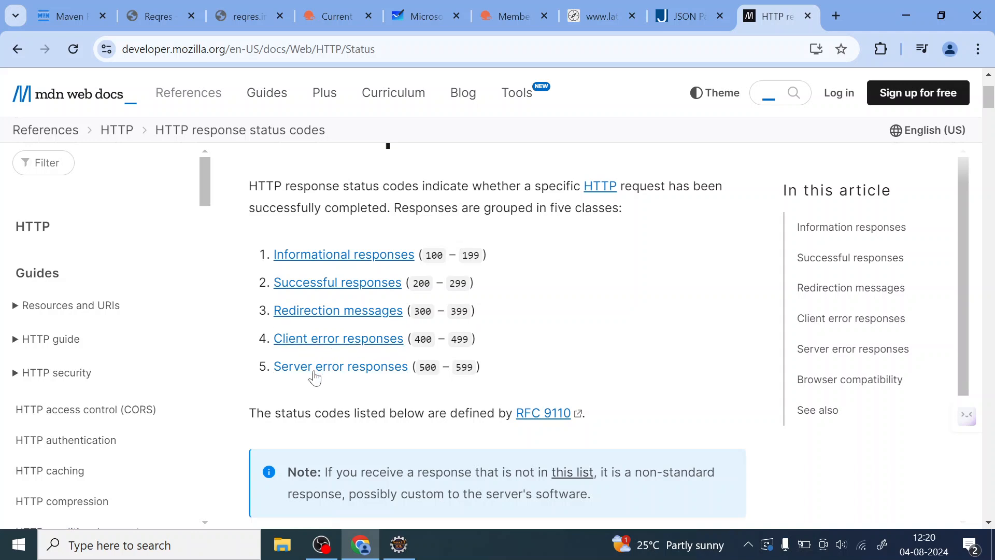
mouse_move(340, 366)
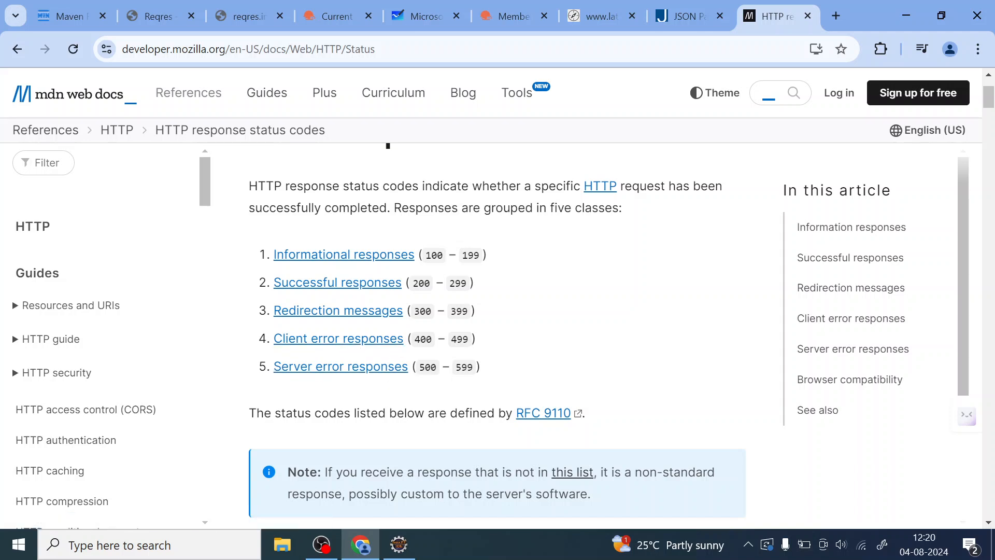
mouse_move(338, 270)
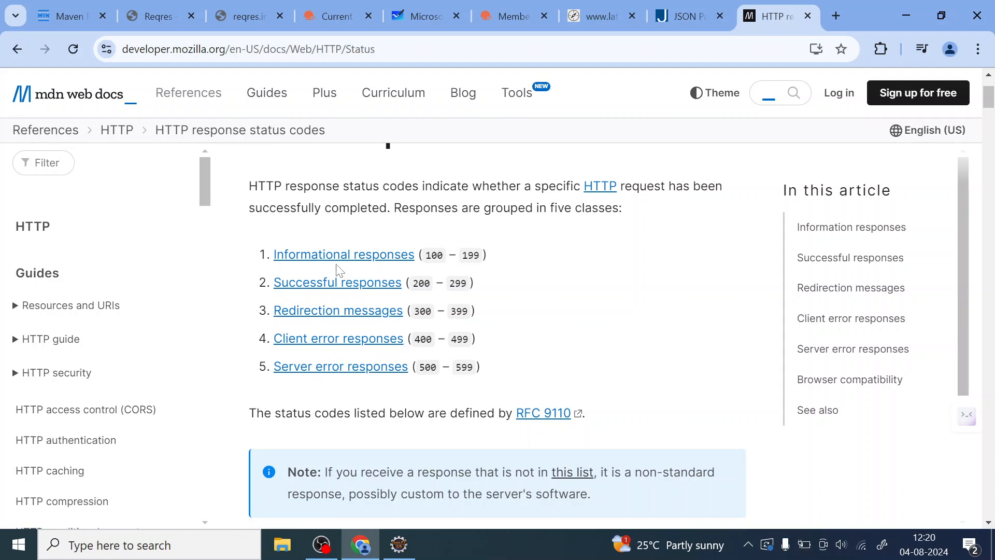
- Jump to Successful responses and read the 201 Created entry for POST requests
left_click(337, 283)
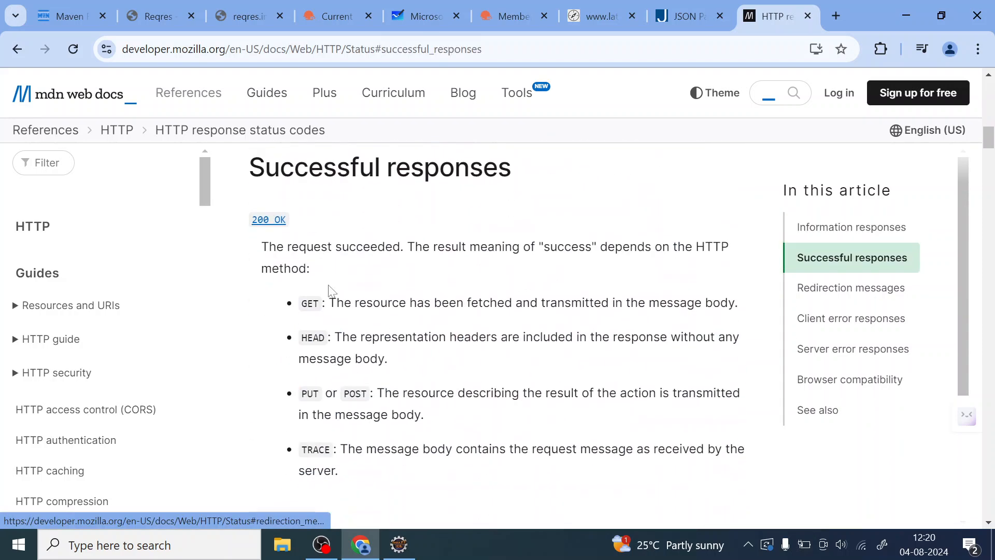
scroll("down", 3)
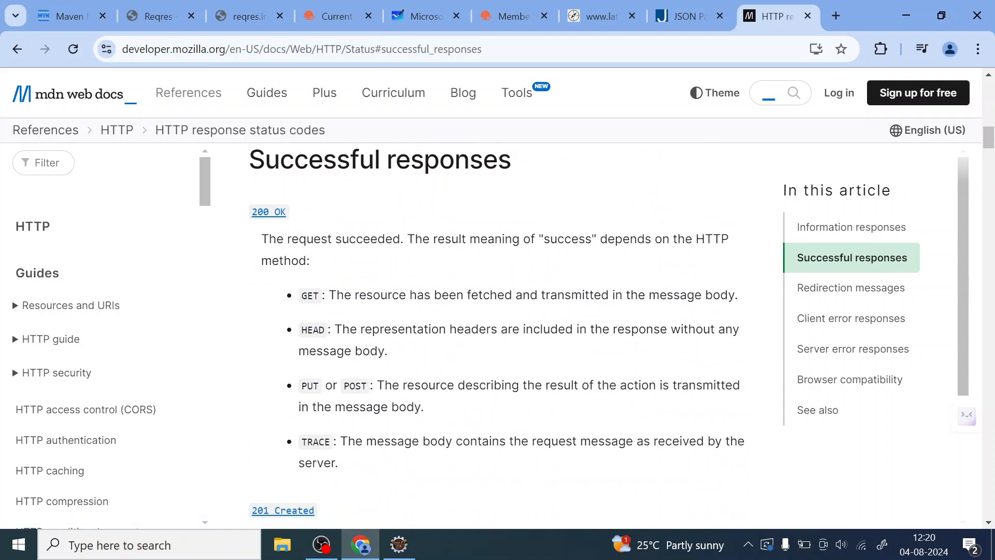
mouse_move(989, 146)
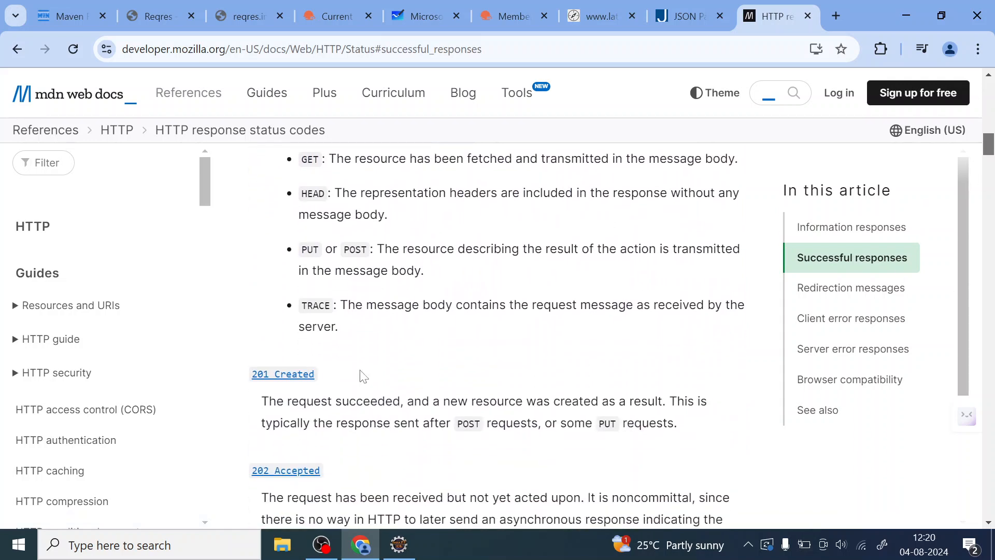
mouse_move(282, 374)
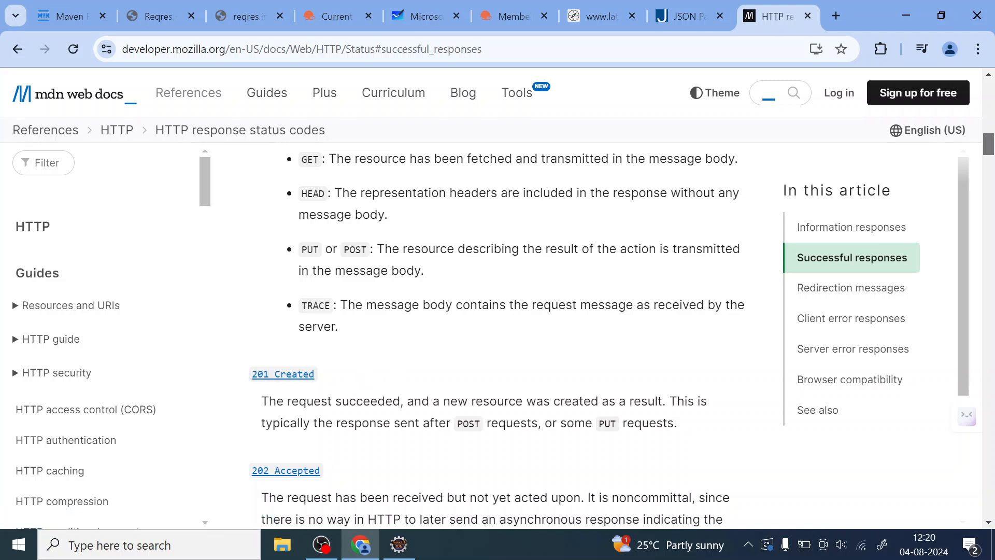
mouse_move(261, 400)
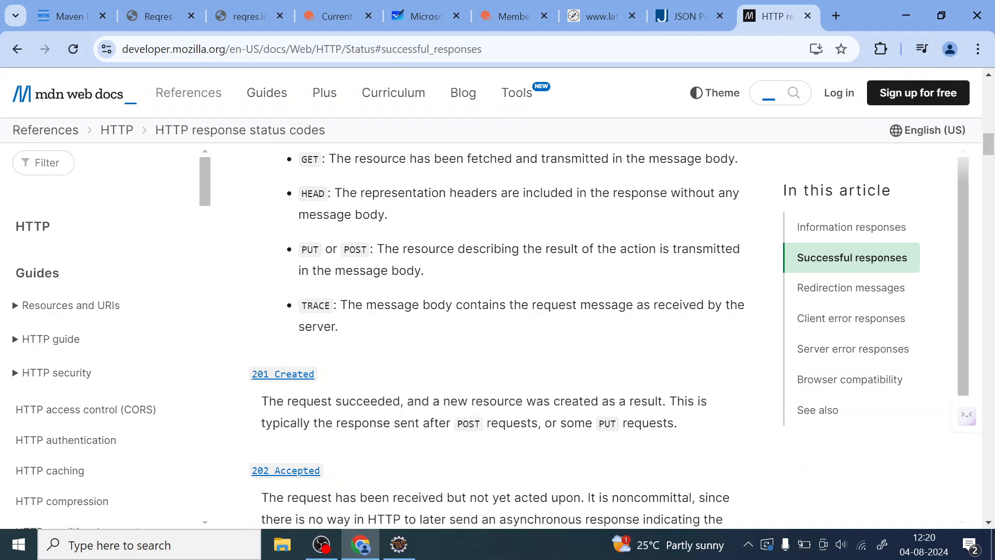
double_click(467, 422)
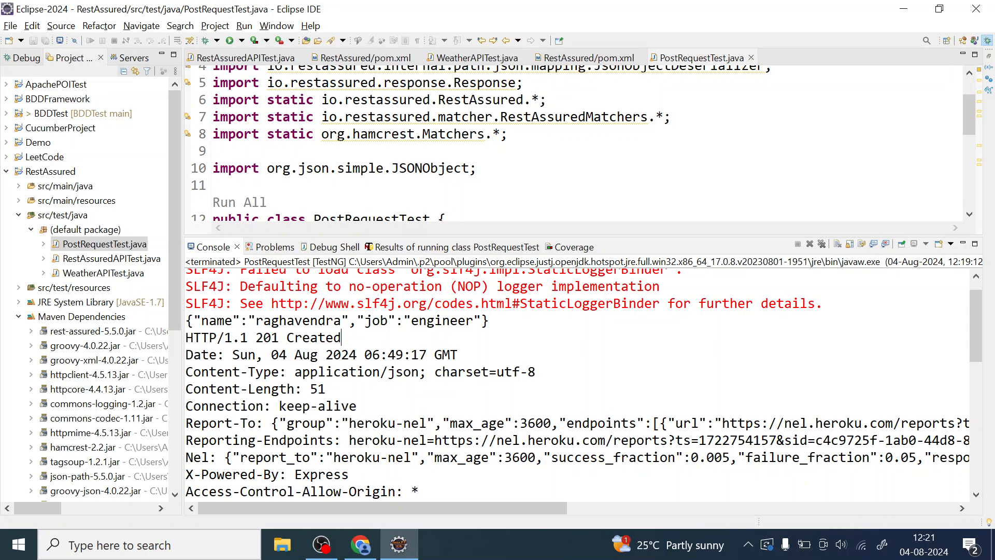
- Highlight the 201 Created status and view the passing TestNG results for the 'name1' key
double_click(441, 320)
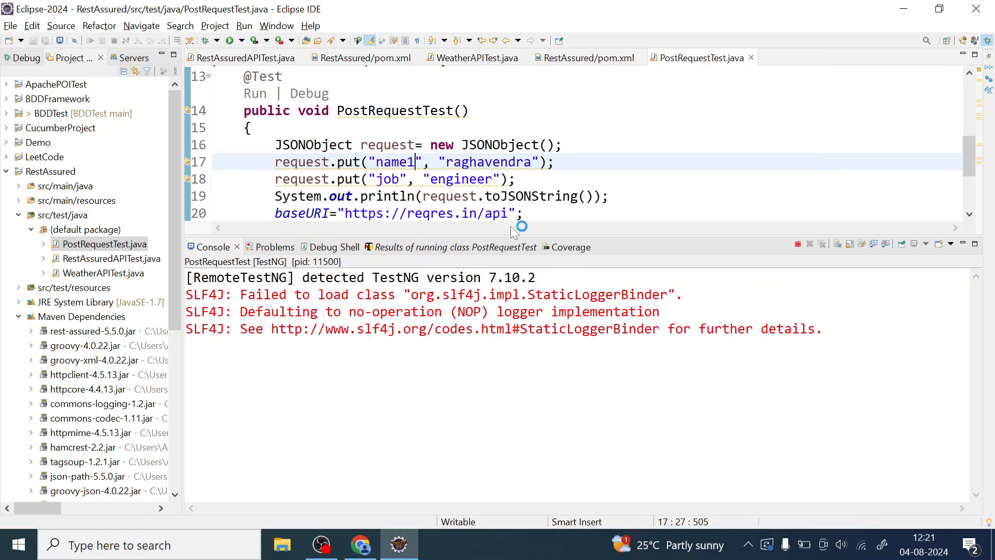
left_click(235, 40)
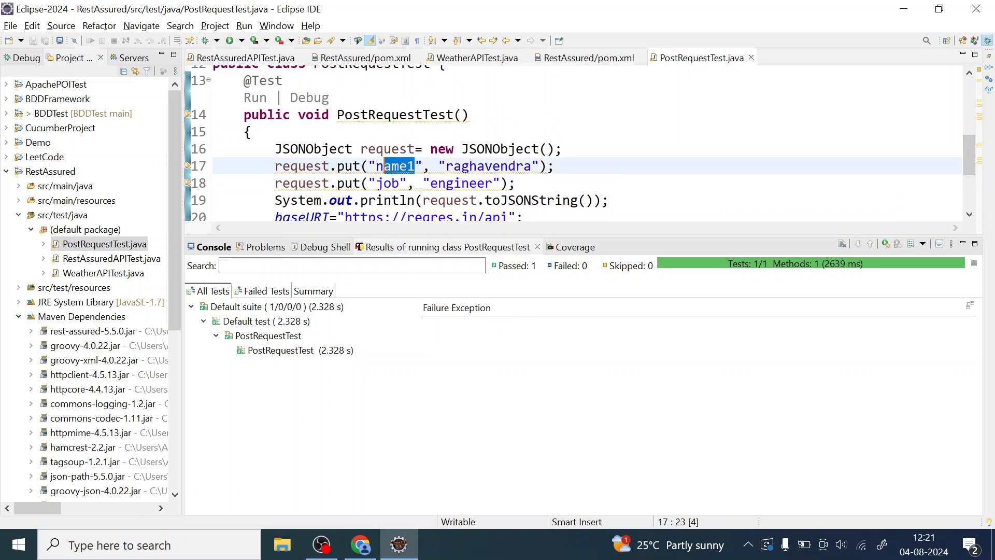
- Rename the first key to 'fakekey', confirm 201 Created, then change the second key to 'fakekey1'
type("ra")
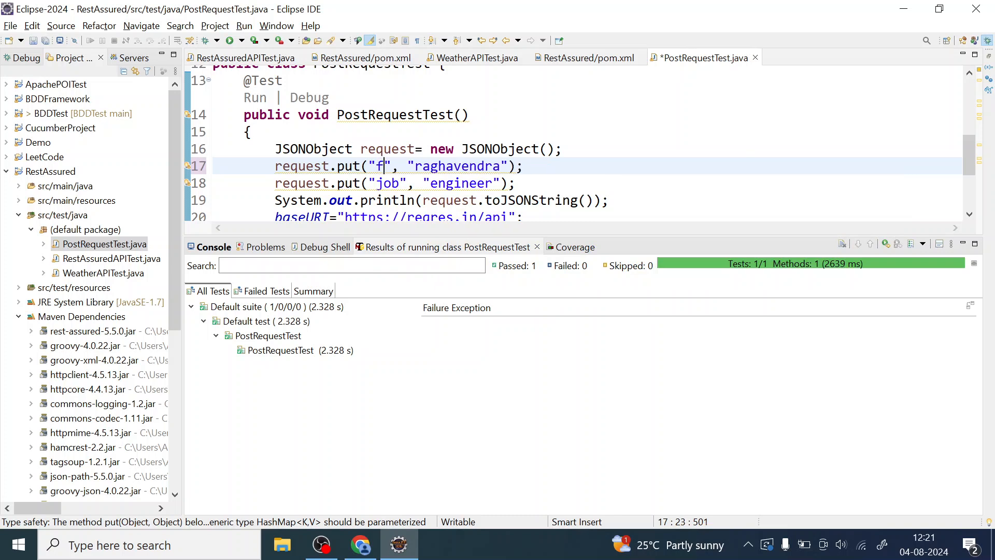
type("ake")
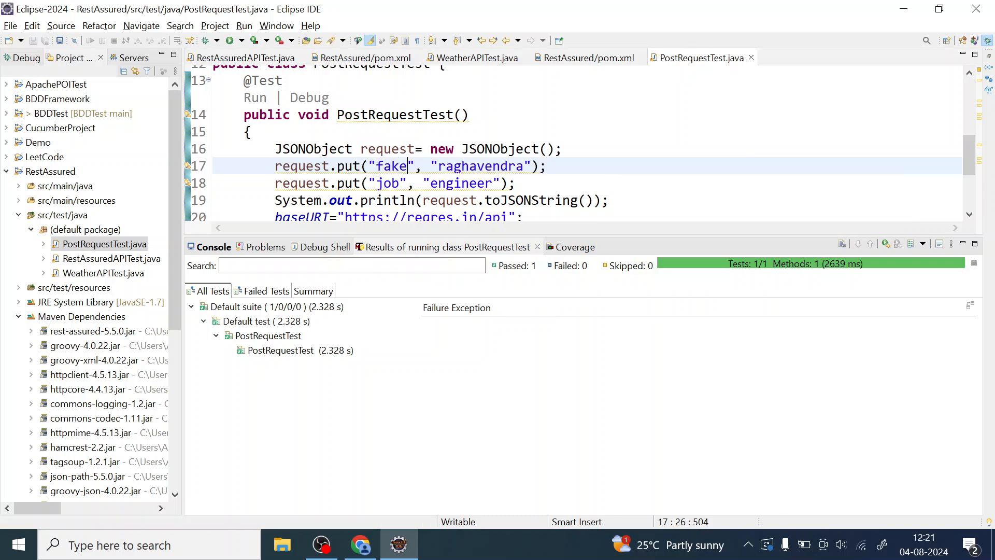
type("key")
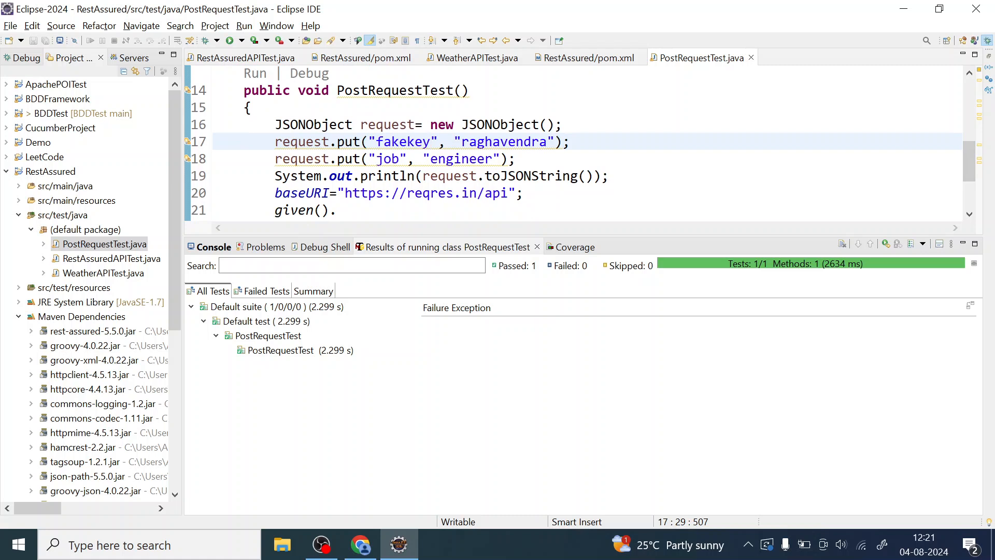
double_click(402, 141)
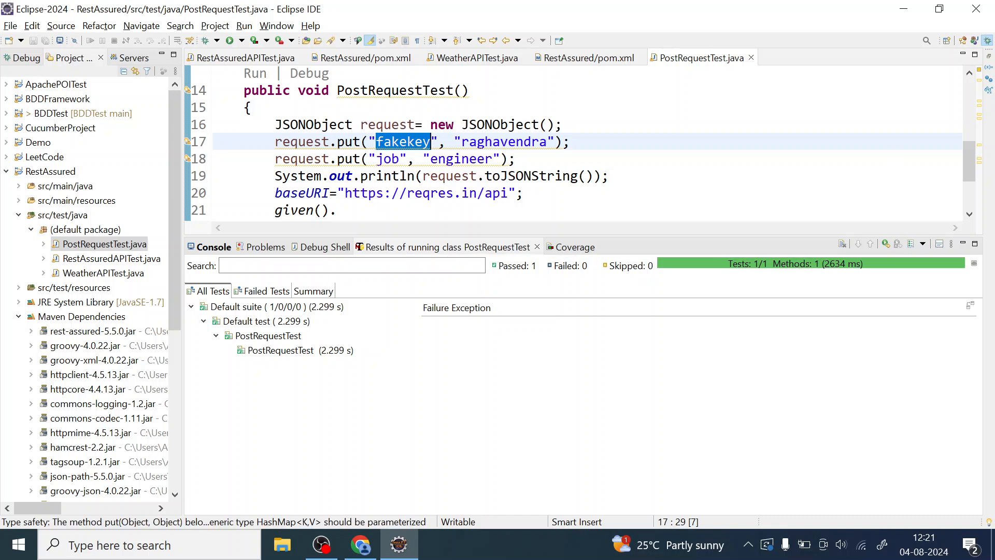
type("fakekey1")
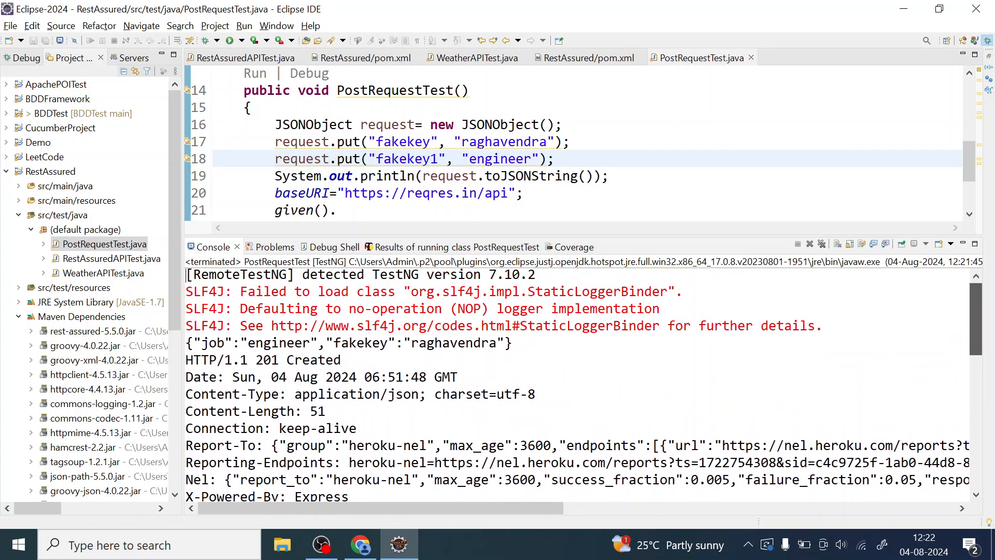
- Rename the request body keys to 'fakekey1' and 'fakekey2' and save PostRequestTest
double_click(361, 342)
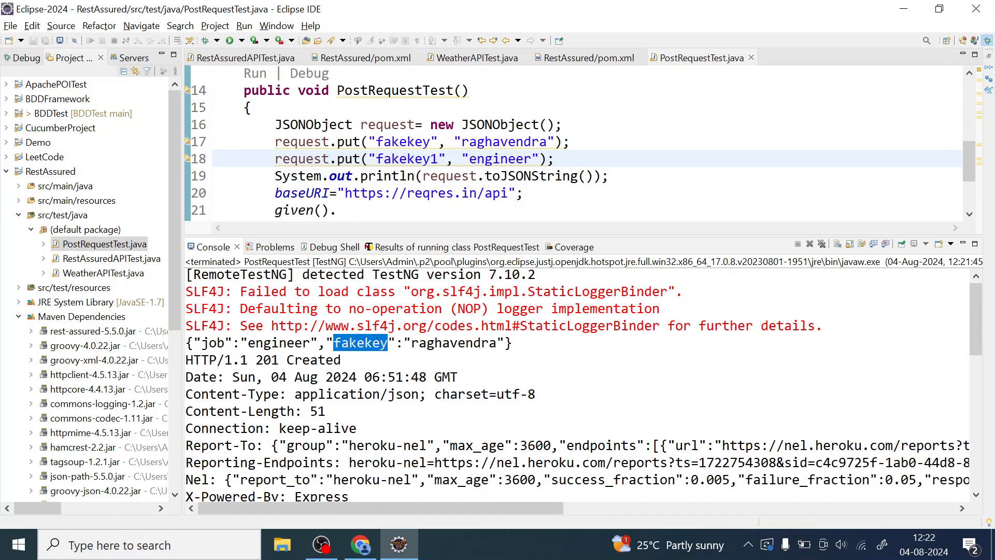
double_click(212, 342)
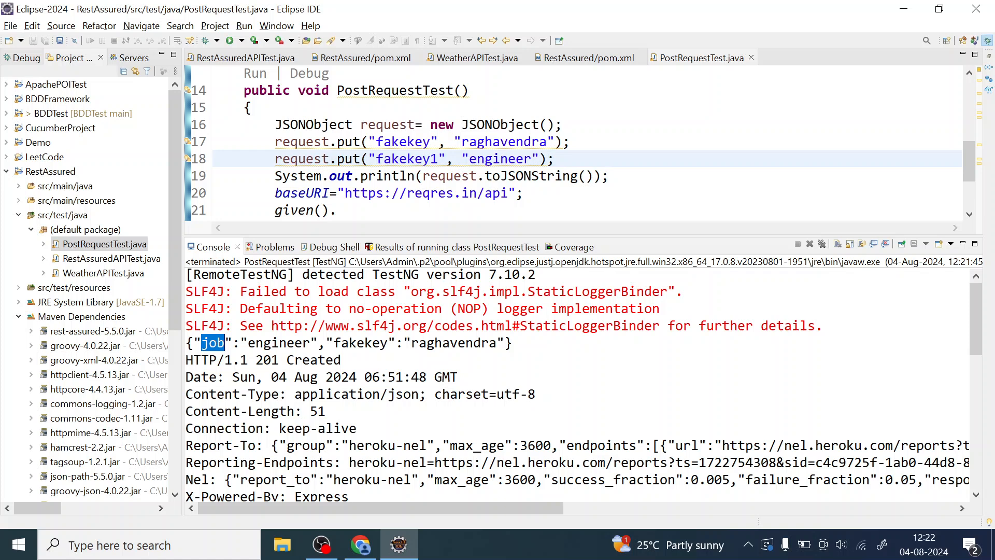
double_click(360, 342)
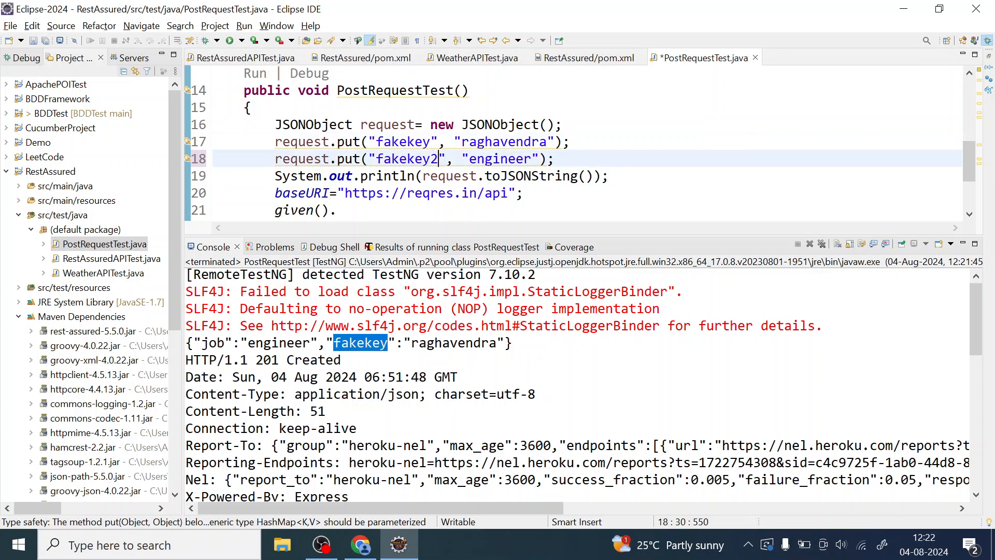
type("1")
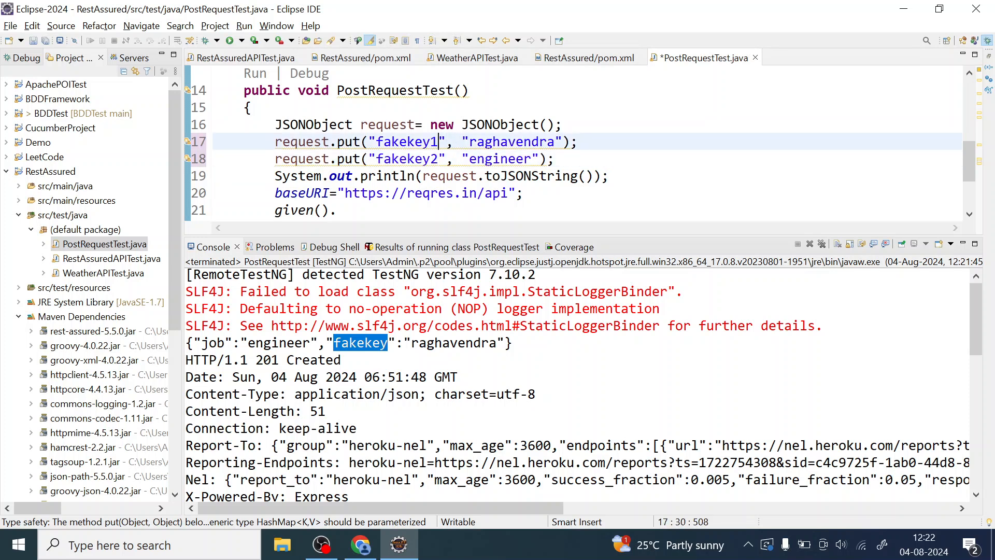
key("ctrl+s")
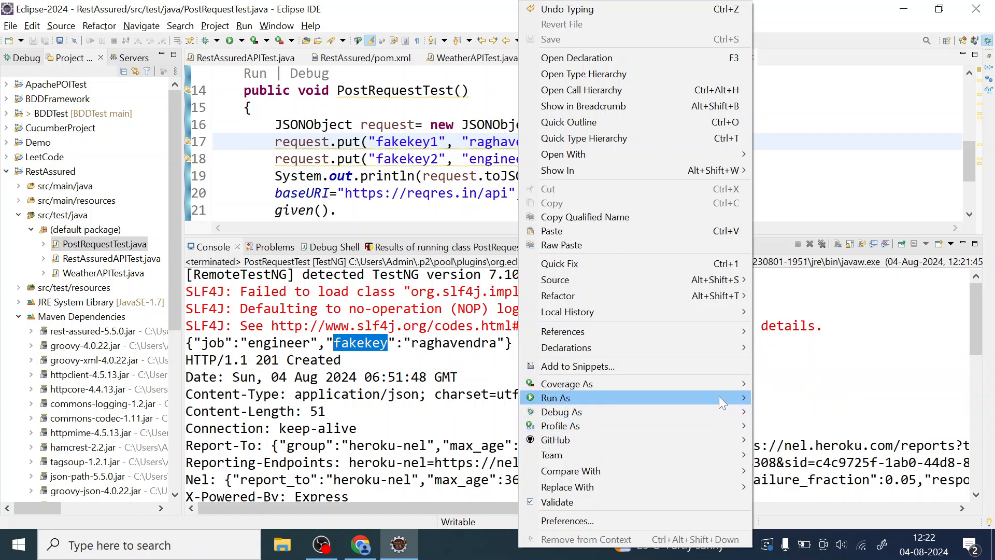
- Run PostRequestTest as TestNG and confirm 201 Created with 1 run, 0 failures in the console
left_click(554, 398)
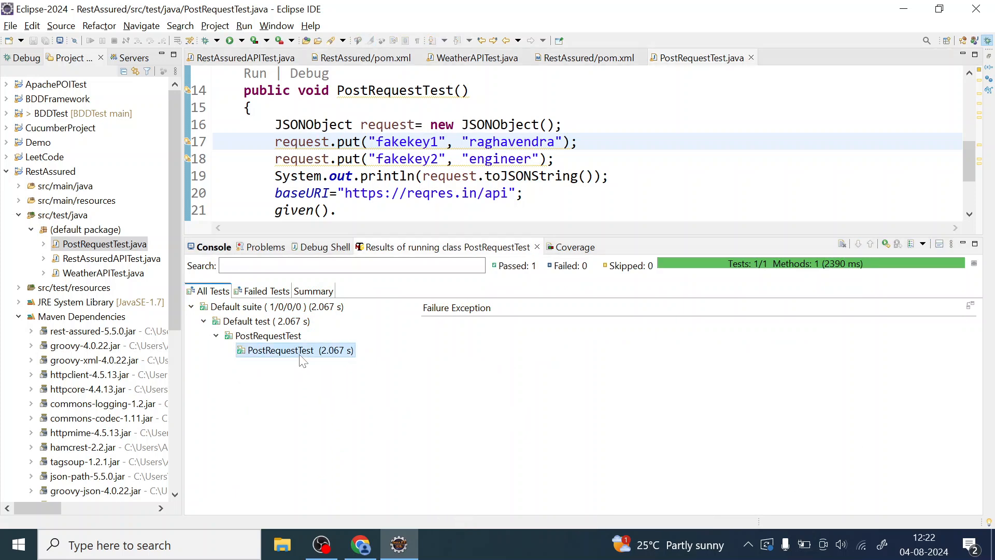
left_click(263, 246)
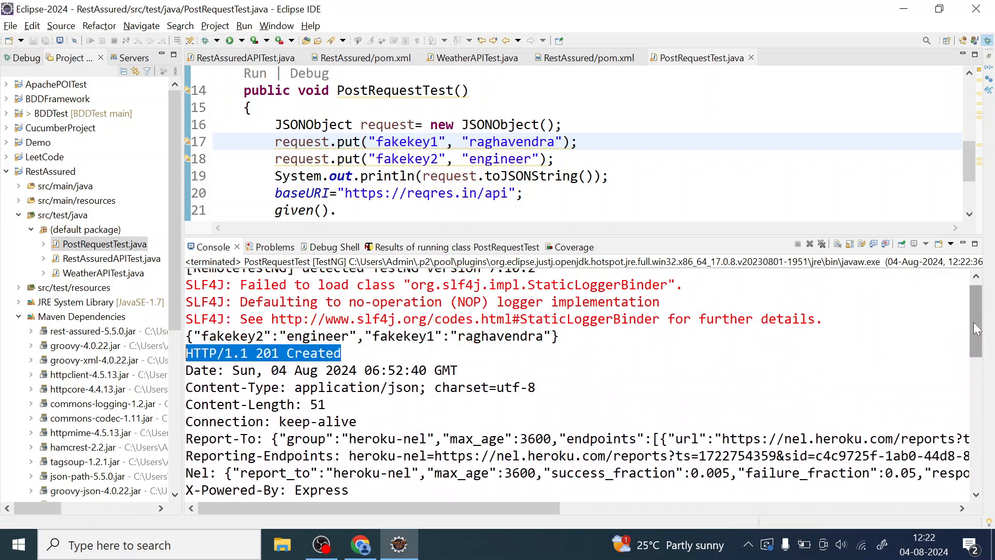
scroll("down", 3)
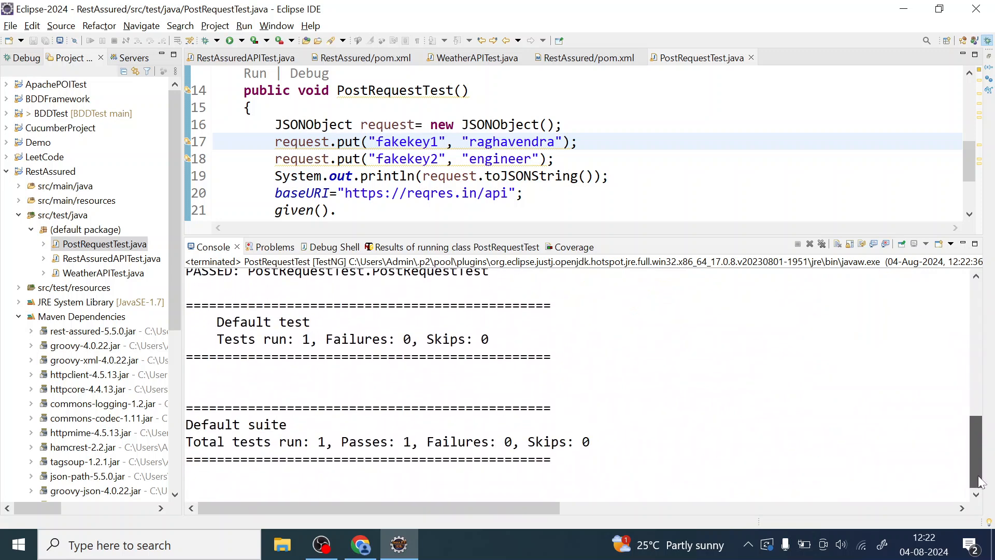